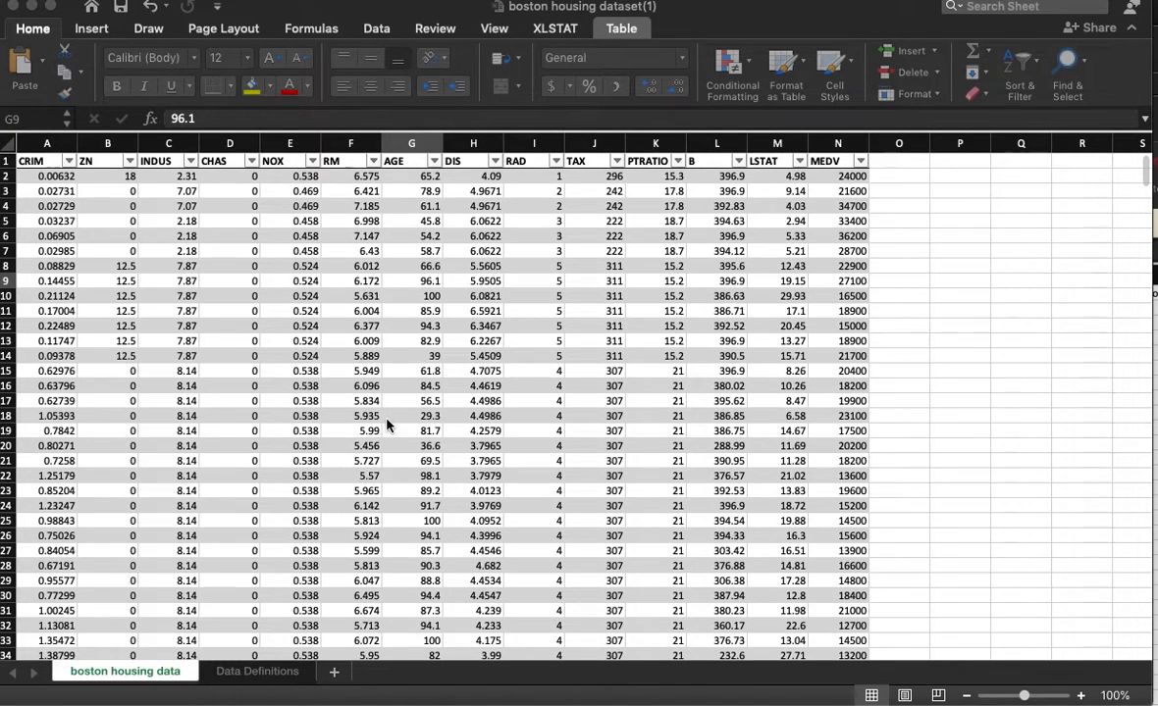
pyautogui.moveTo(304, 432)
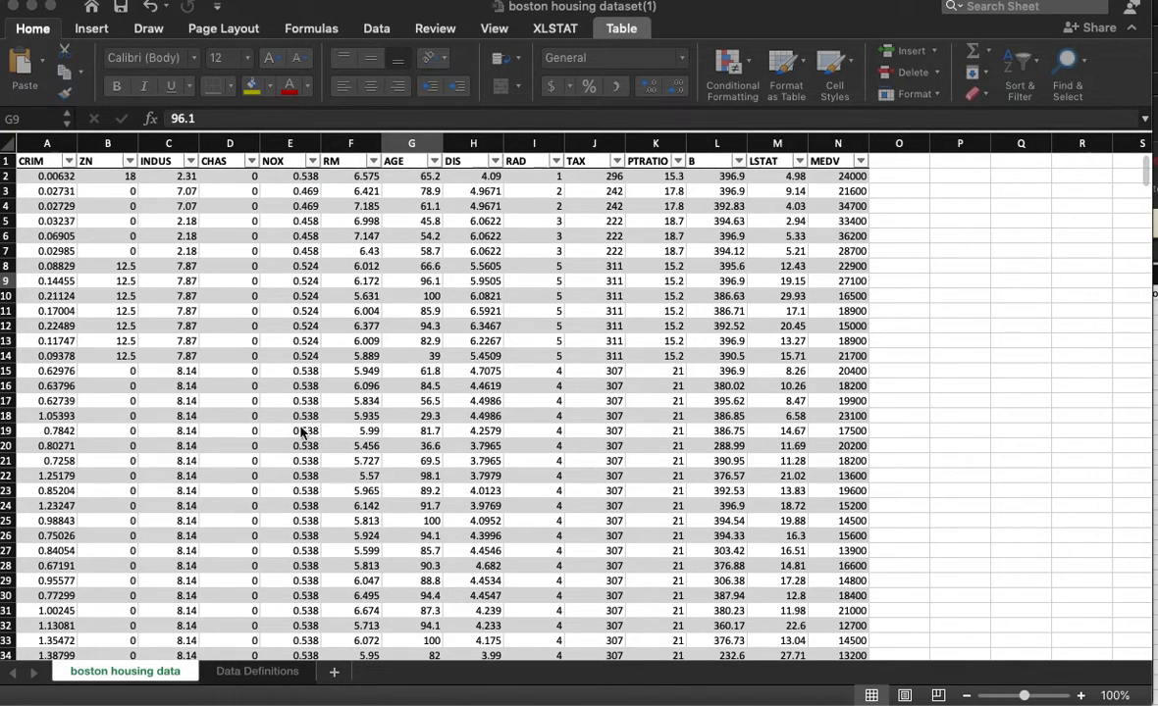
# Step: Review the housing data and Data Definitions sheets, selecting the MEDV and AGE columns
pyautogui.click(411, 281)
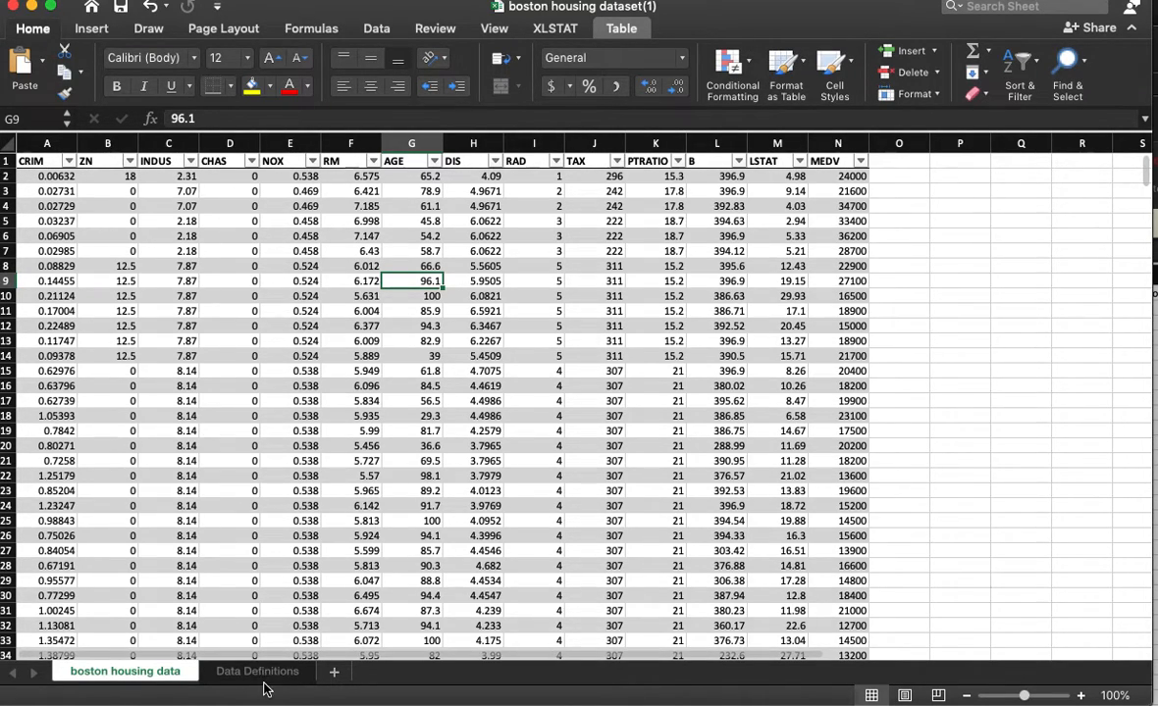
pyautogui.click(255, 671)
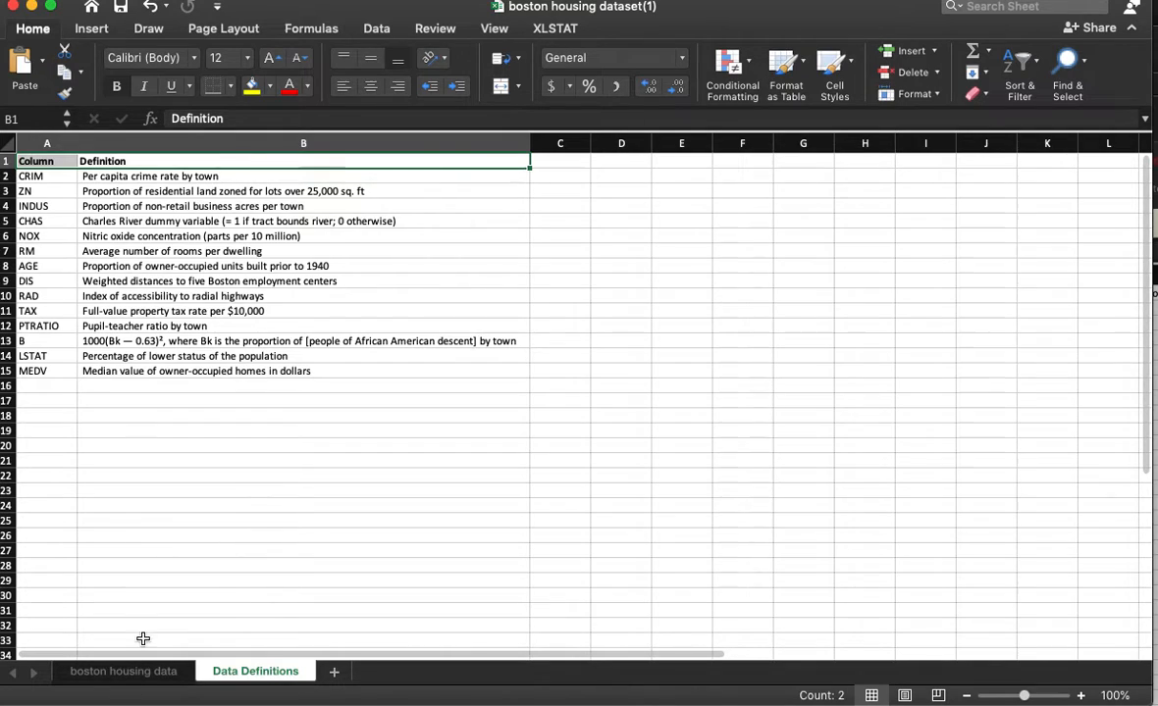
pyautogui.click(122, 671)
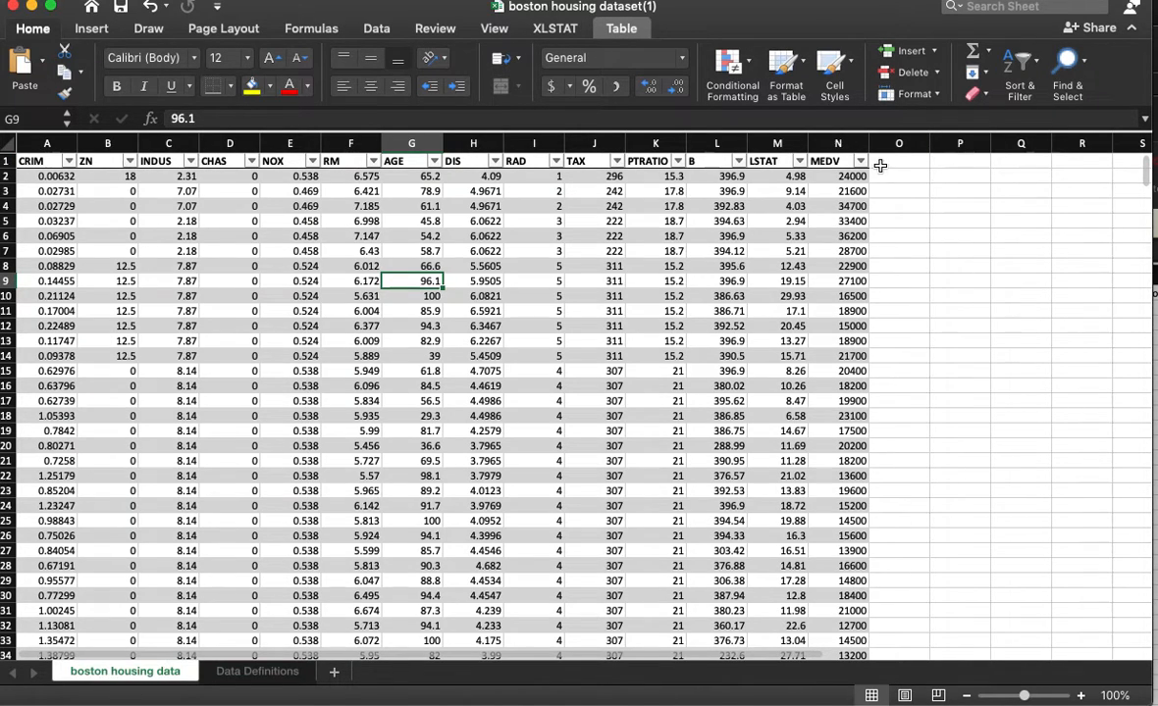
pyautogui.click(837, 159)
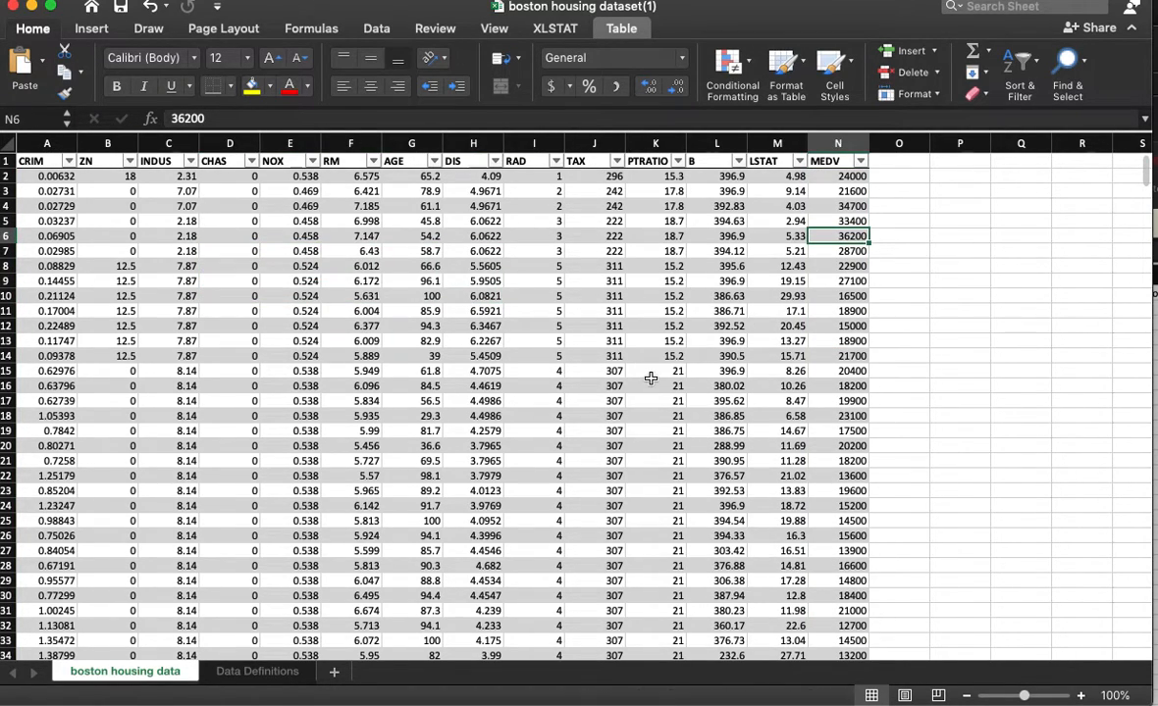
pyautogui.click(411, 266)
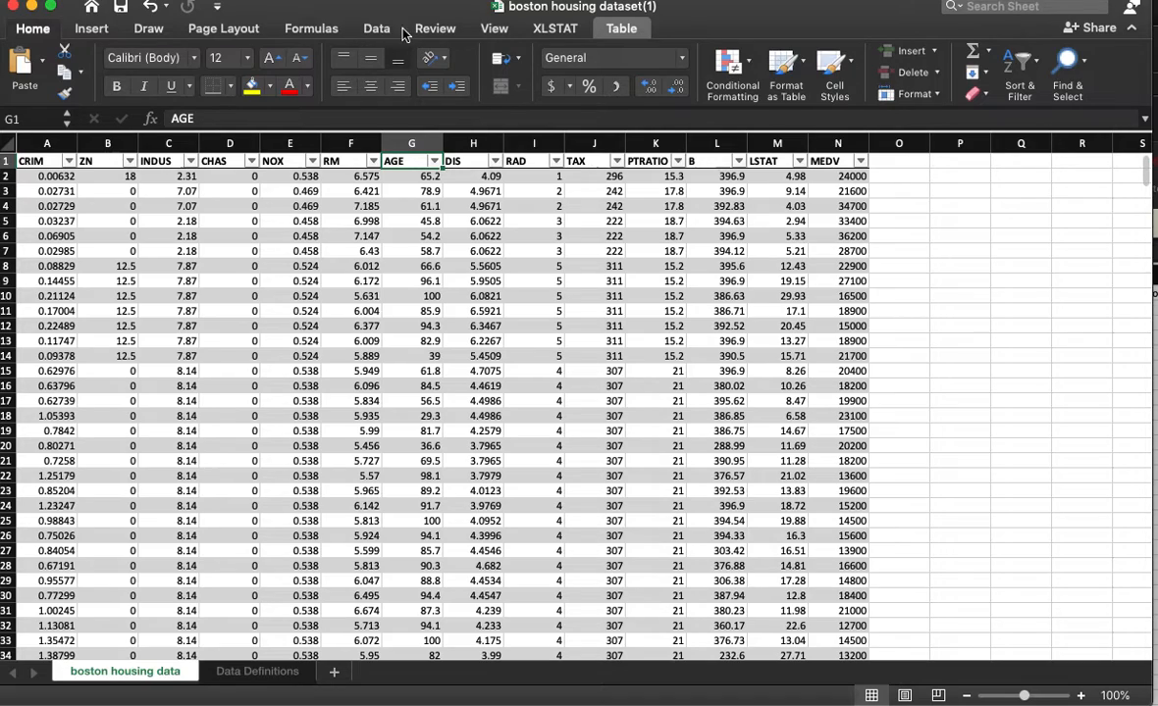
pyautogui.moveTo(559, 32)
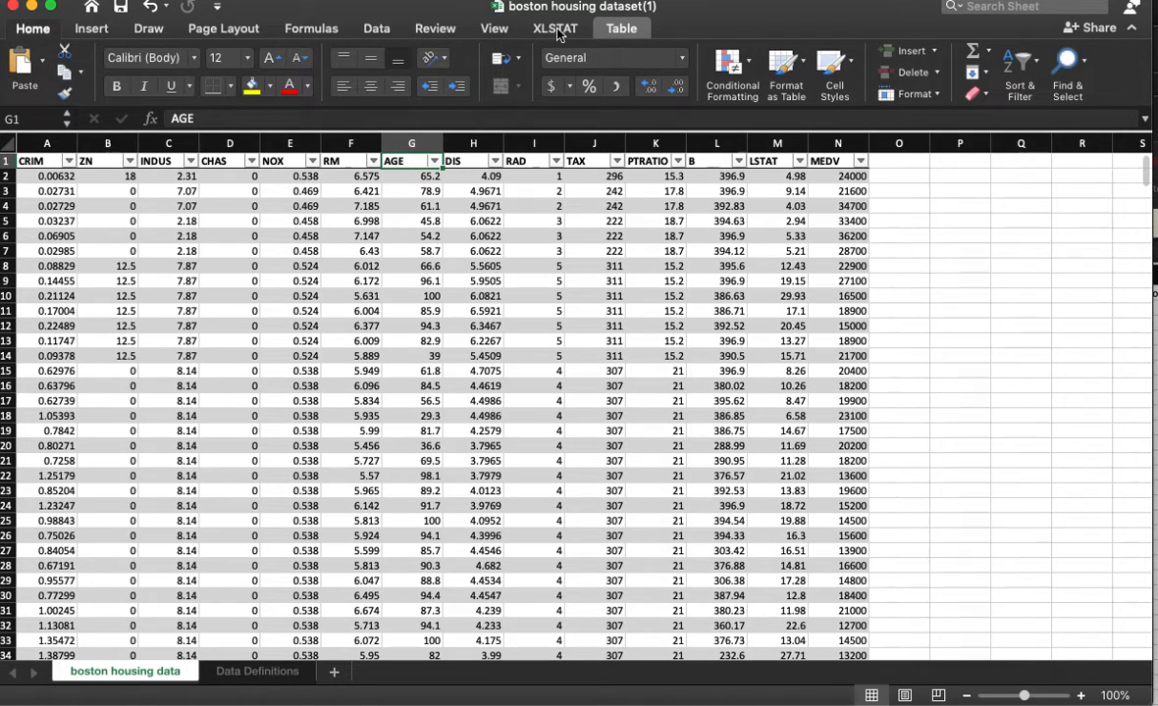
# Step: Launch XLSTAT's Modeling data > Linear regression dialog
pyautogui.click(554, 28)
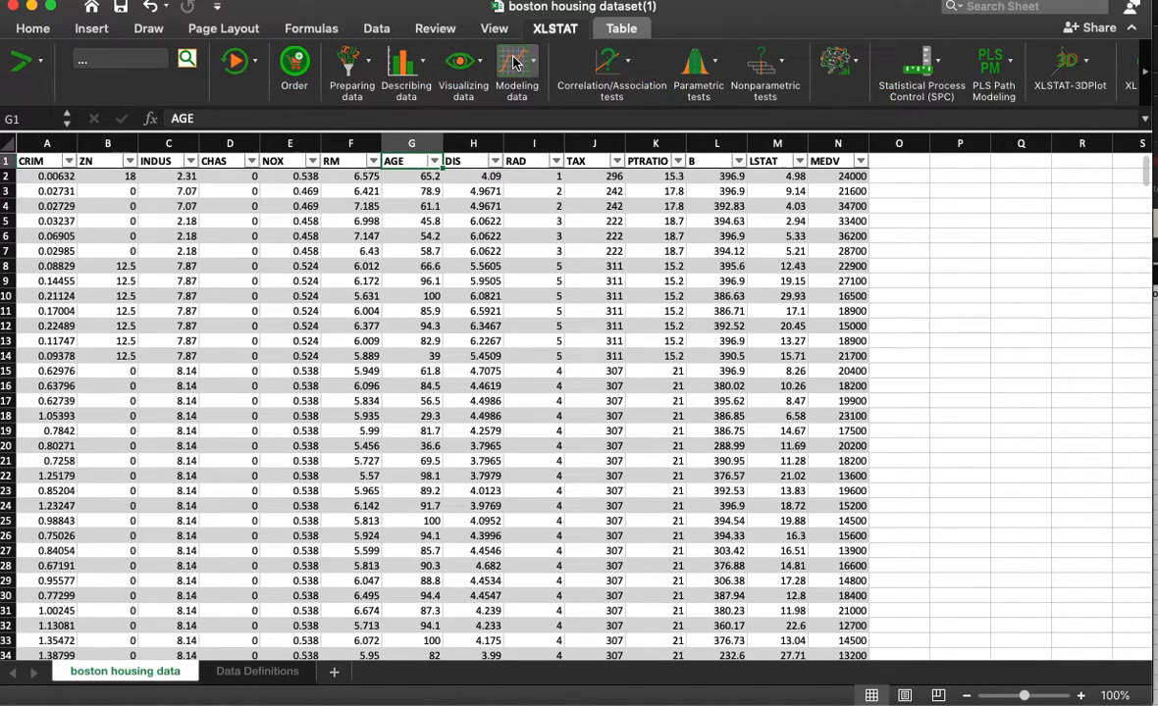
pyautogui.click(516, 71)
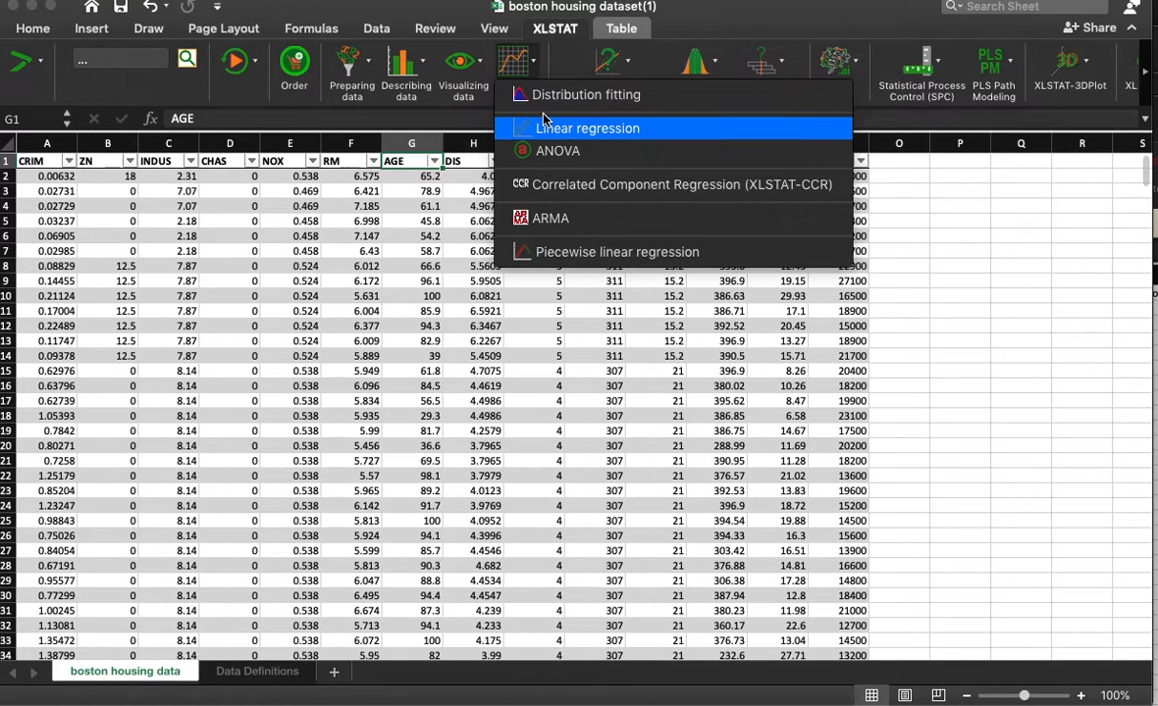
pyautogui.click(587, 129)
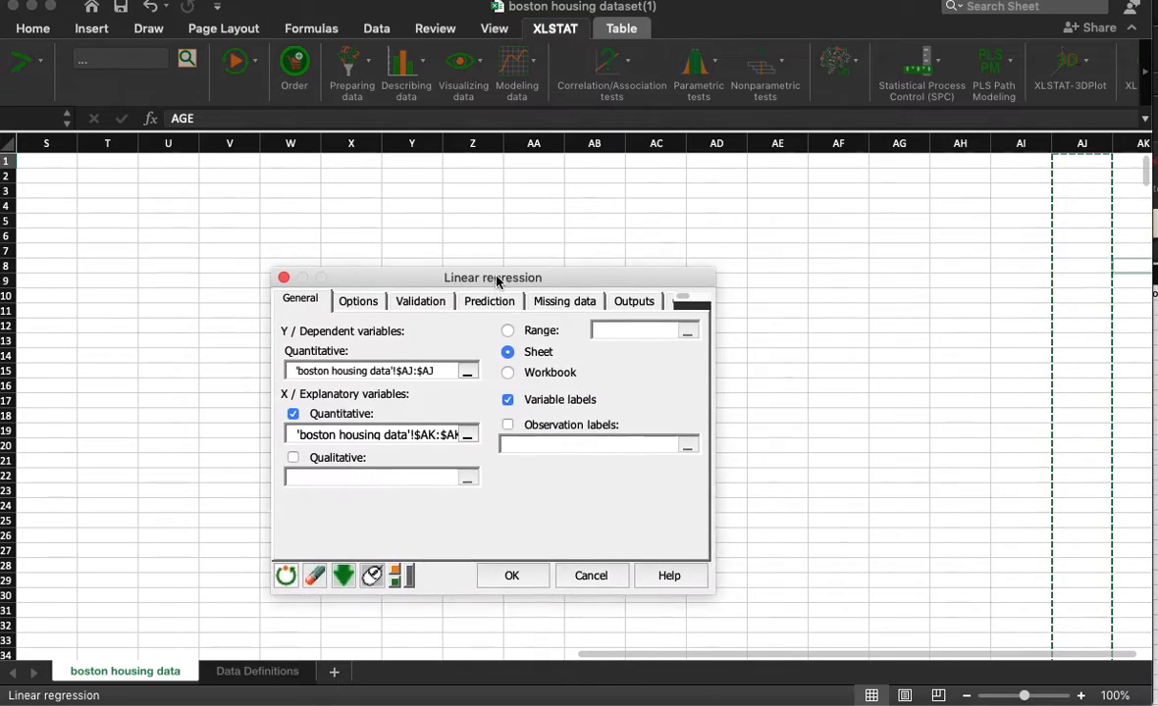
# Step: Run the XLSTAT regression with MEDV (column N) as Y and AGE (column G) as X
pyautogui.moveTo(492, 278); pyautogui.dragTo(440, 293)
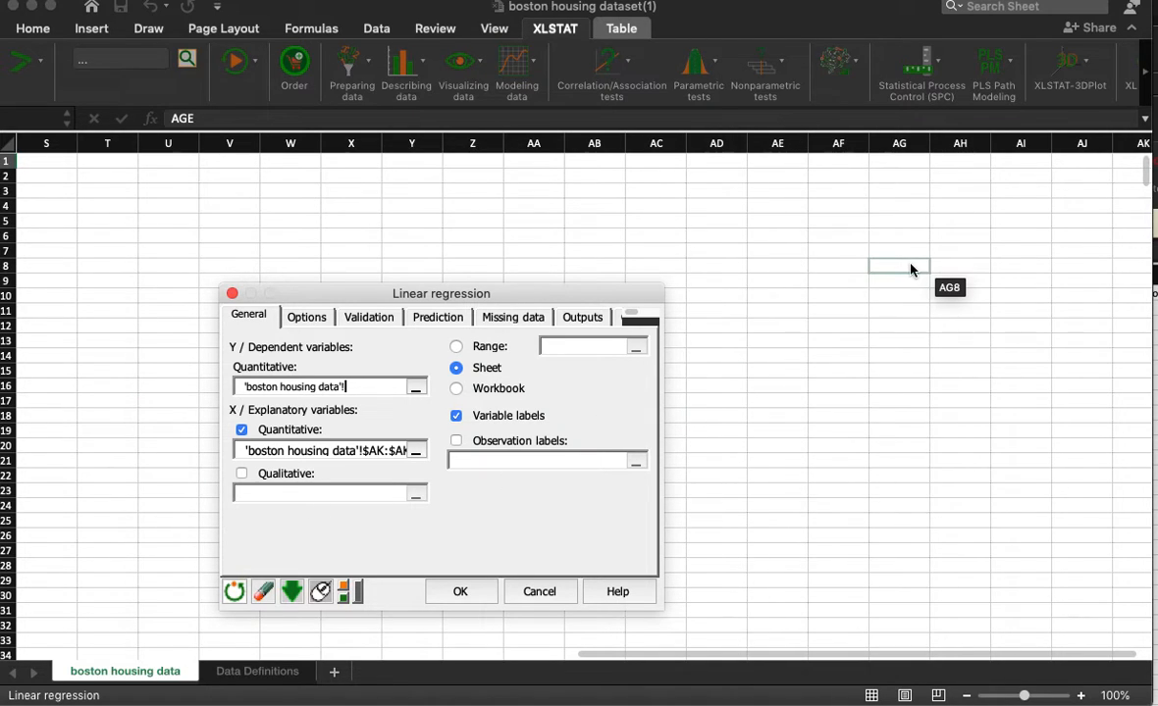
pyautogui.hscroll(-3)
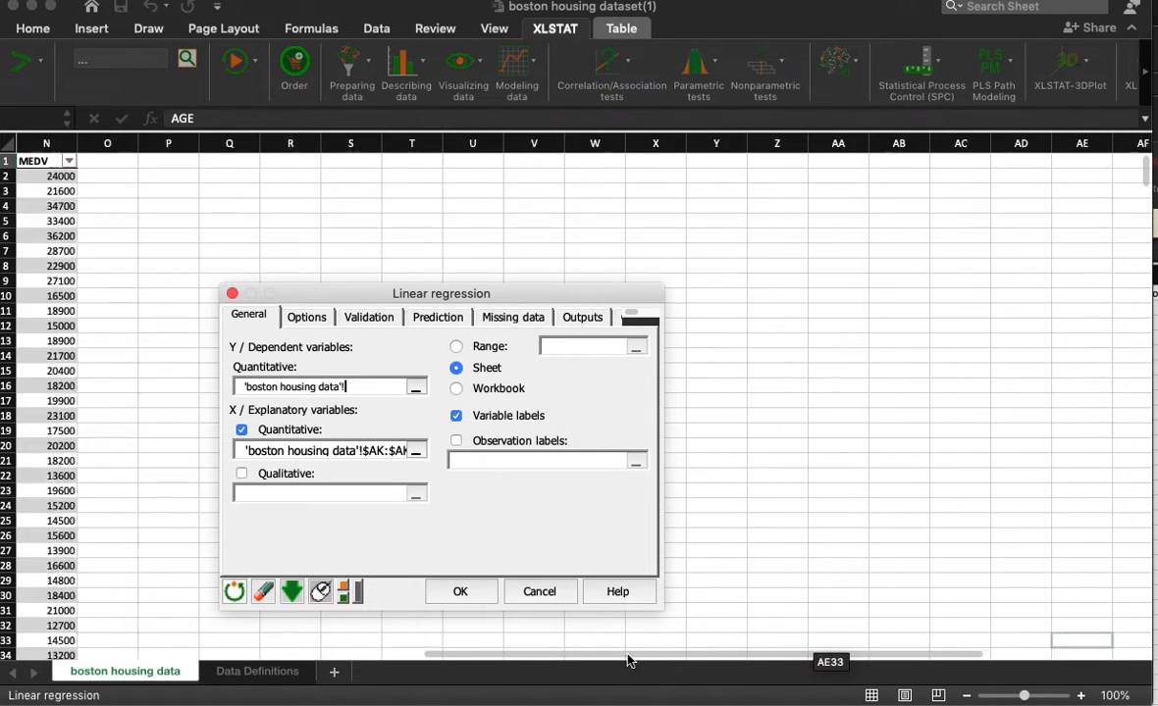
pyautogui.hscroll(-3)
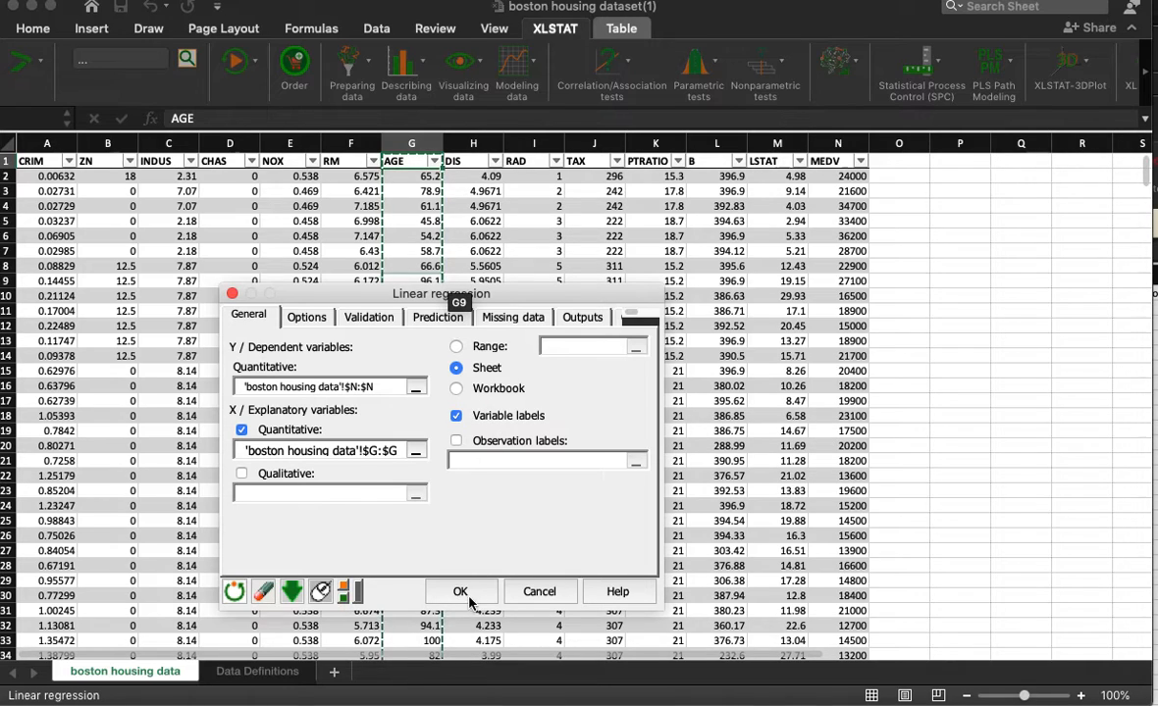
pyautogui.click(460, 592)
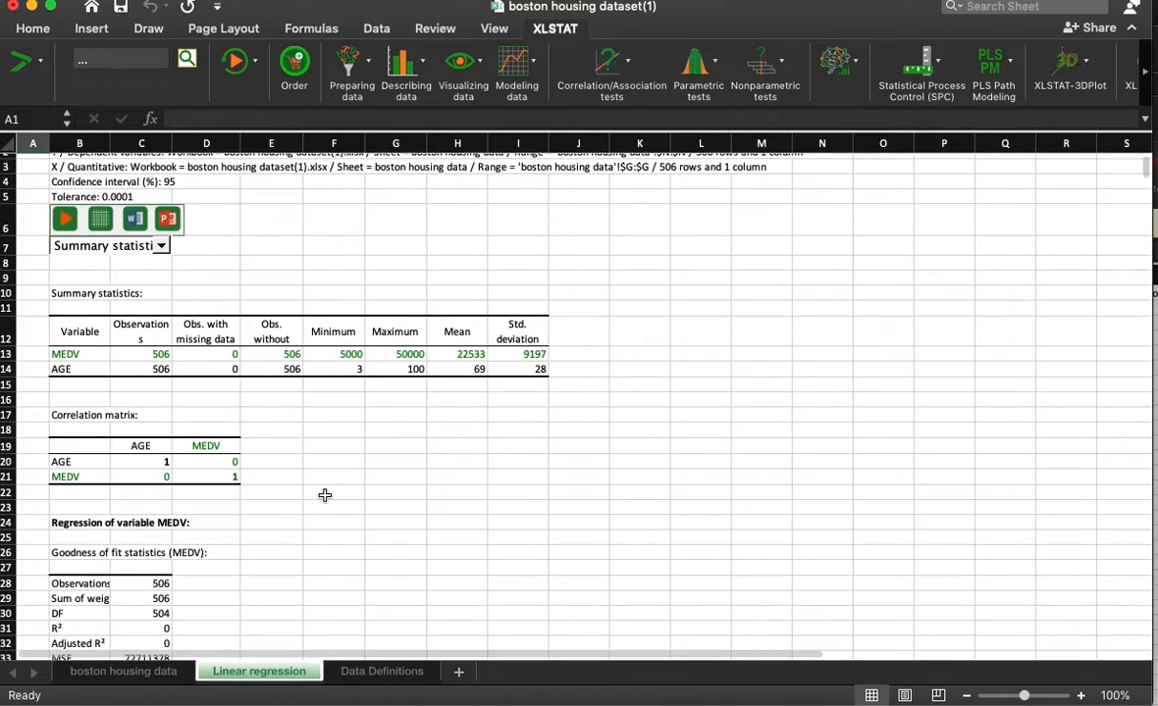
pyautogui.click(132, 400)
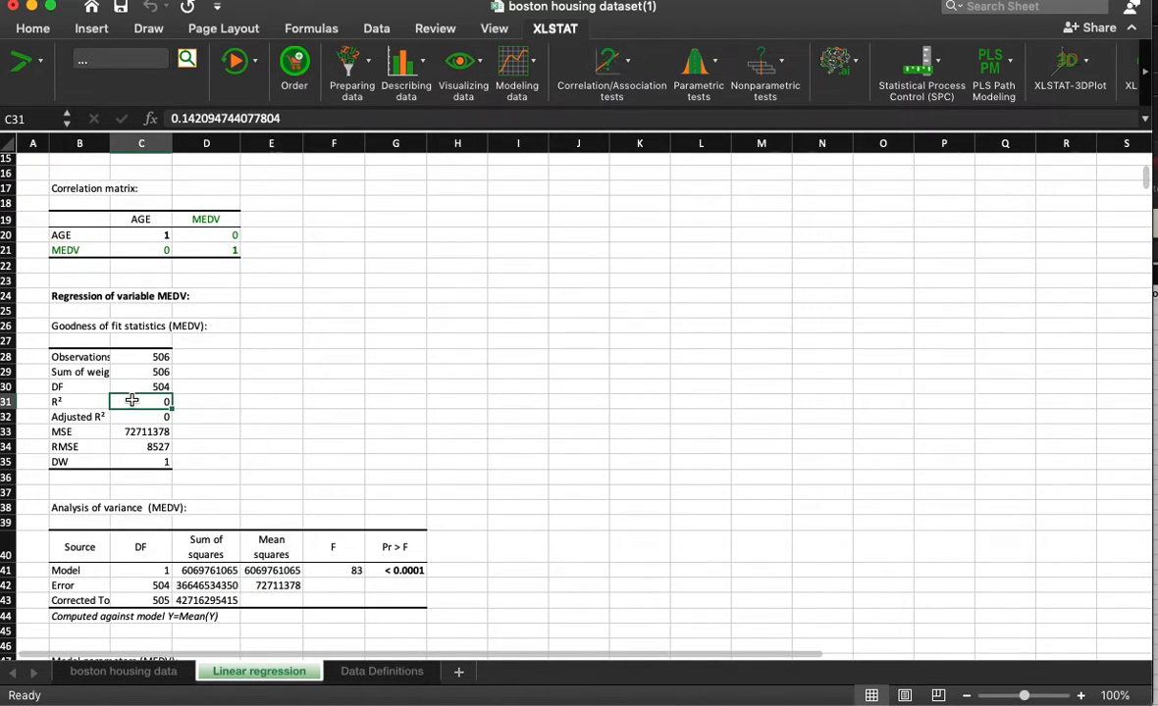
pyautogui.scroll(-3)
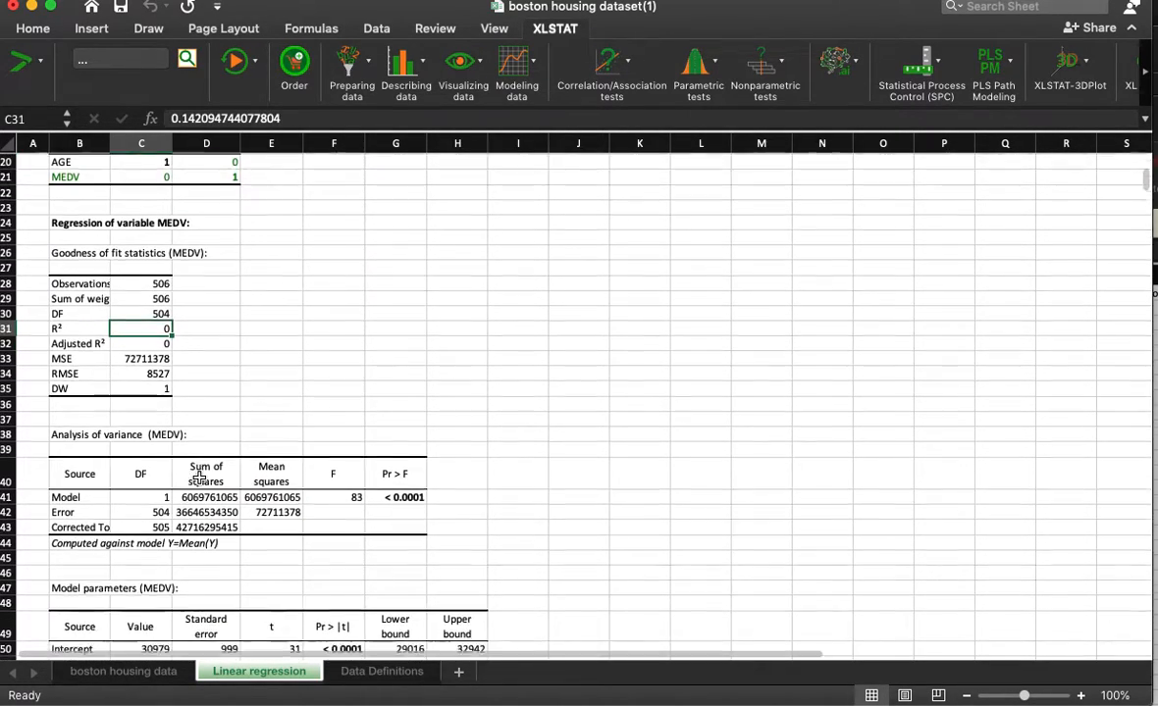
pyautogui.scroll(-3)
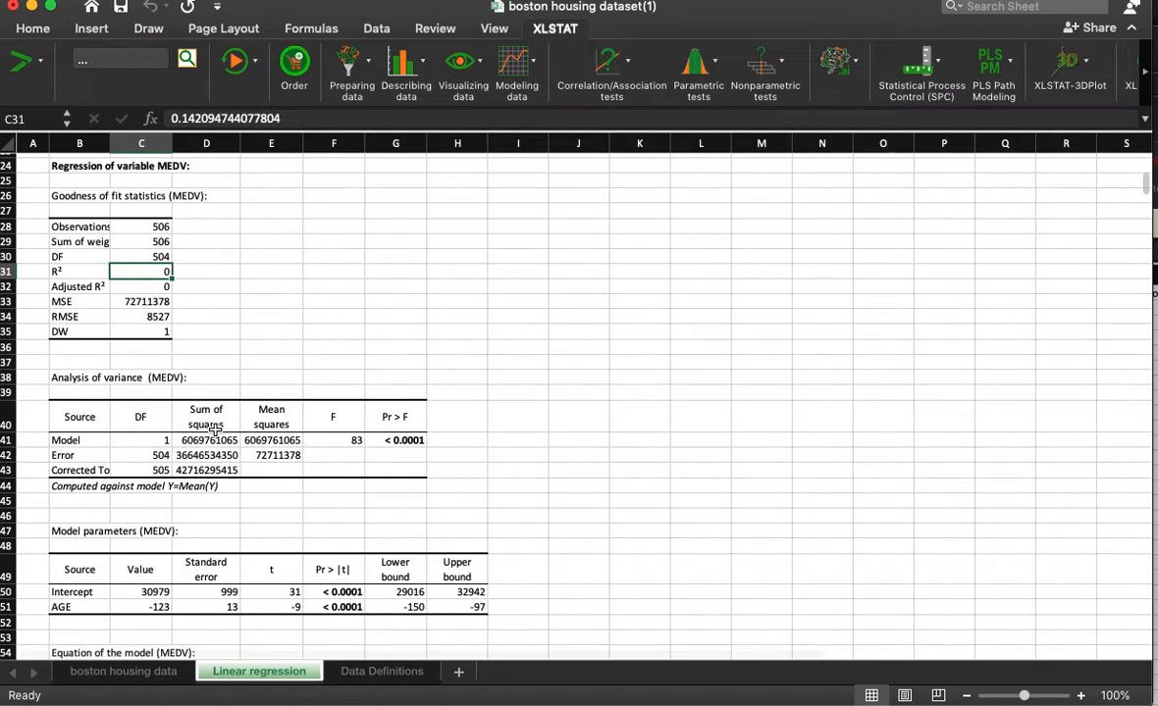
pyautogui.moveTo(334, 435)
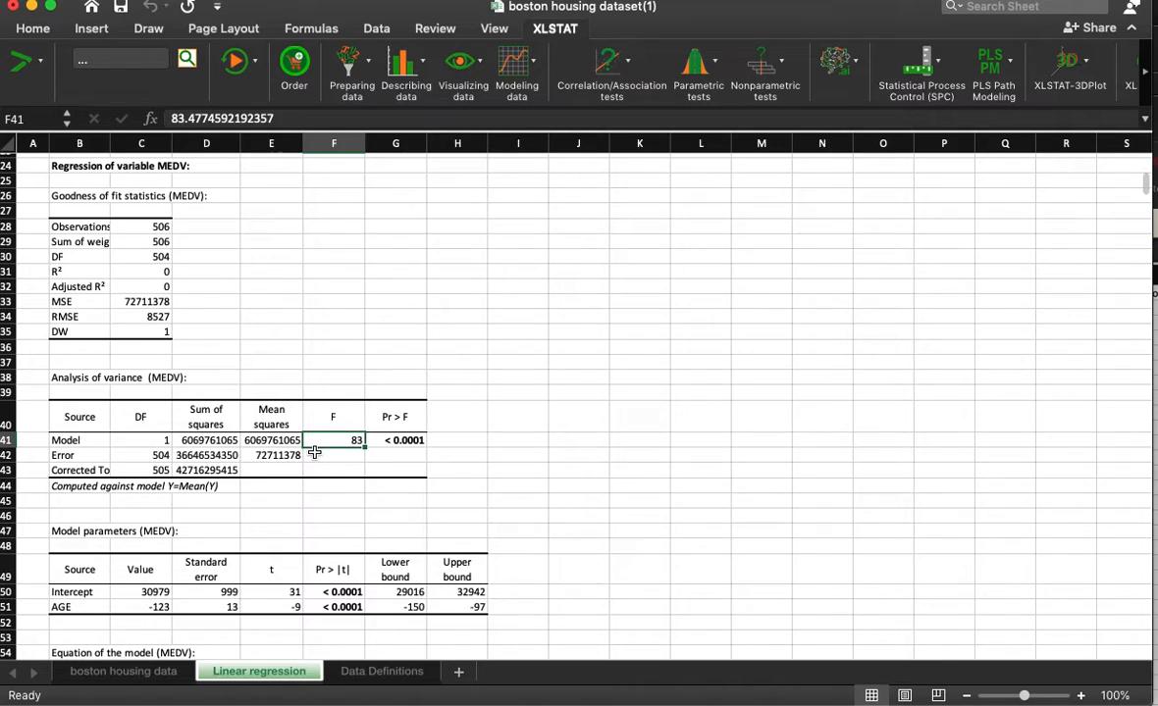
pyautogui.scroll(-3)
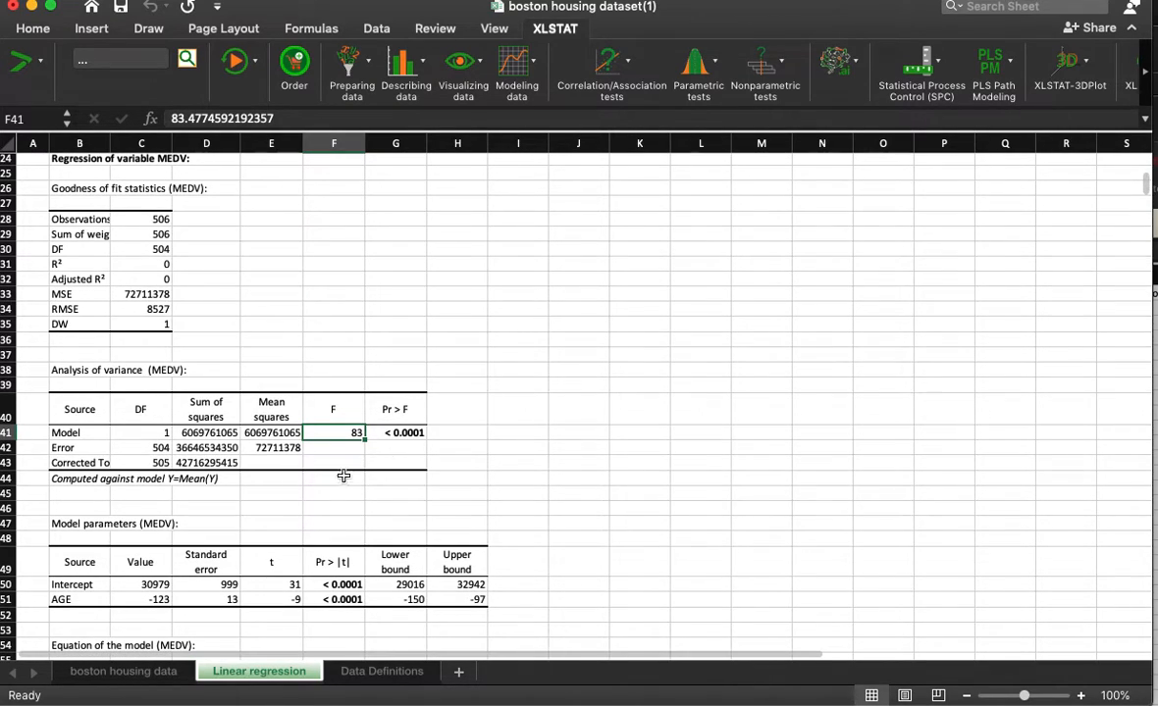
pyautogui.scroll(-3)
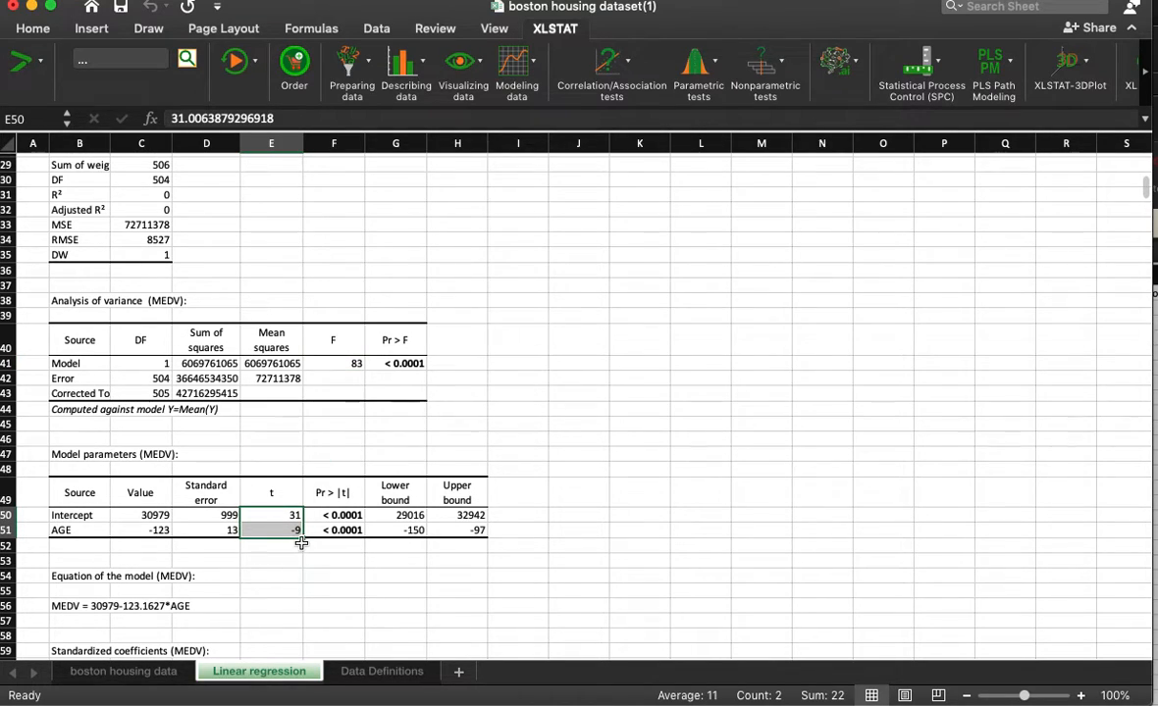
pyautogui.scroll(-3)
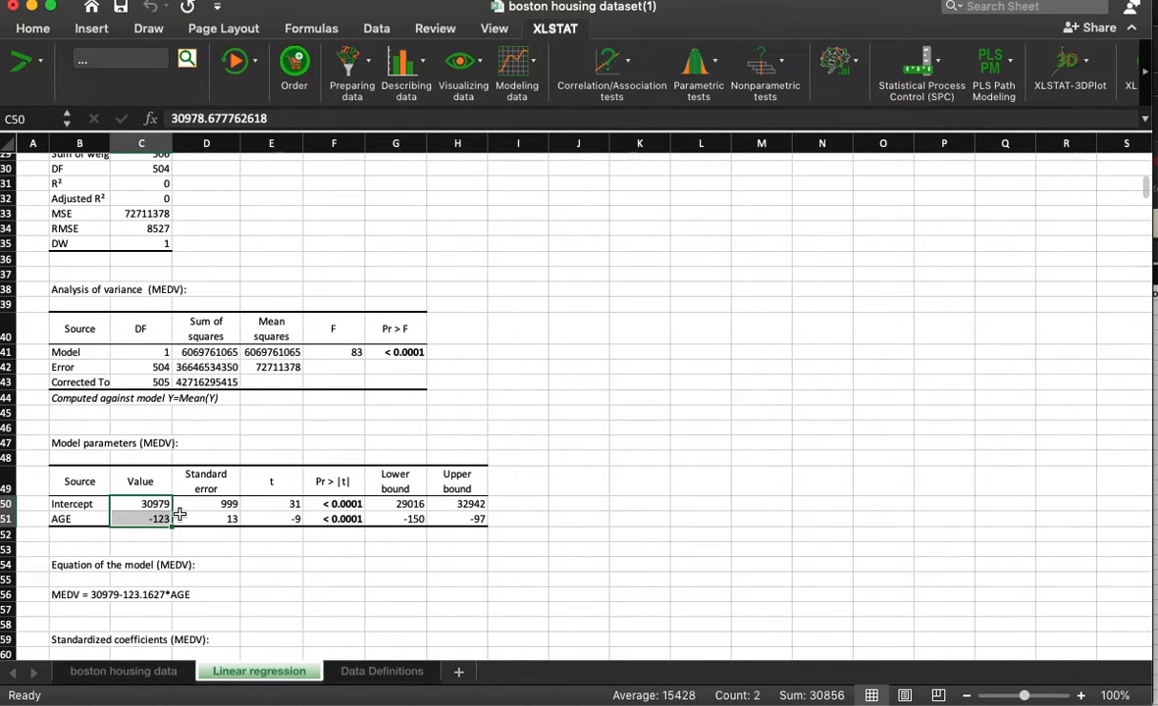
pyautogui.click(141, 518)
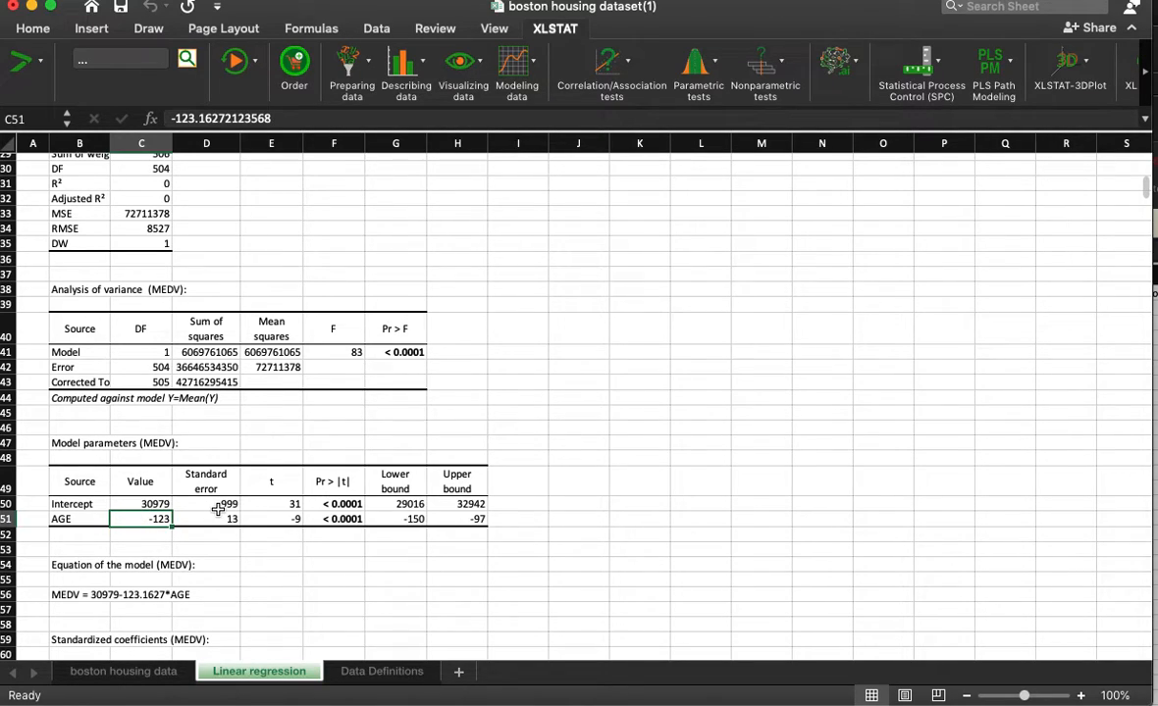
pyautogui.moveTo(115, 579)
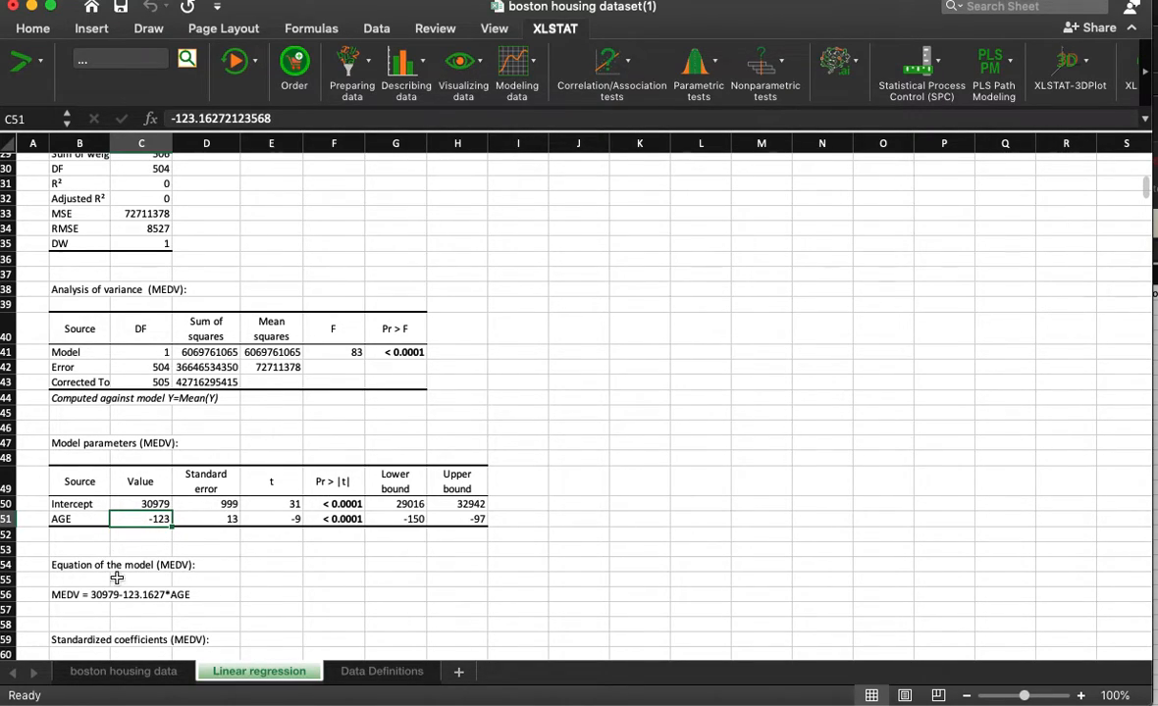
pyautogui.moveTo(167, 520)
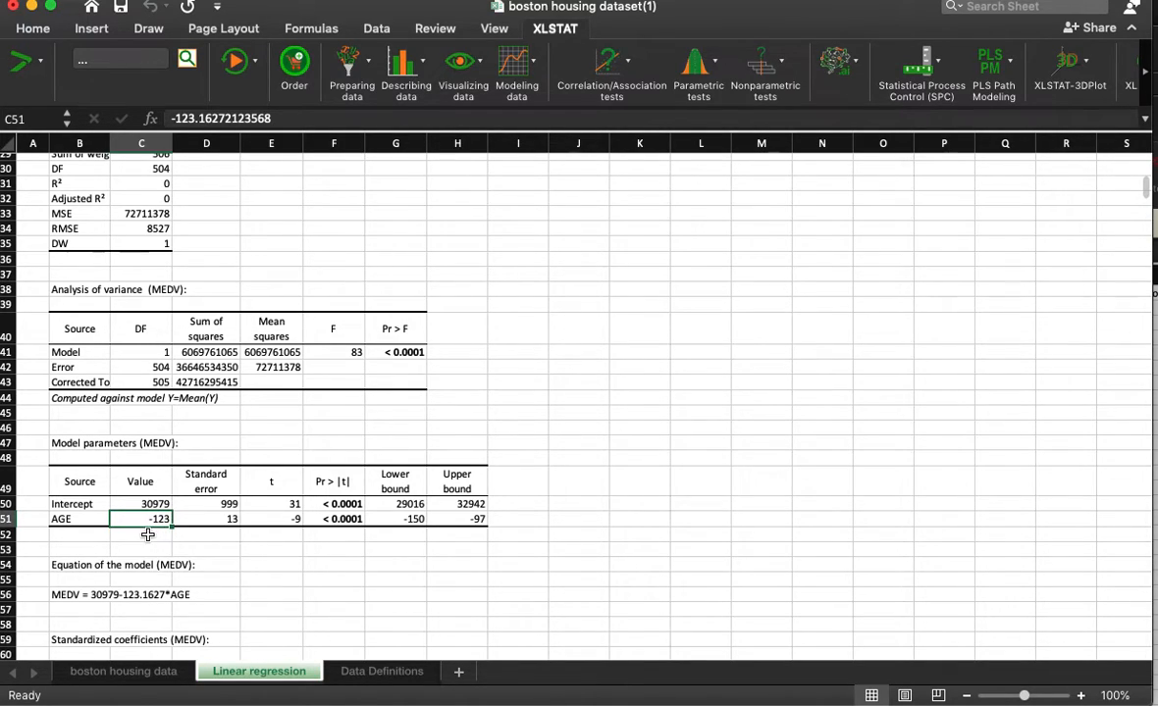
pyautogui.moveTo(130, 591)
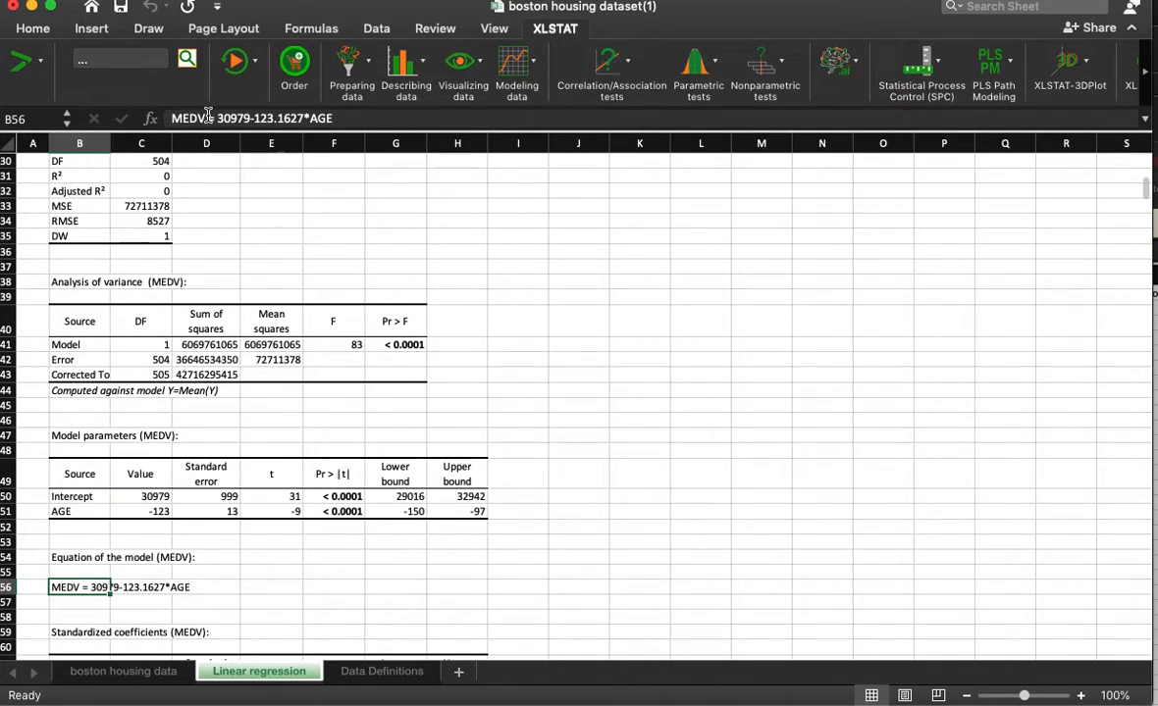
pyautogui.click(140, 496)
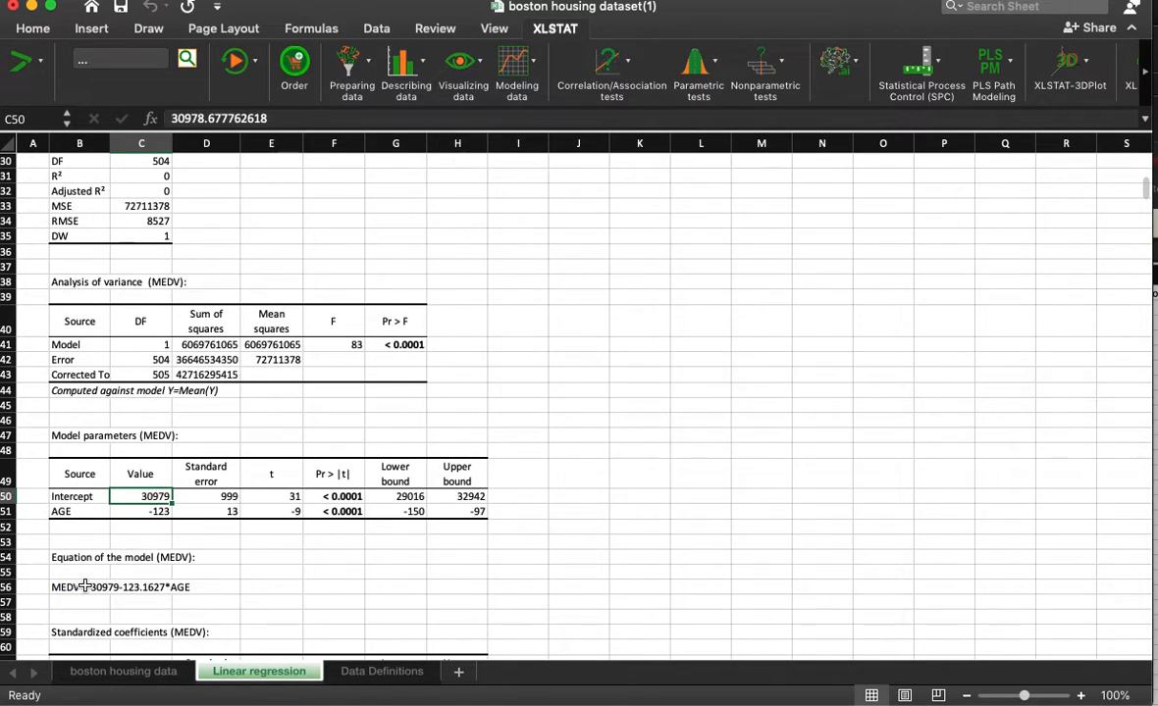
pyautogui.click(79, 586)
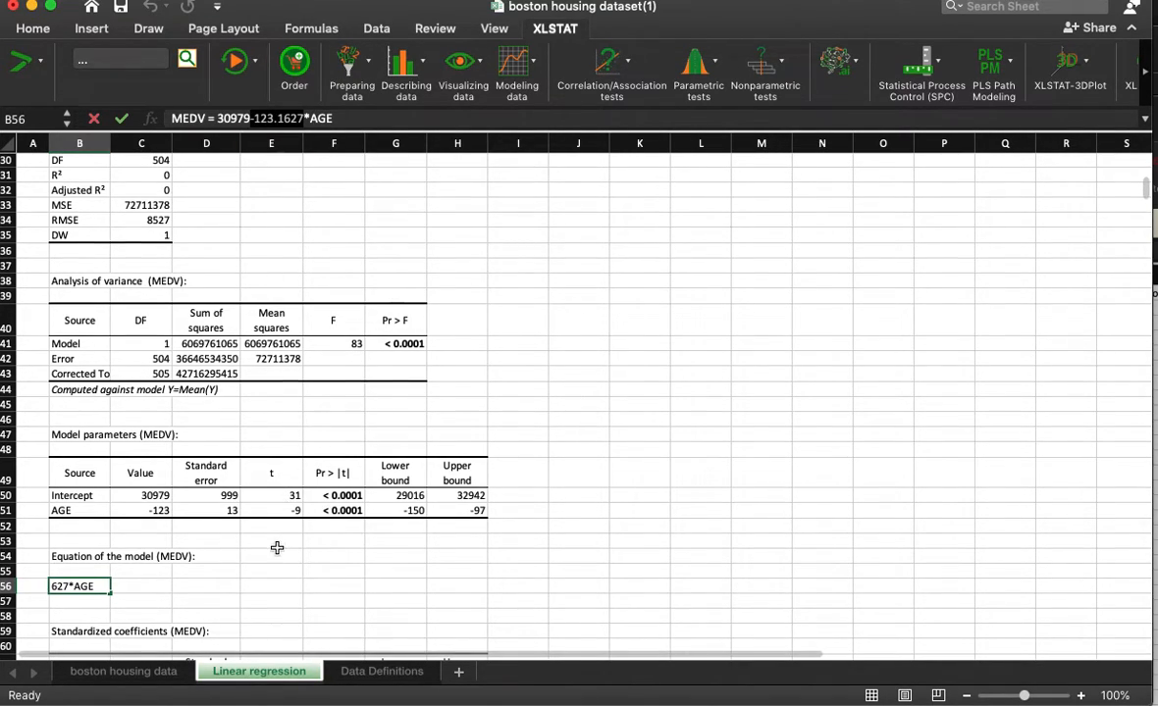
pyautogui.moveTo(145, 560)
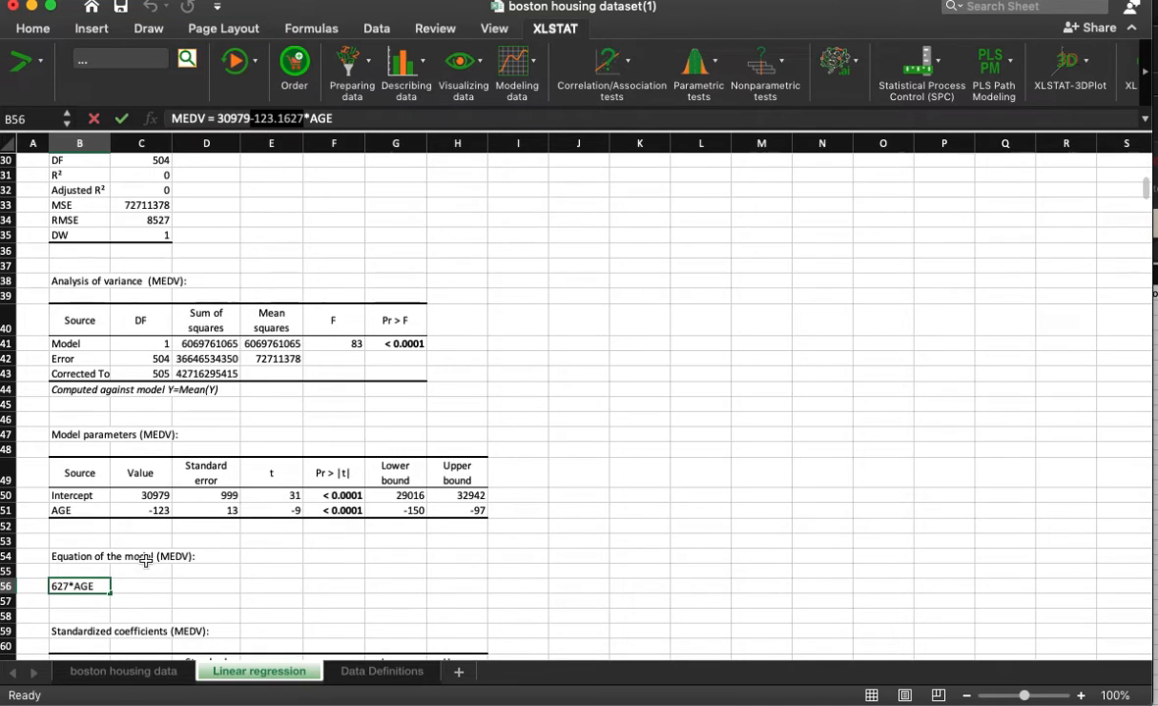
pyautogui.click(124, 671)
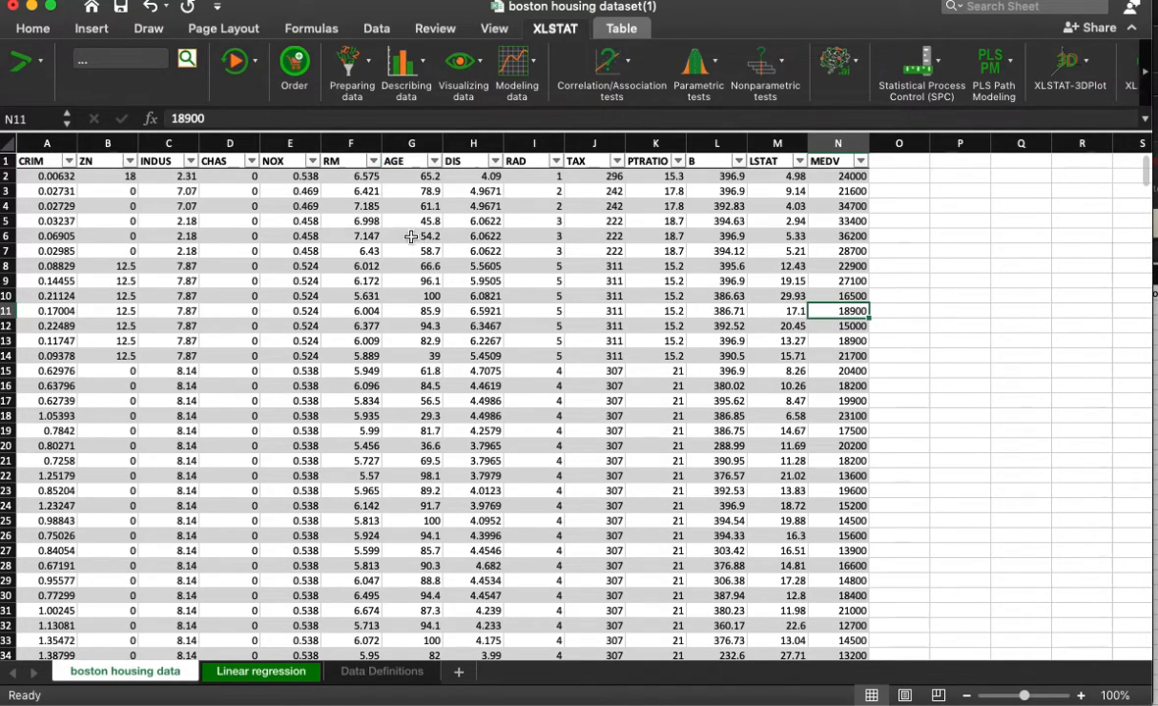
# Step: Undo an all-column scatter chart and chart MEDV against AGE instead
pyautogui.click(33, 28)
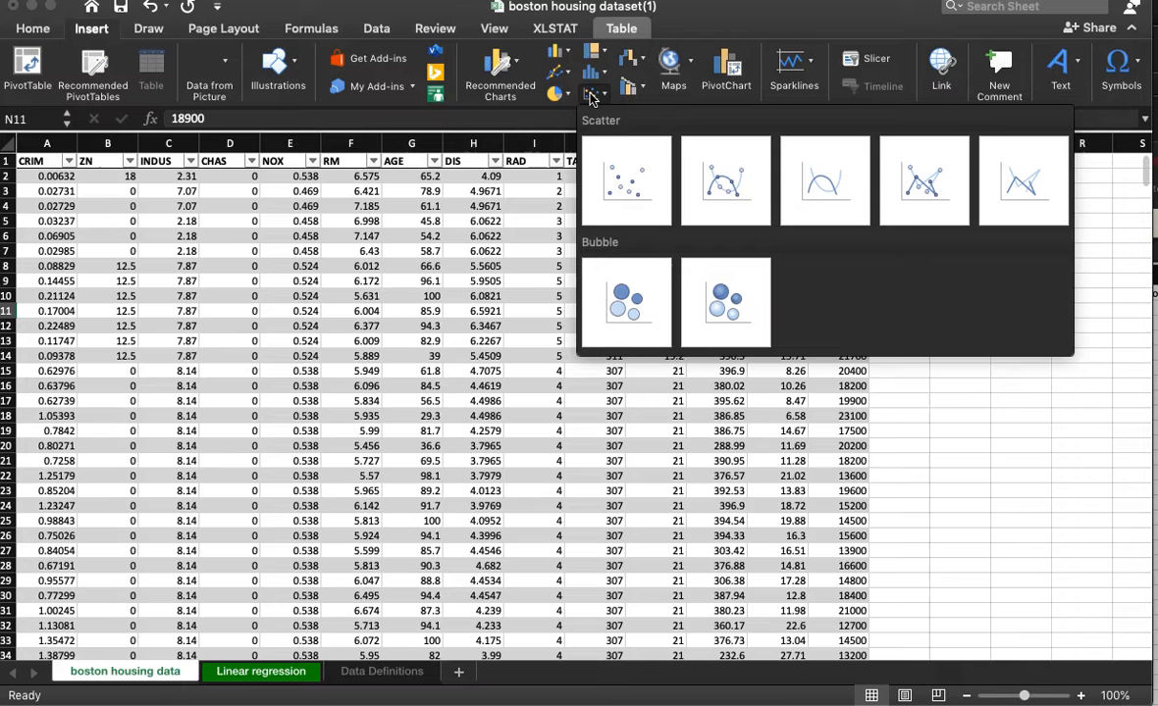
pyautogui.click(625, 181)
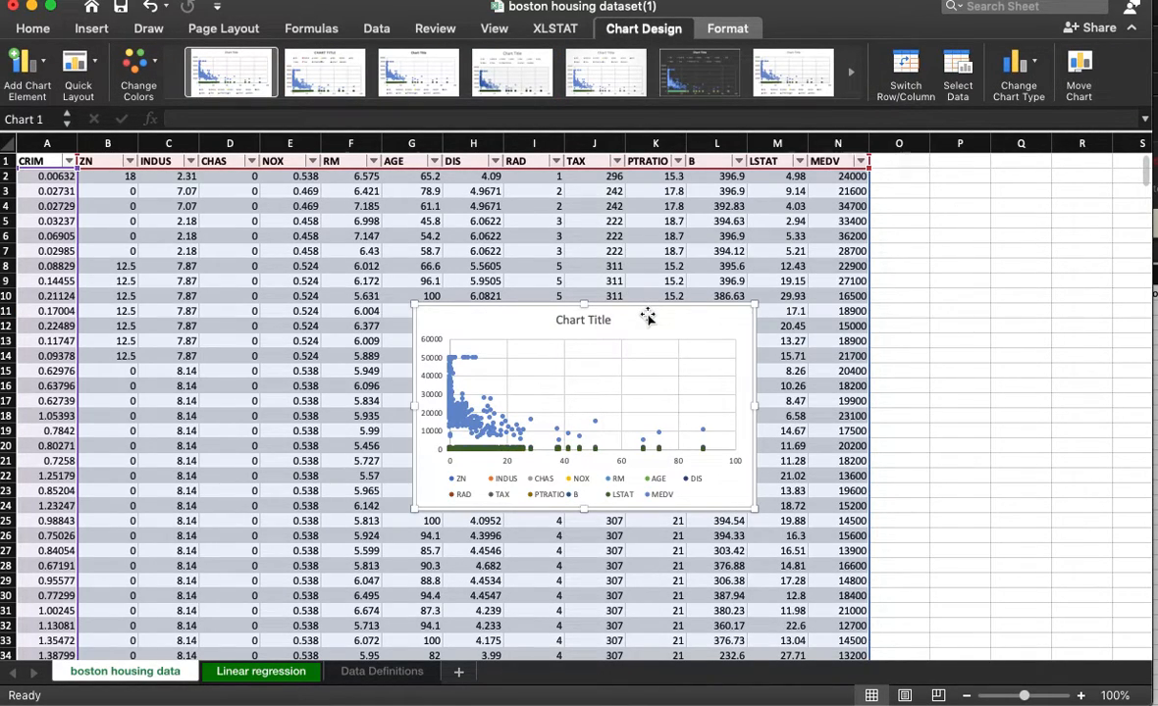
pyautogui.click(837, 311)
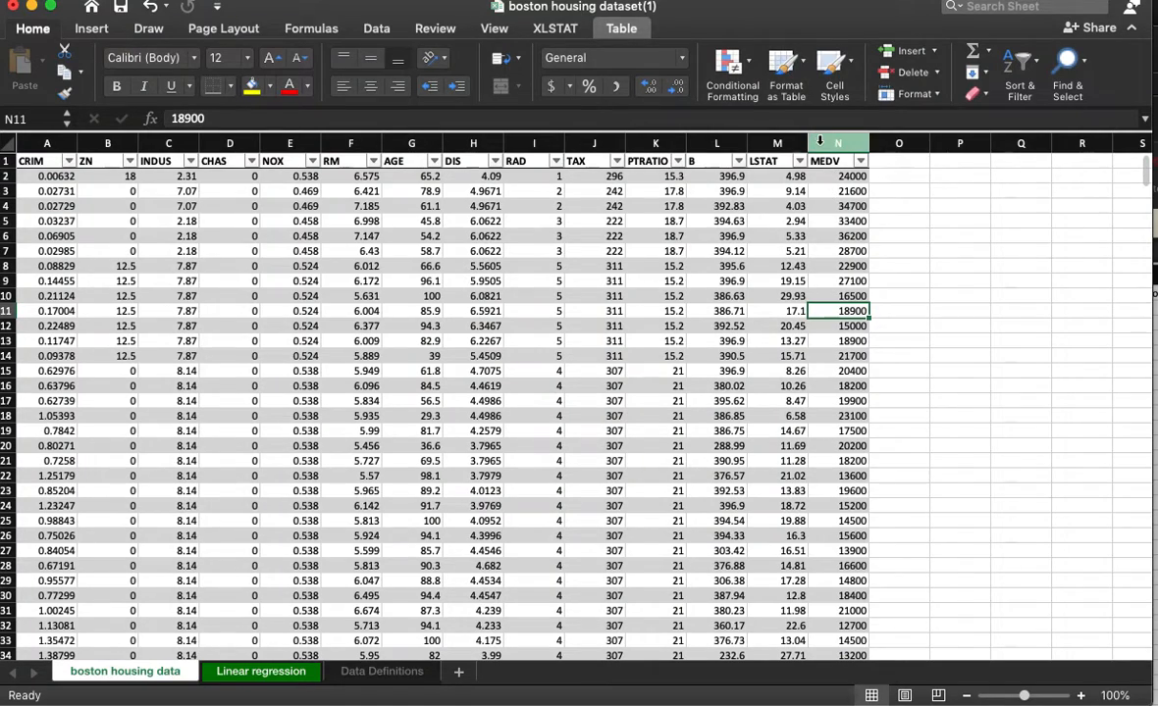
pyautogui.click(837, 143)
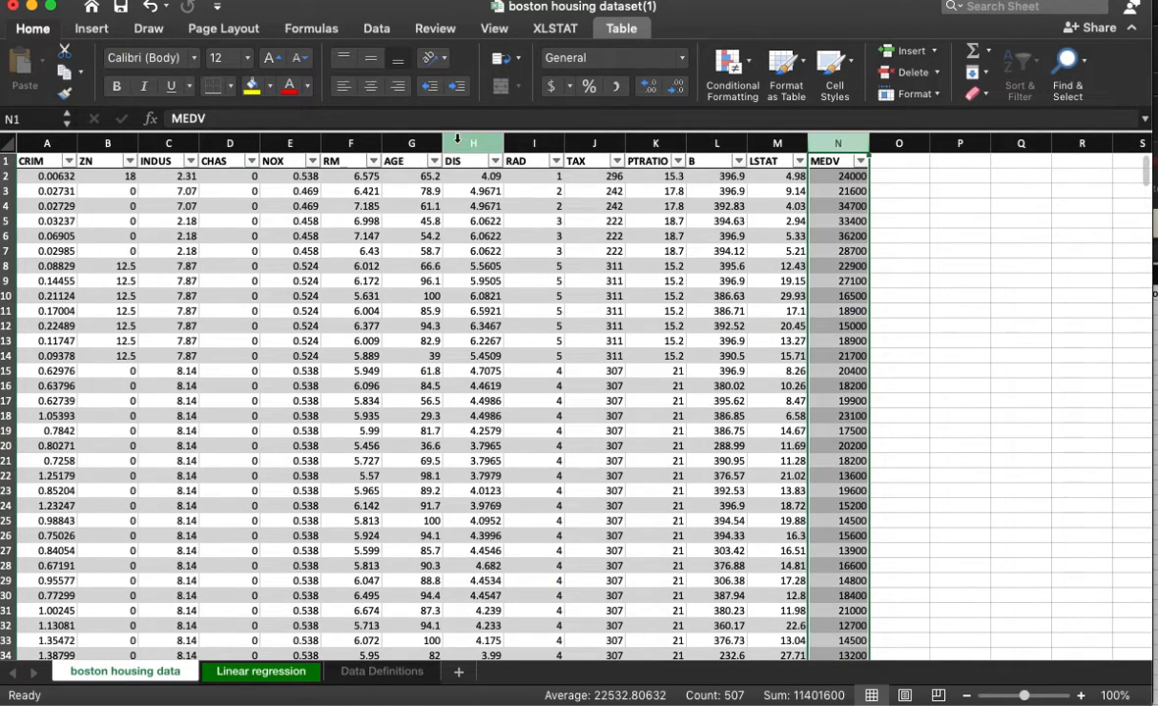
pyautogui.click(411, 160)
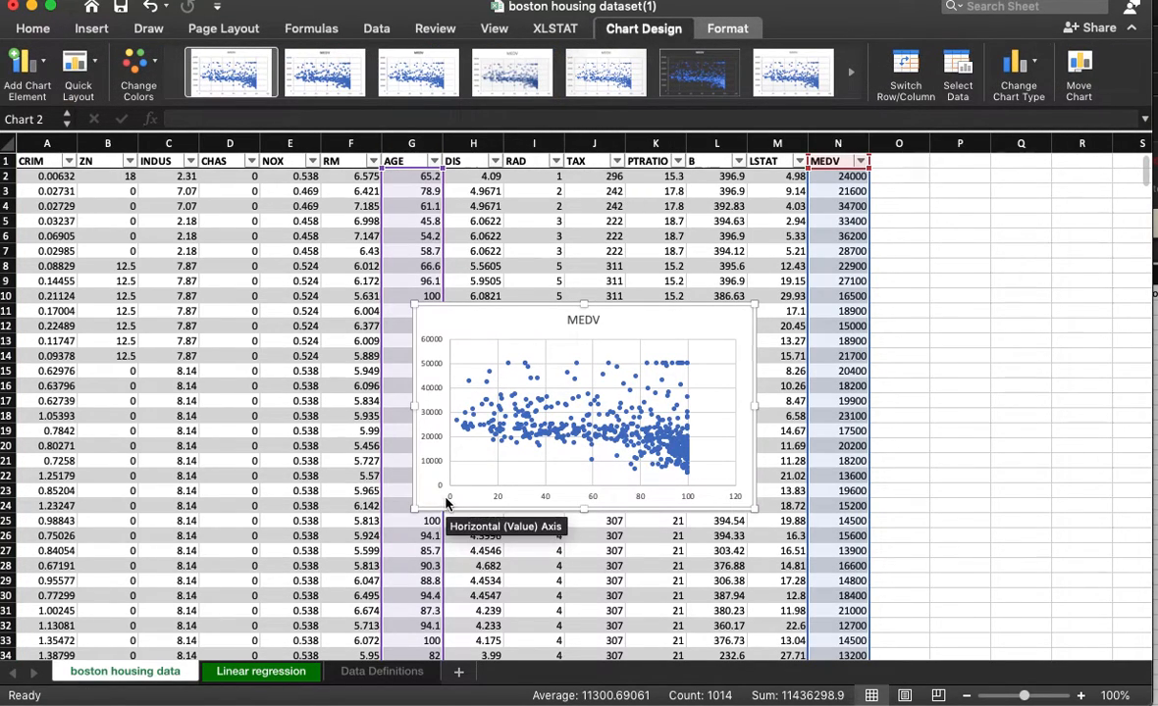
pyautogui.moveTo(714, 495)
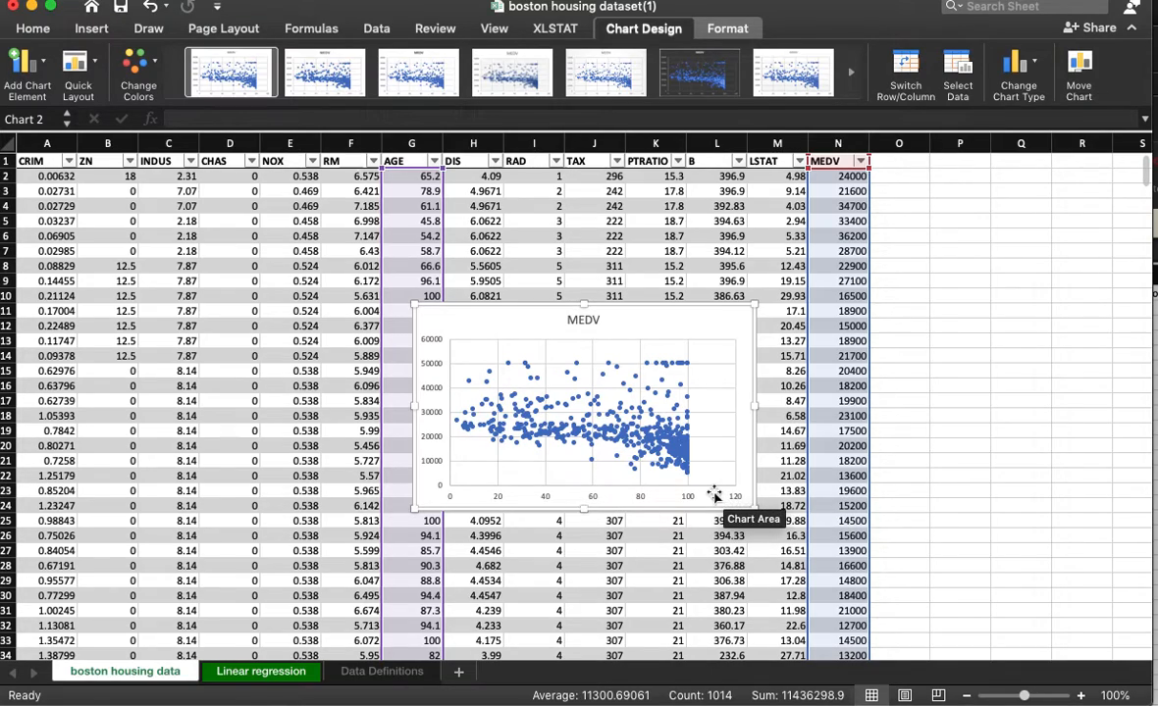
pyautogui.moveTo(696, 501)
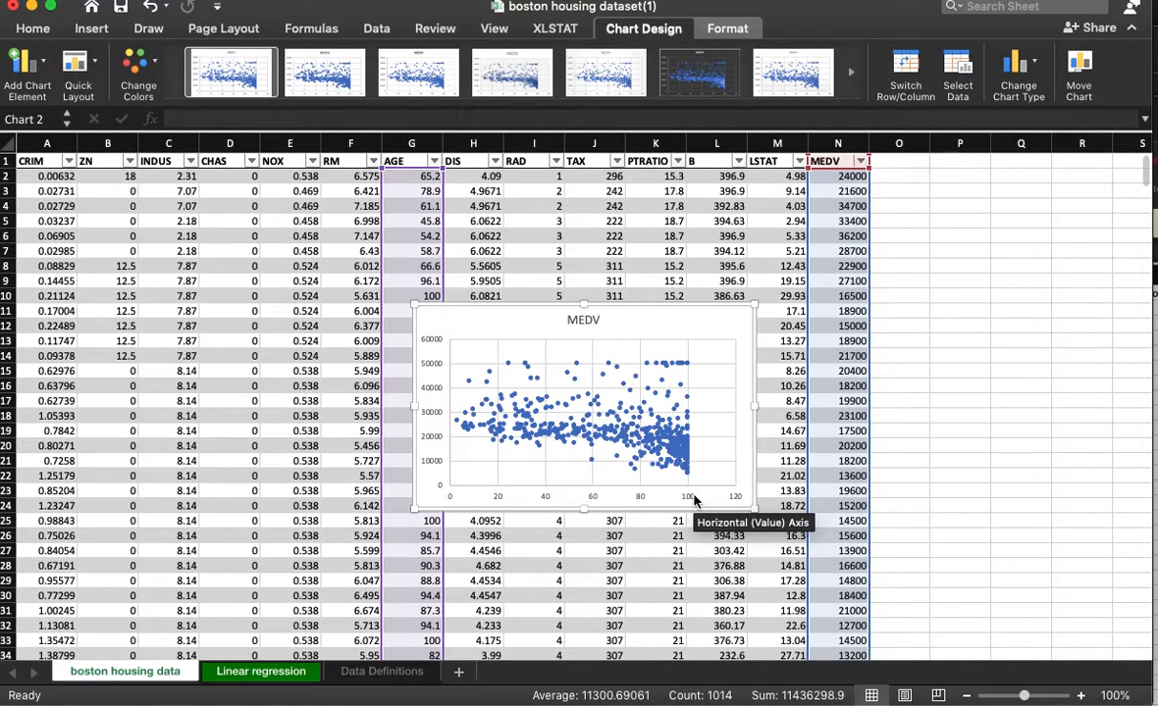
pyautogui.moveTo(461, 433)
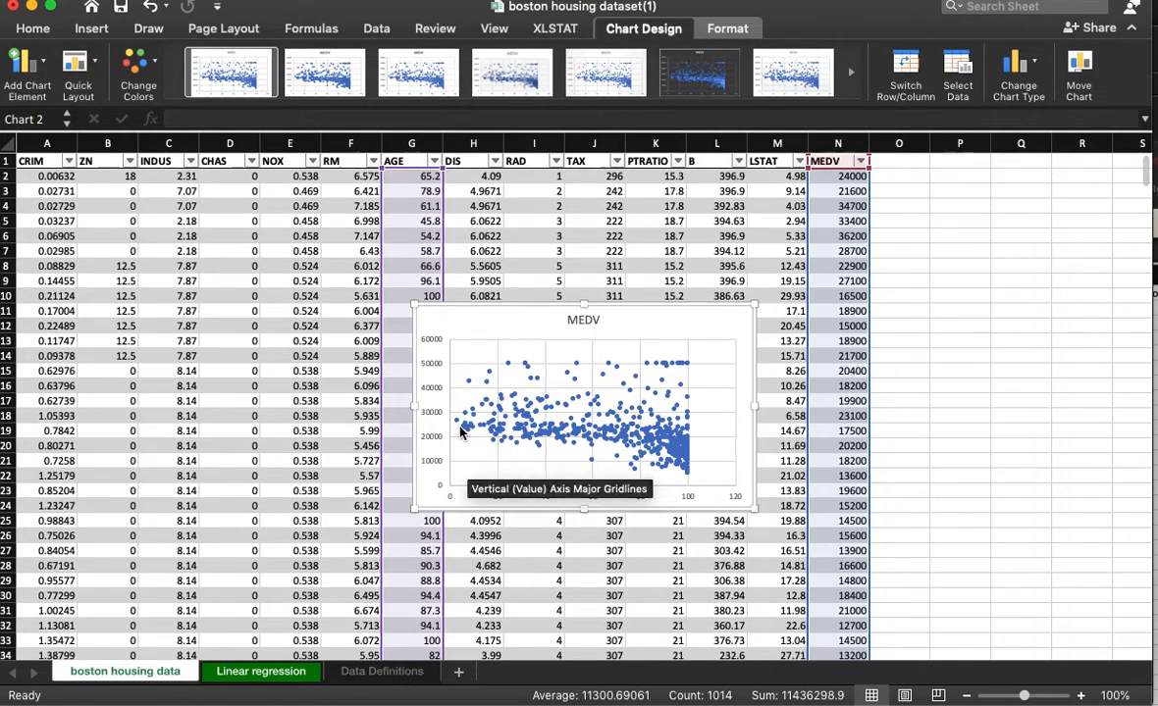
pyautogui.moveTo(452, 387)
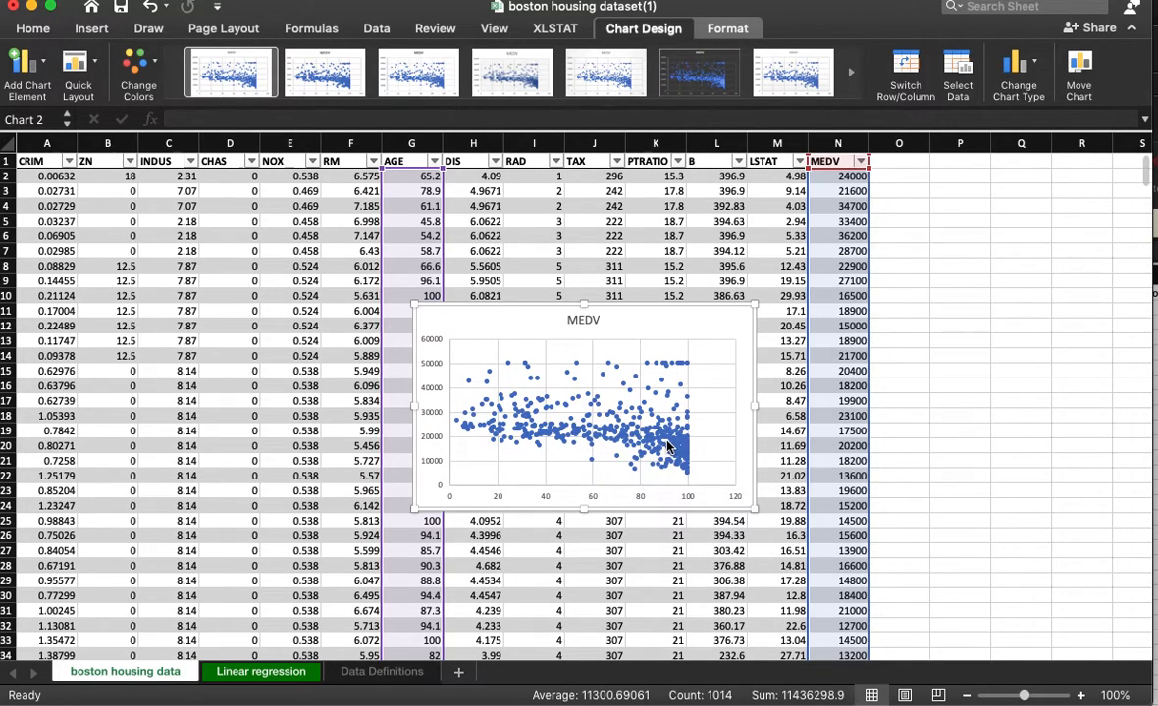
pyautogui.rightClick(672, 446)
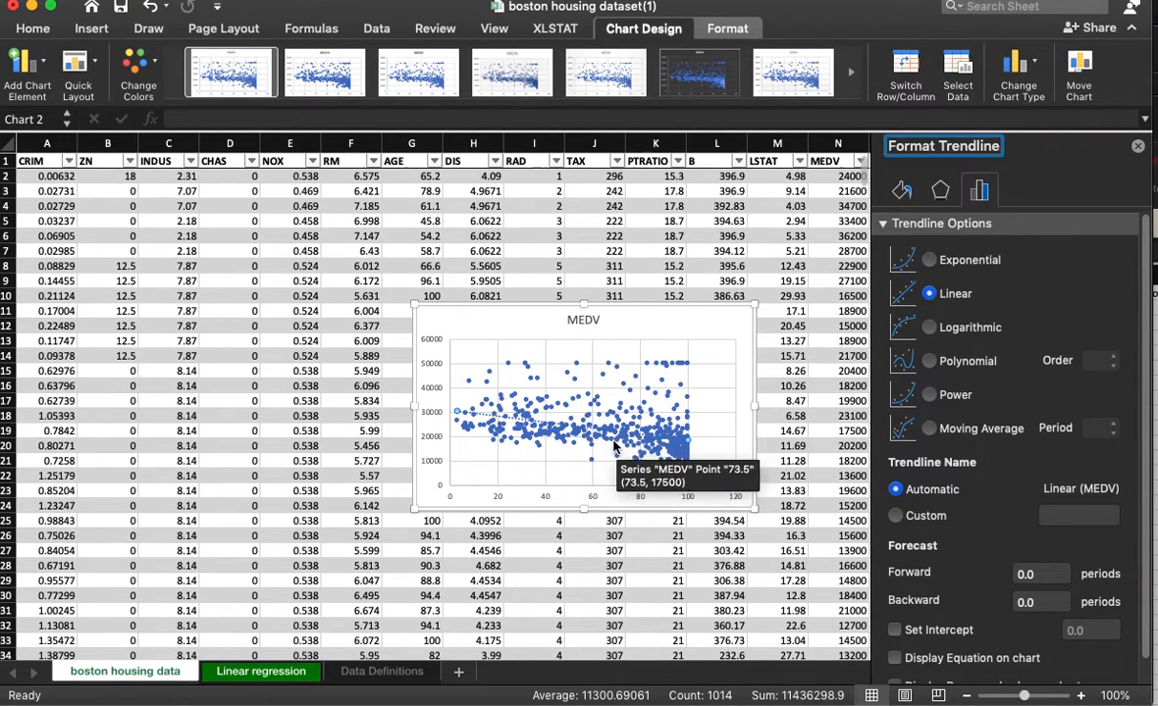
pyautogui.moveTo(944, 233)
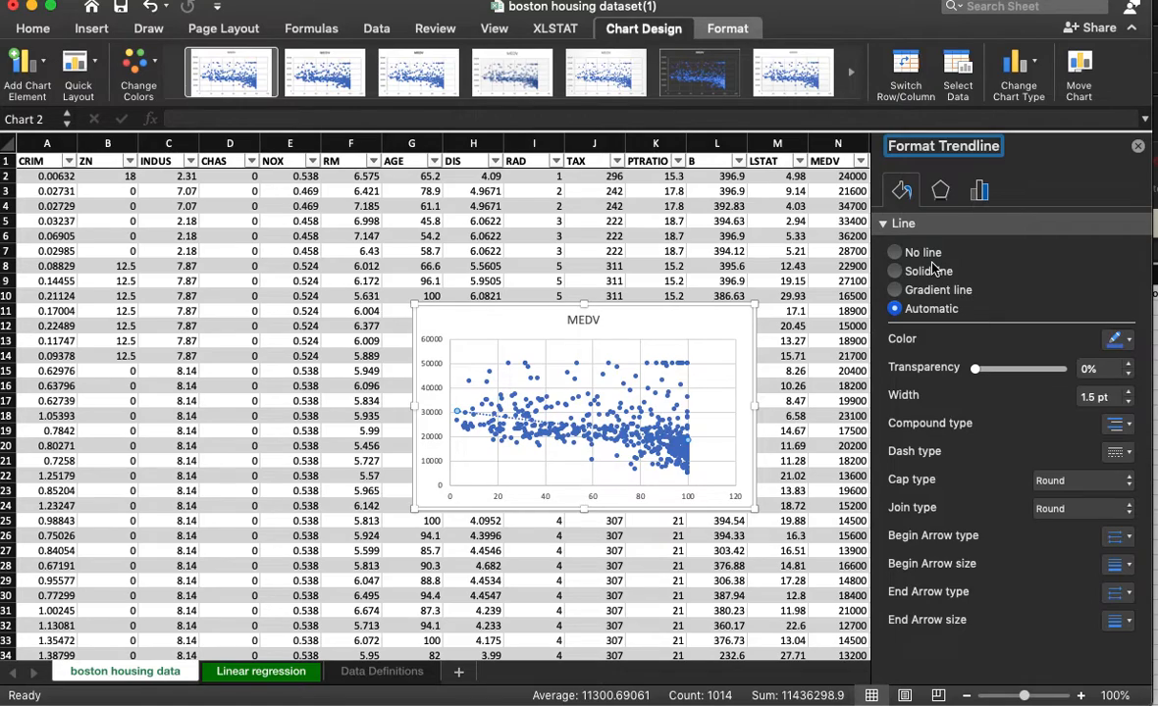
# Step: Make the linear trendline solid red, display its equation and R-squared, and enlarge the chart
pyautogui.click(1115, 338)
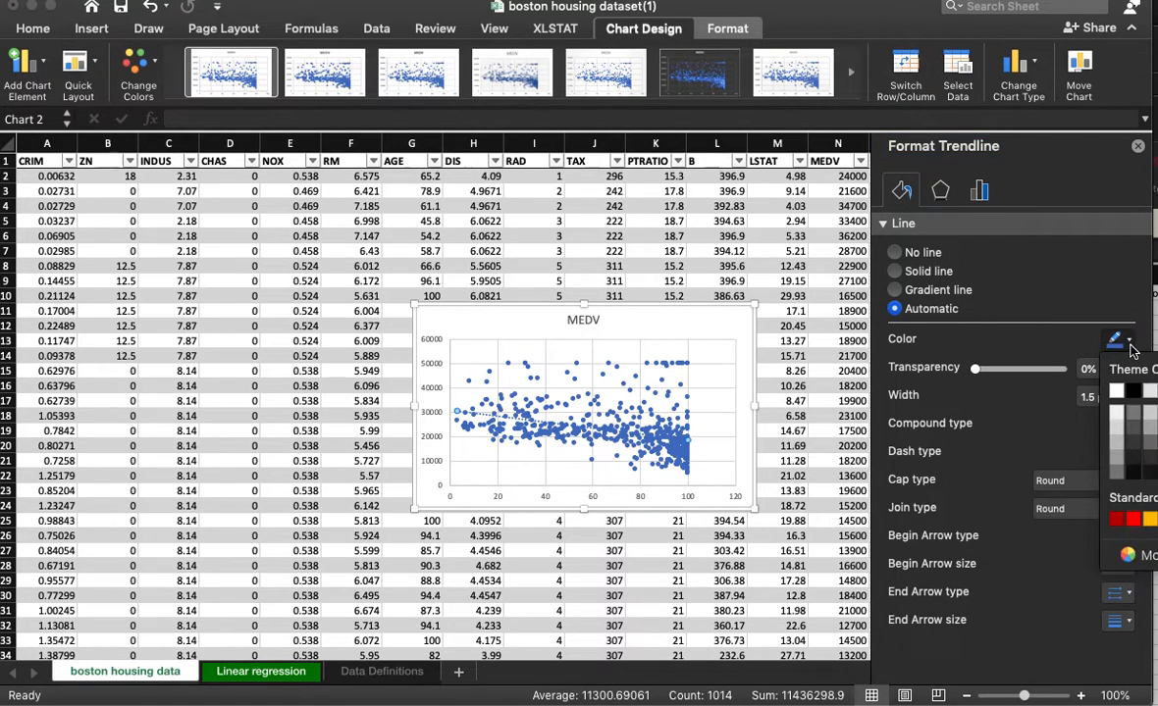
pyautogui.click(894, 271)
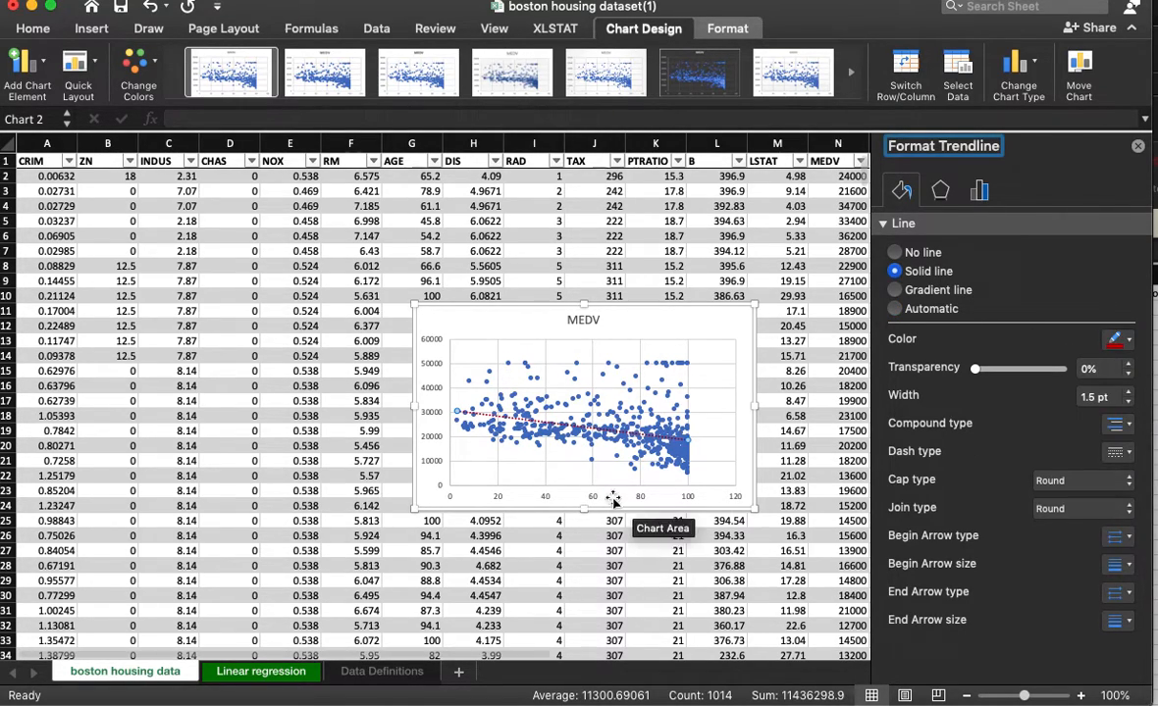
pyautogui.click(978, 190)
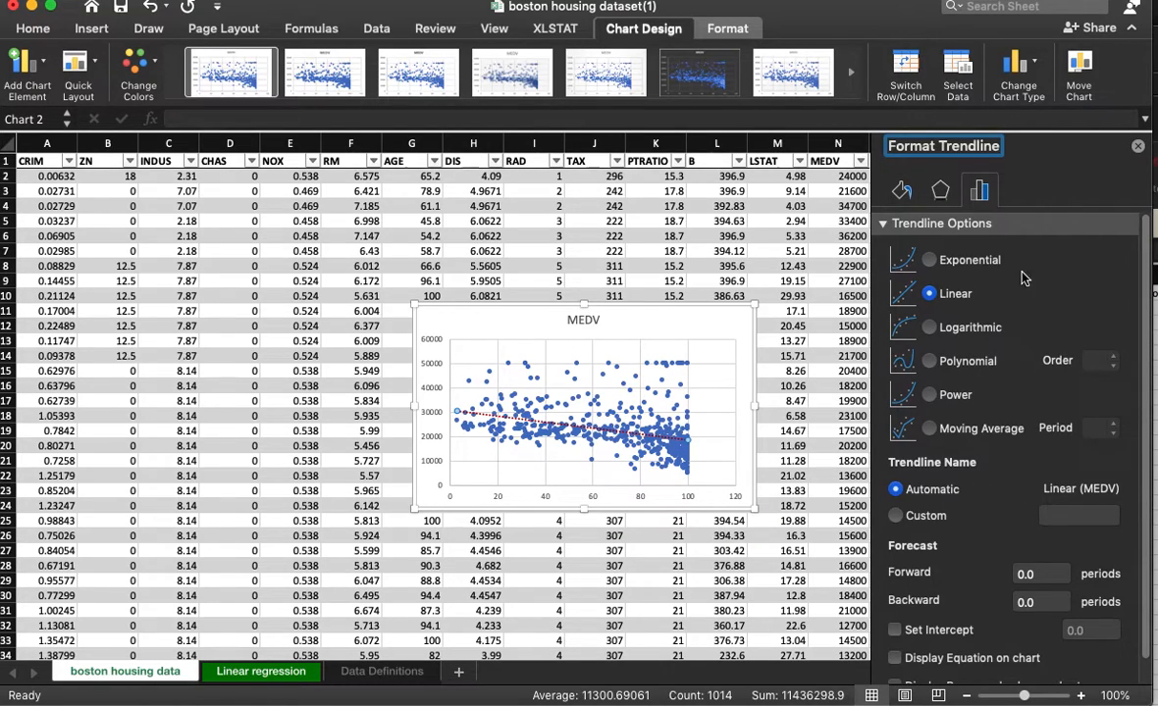
pyautogui.scroll(-3)
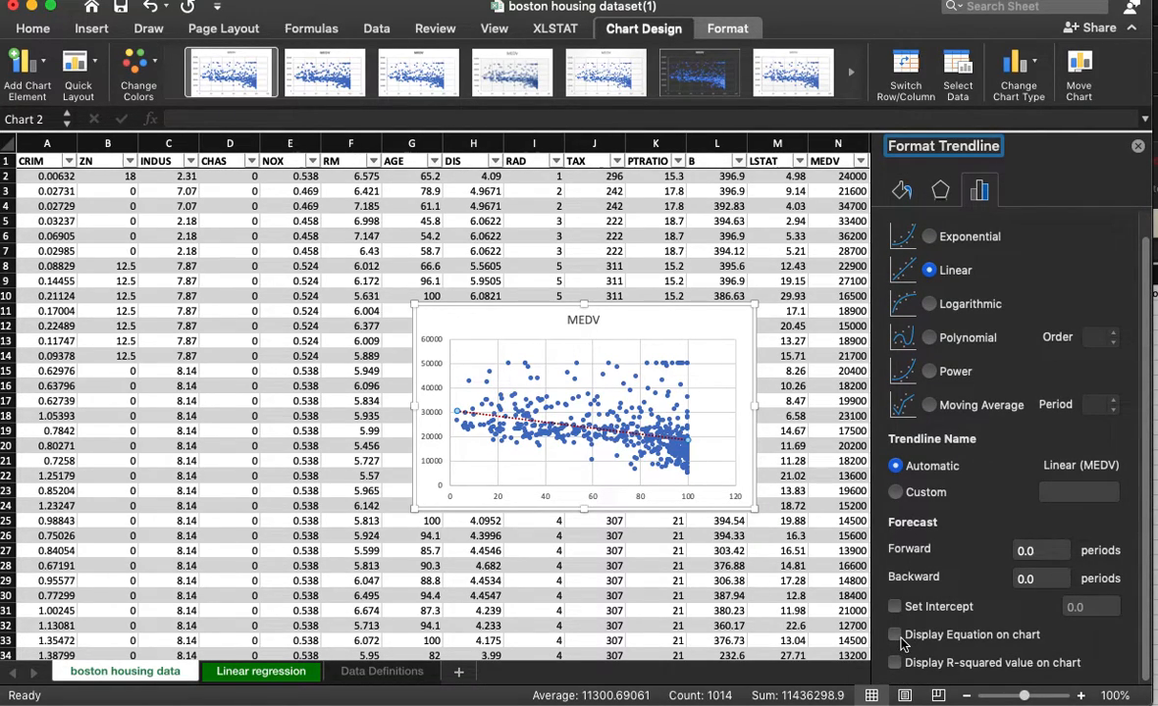
pyautogui.click(894, 634)
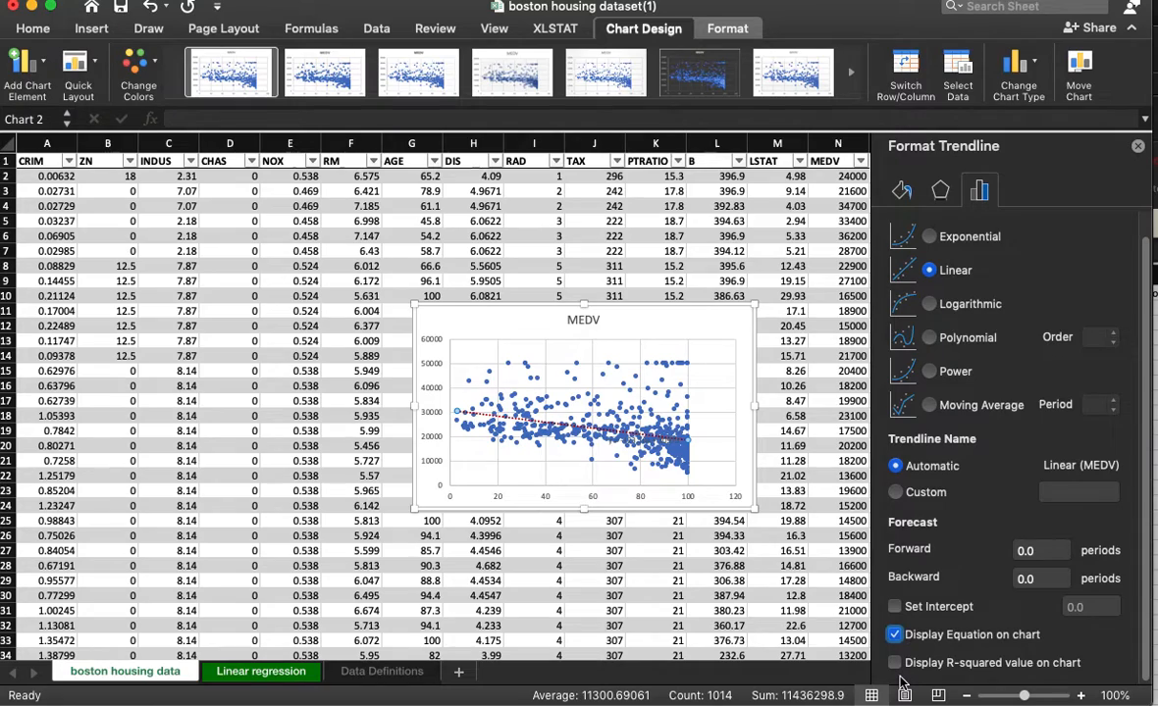
pyautogui.click(894, 663)
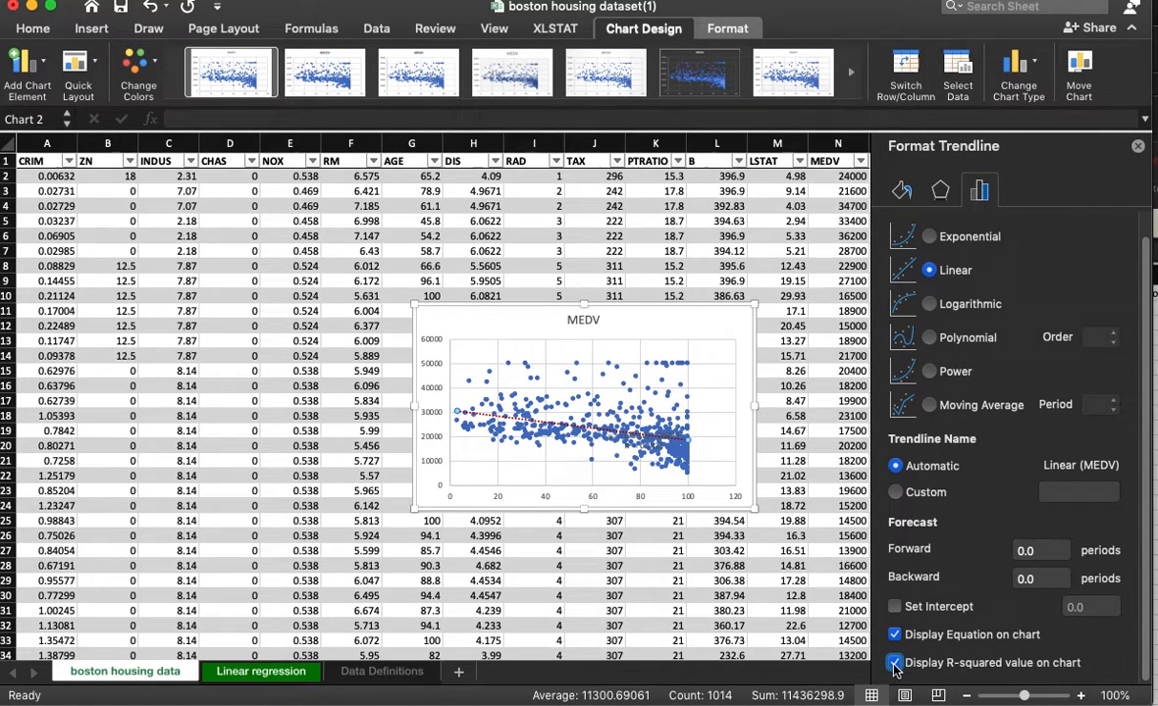
pyautogui.click(894, 663)
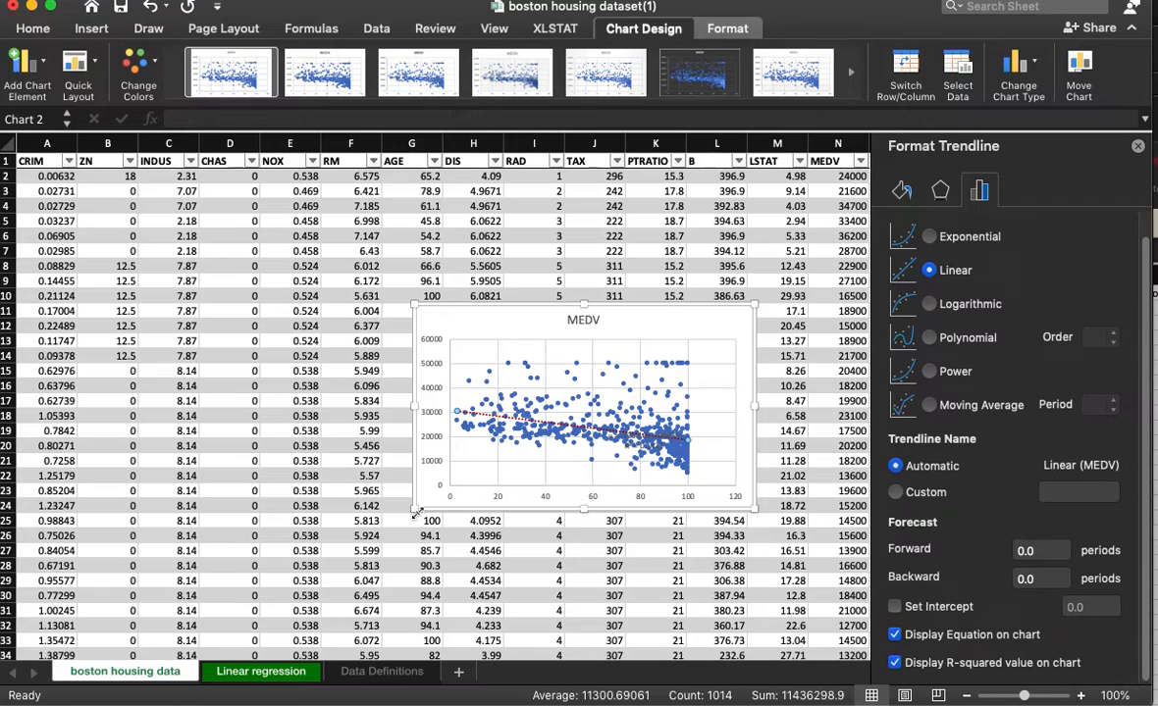
pyautogui.click(598, 525)
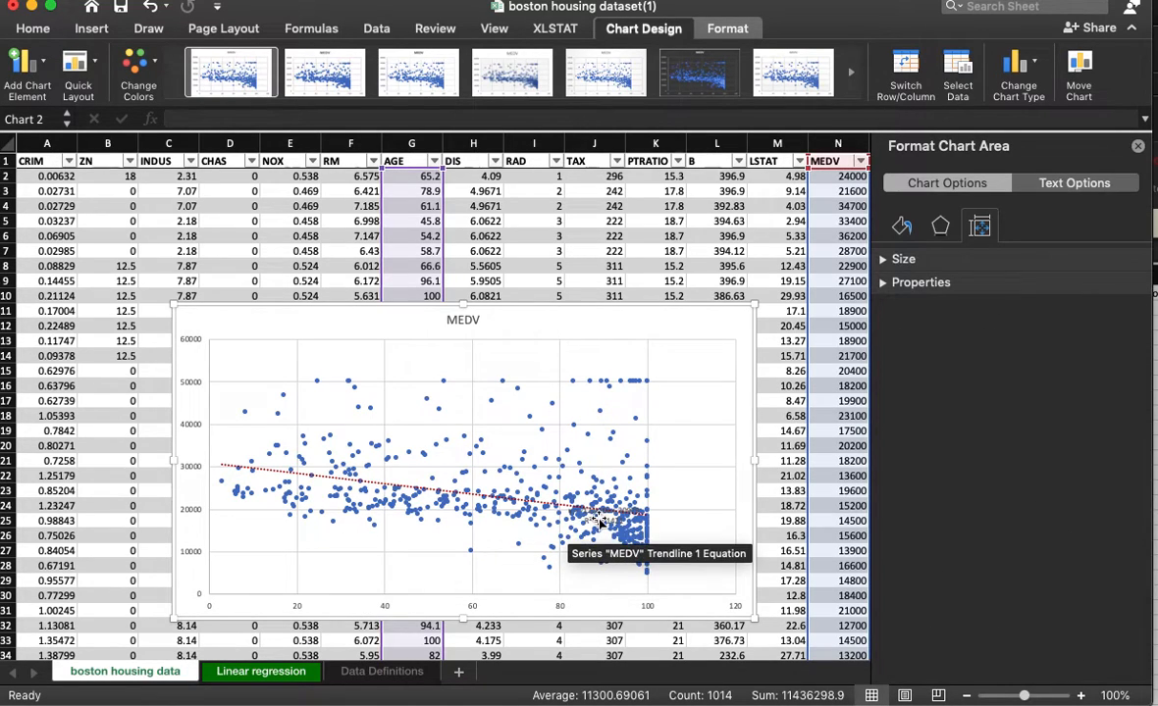
# Step: Check the trendline label (y = -123.16x + 30979, R² = 0.1421) and return to the regression sheet
pyautogui.click(601, 523)
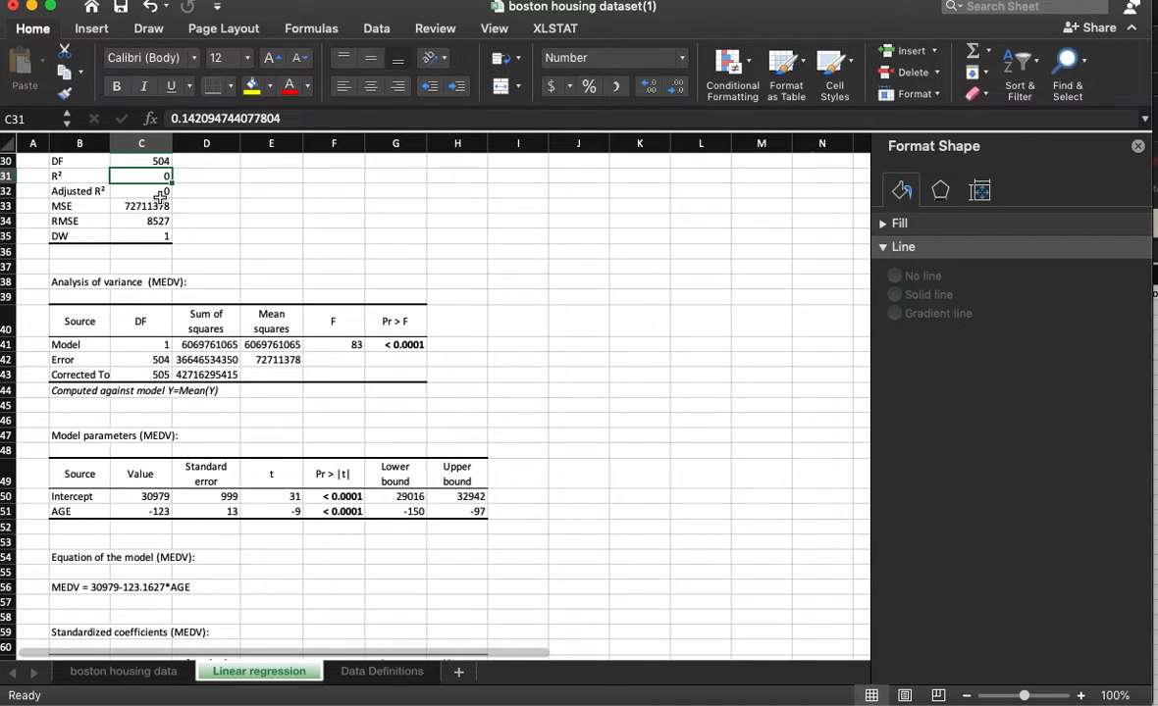
pyautogui.click(124, 671)
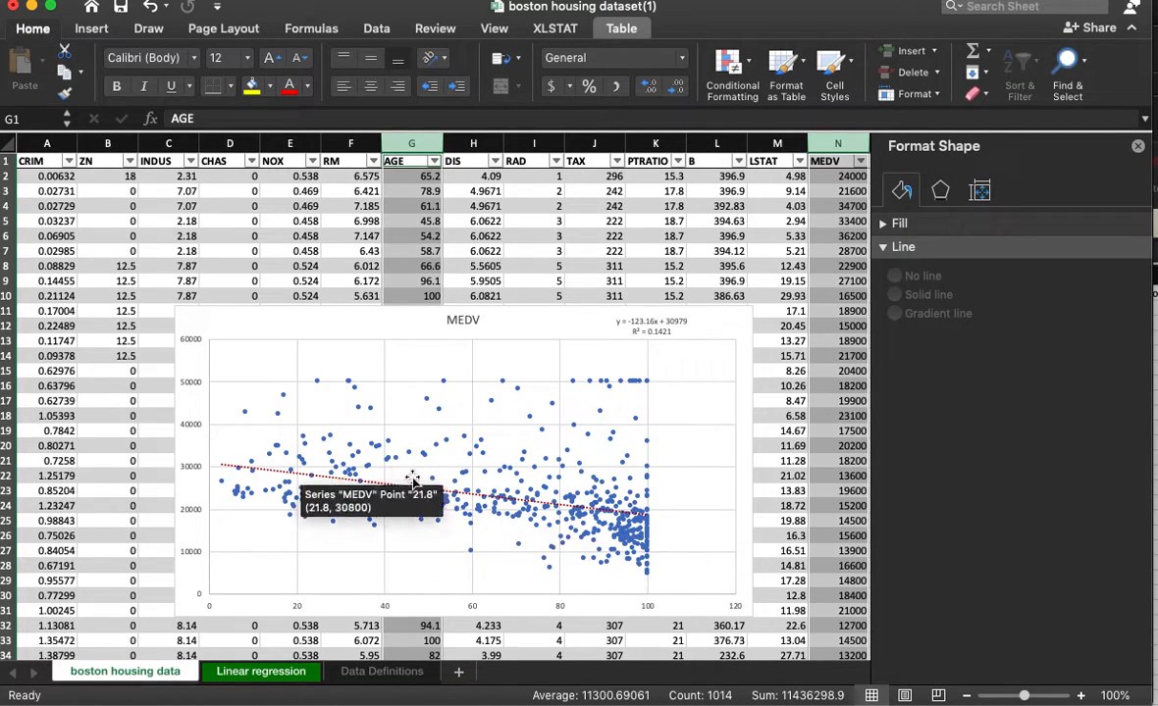
pyautogui.moveTo(736, 400)
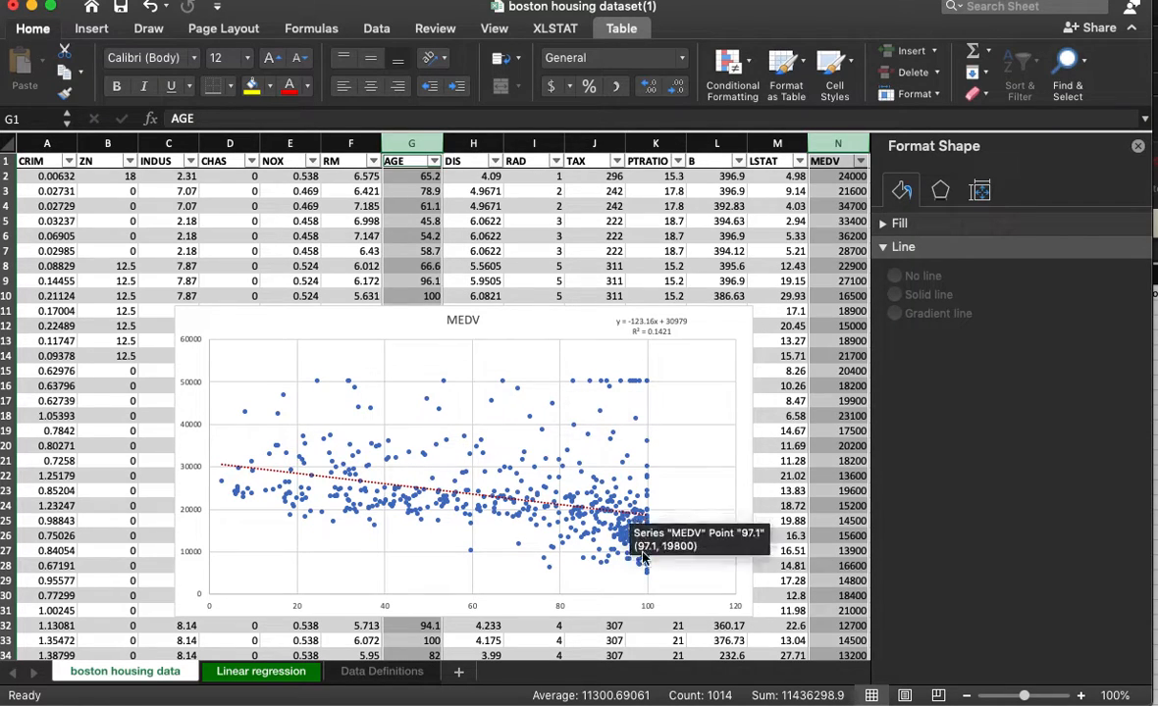
pyautogui.moveTo(510, 469)
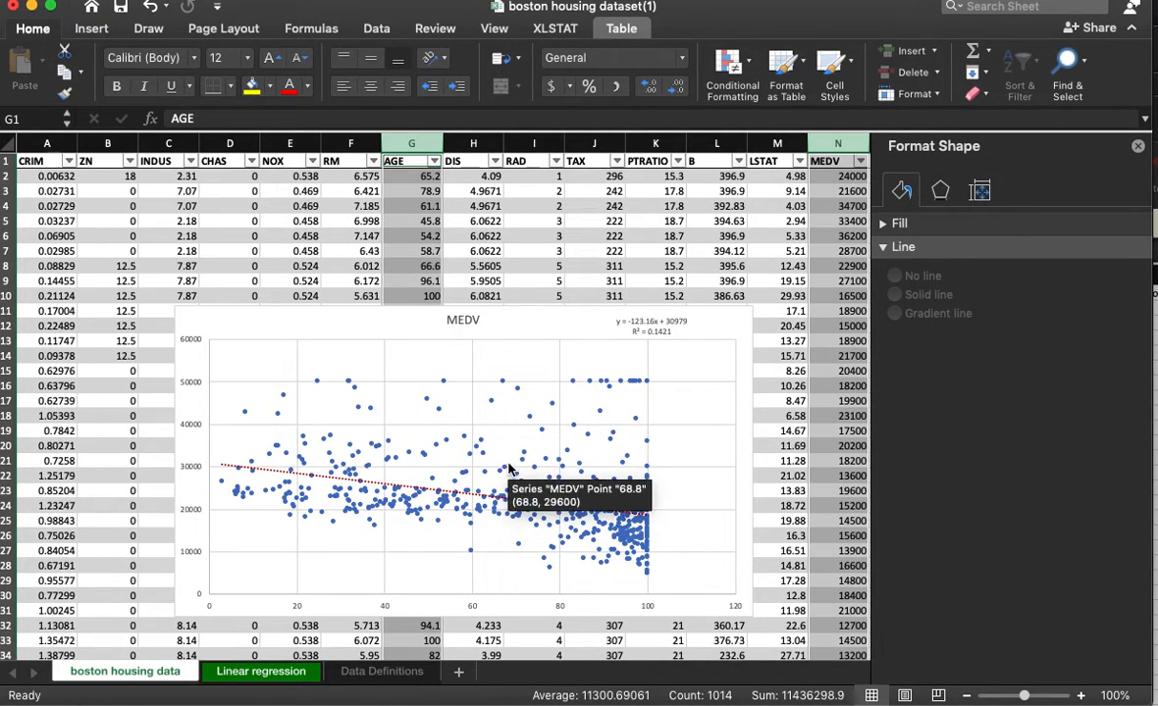
# Step: Select the MEDV-versus-AGE chart, then view the Data Definitions sheet for RM's meaning
pyautogui.click(461, 461)
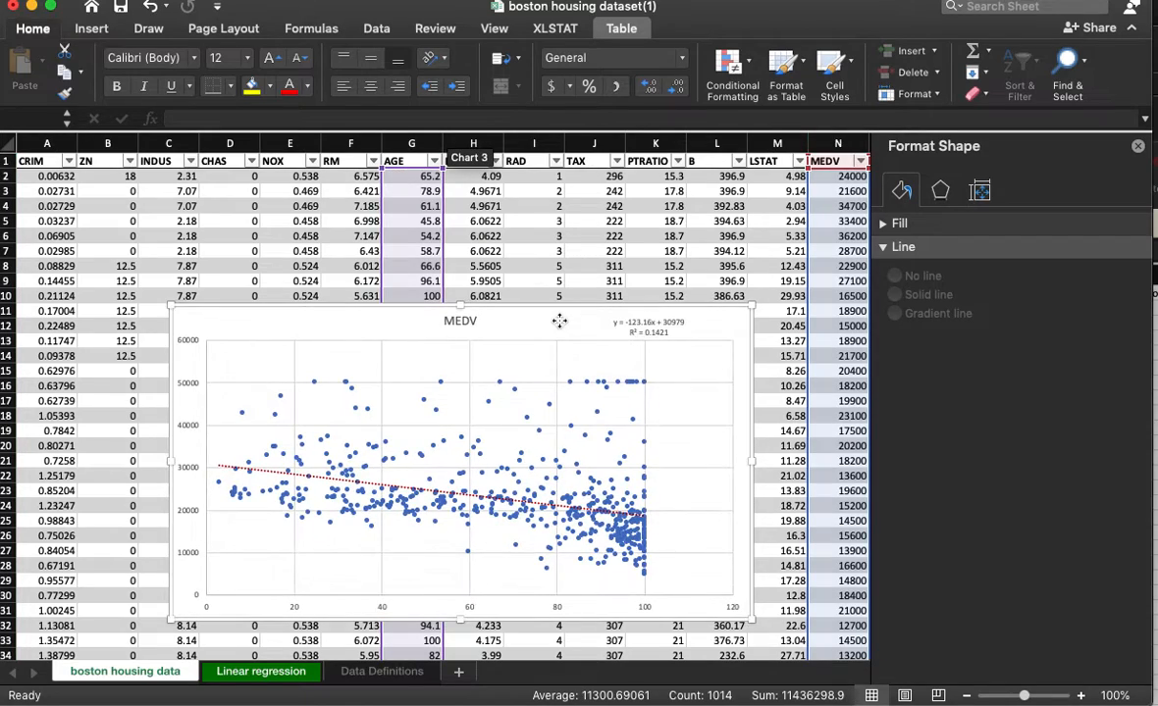
pyautogui.click(594, 329)
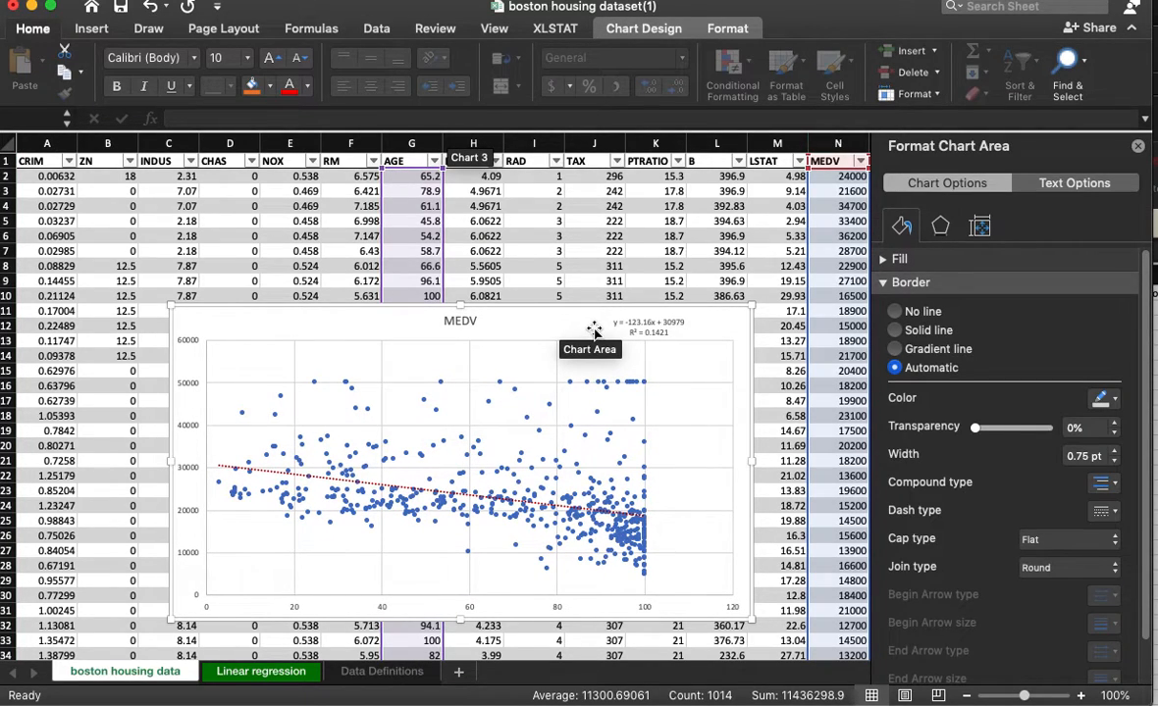
pyautogui.moveTo(494, 356)
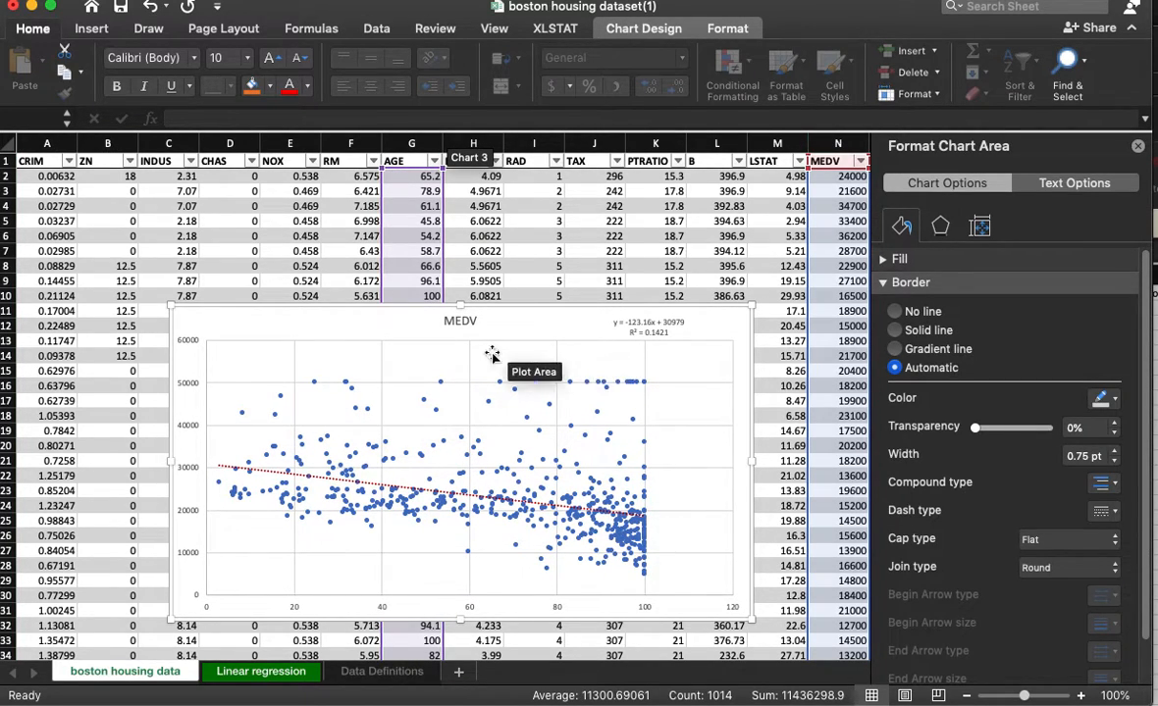
pyautogui.moveTo(295, 402)
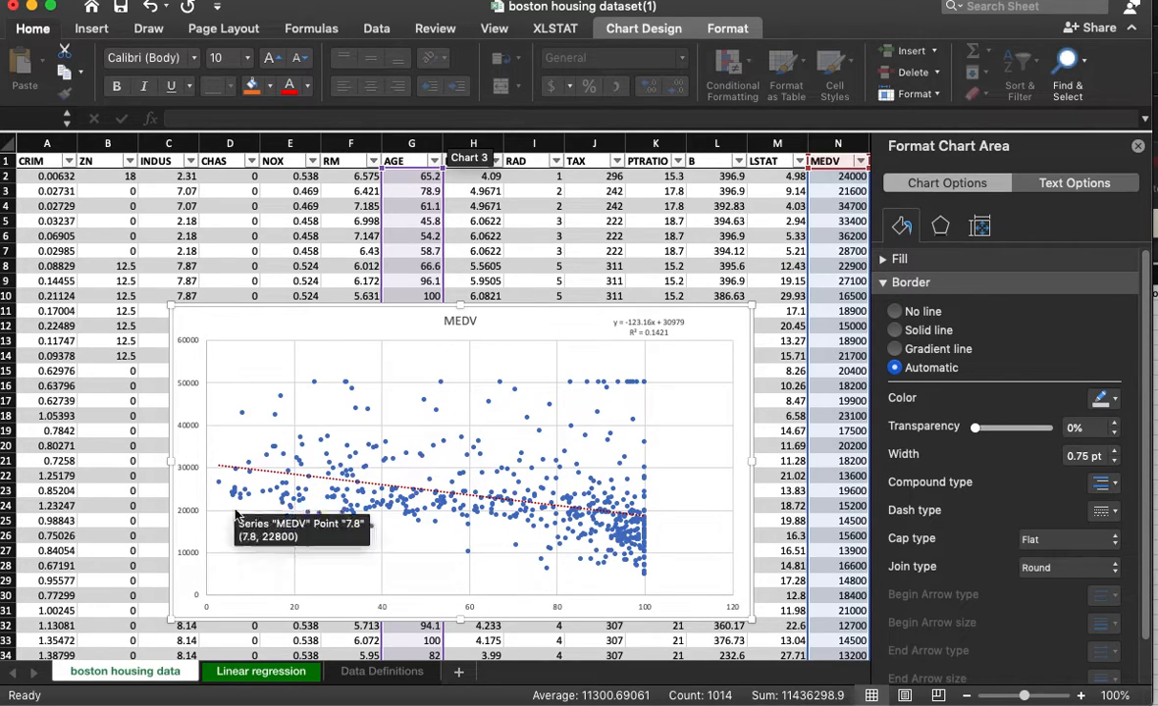
pyautogui.click(379, 671)
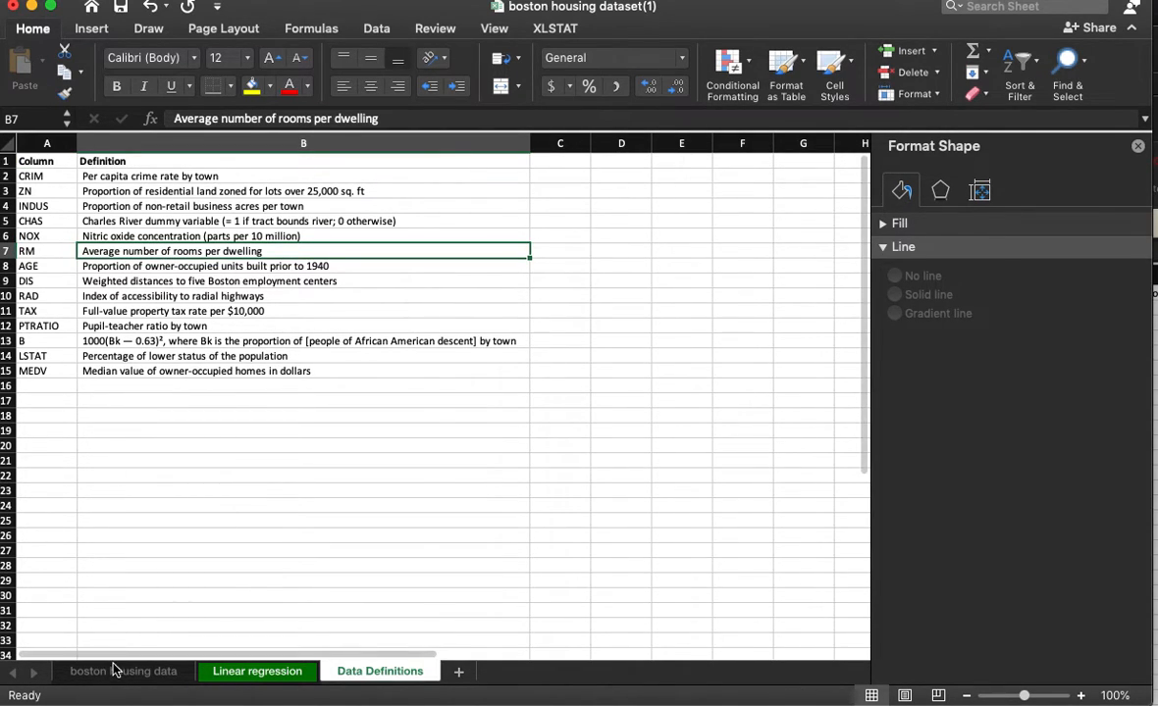
# Step: Return to the housing data, select the AGE column, and show the XLSTAT tools
pyautogui.click(125, 671)
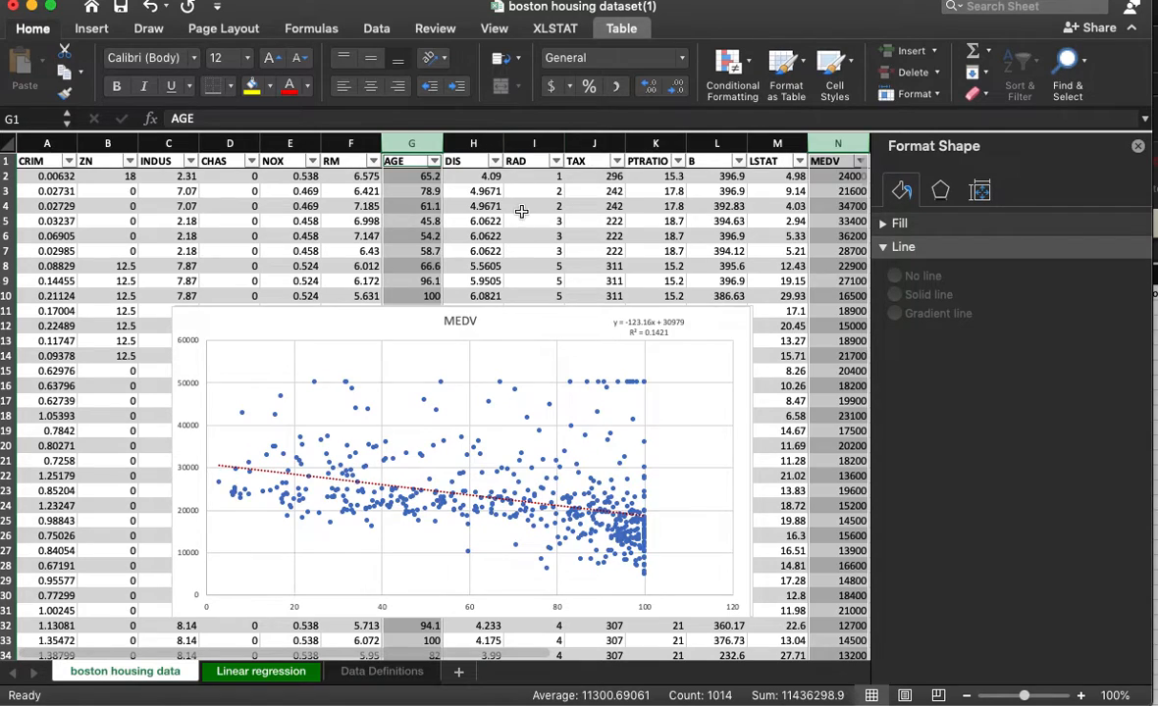
pyautogui.click(460, 461)
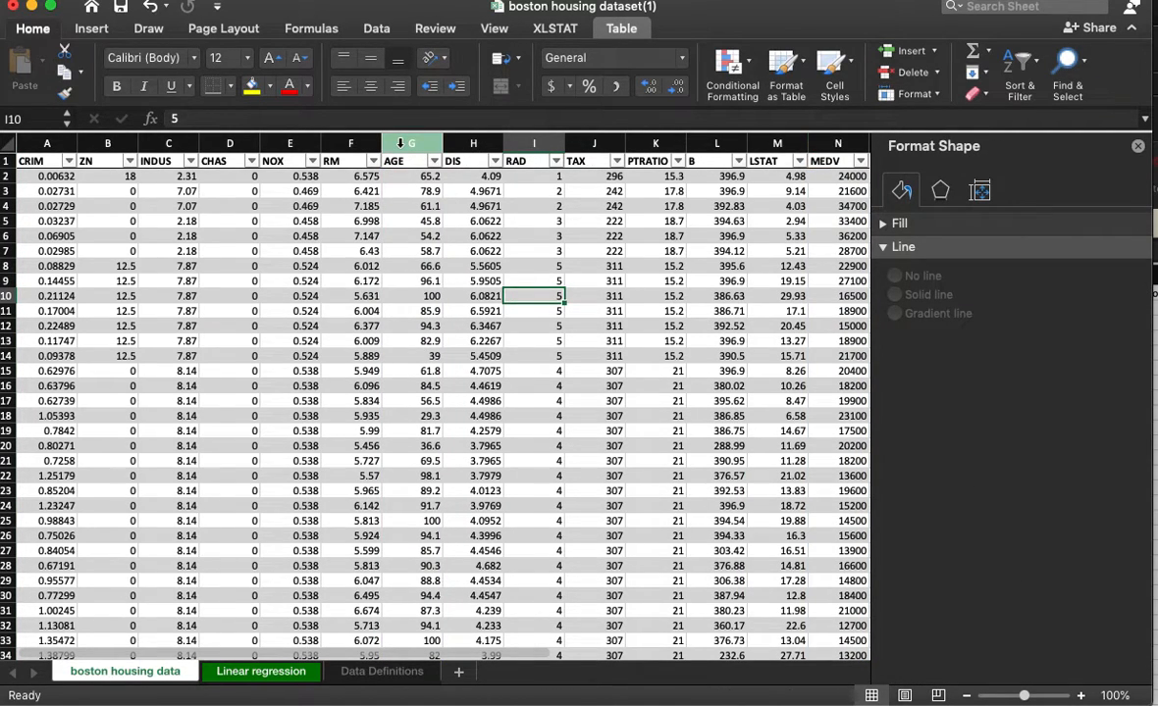
pyautogui.click(411, 160)
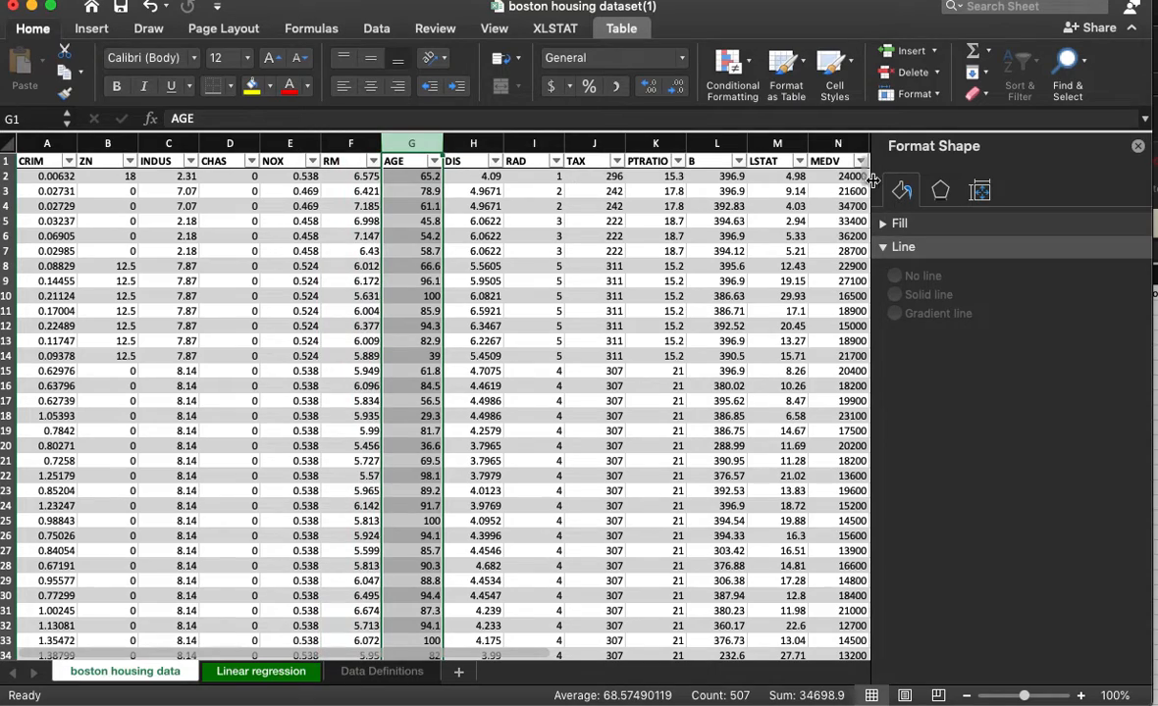
pyautogui.click(554, 28)
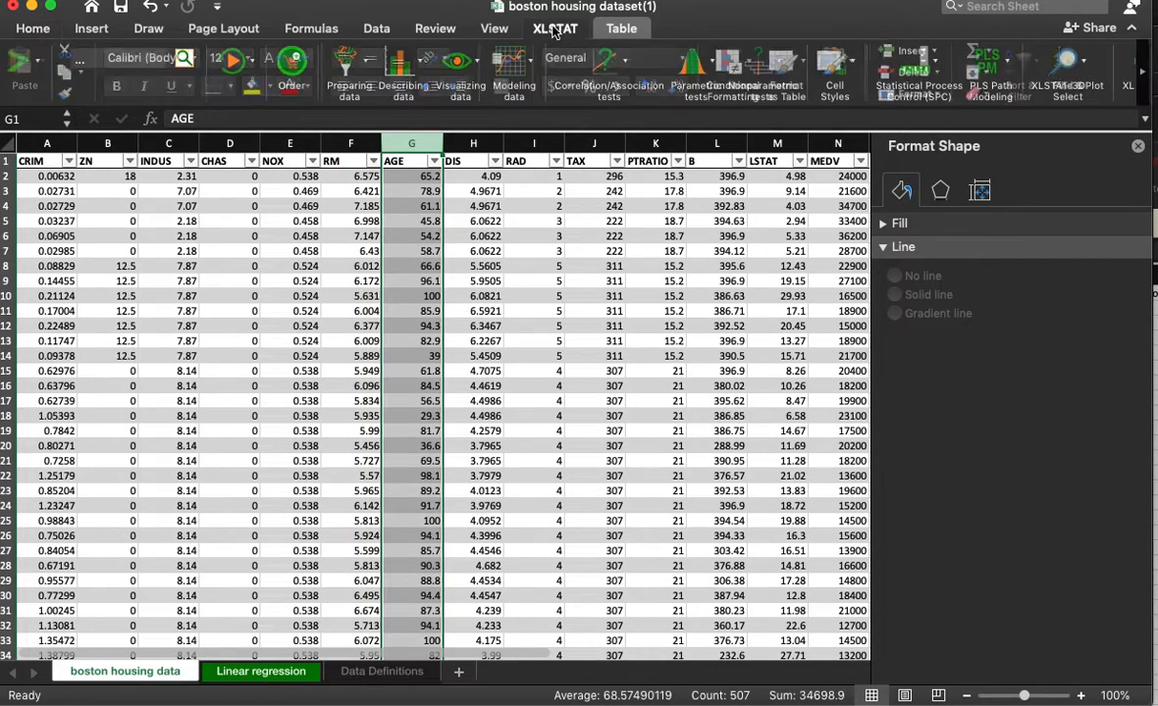
# Step: Start an XLSTAT Linear regression, ending the VBA run-time error
pyautogui.click(514, 68)
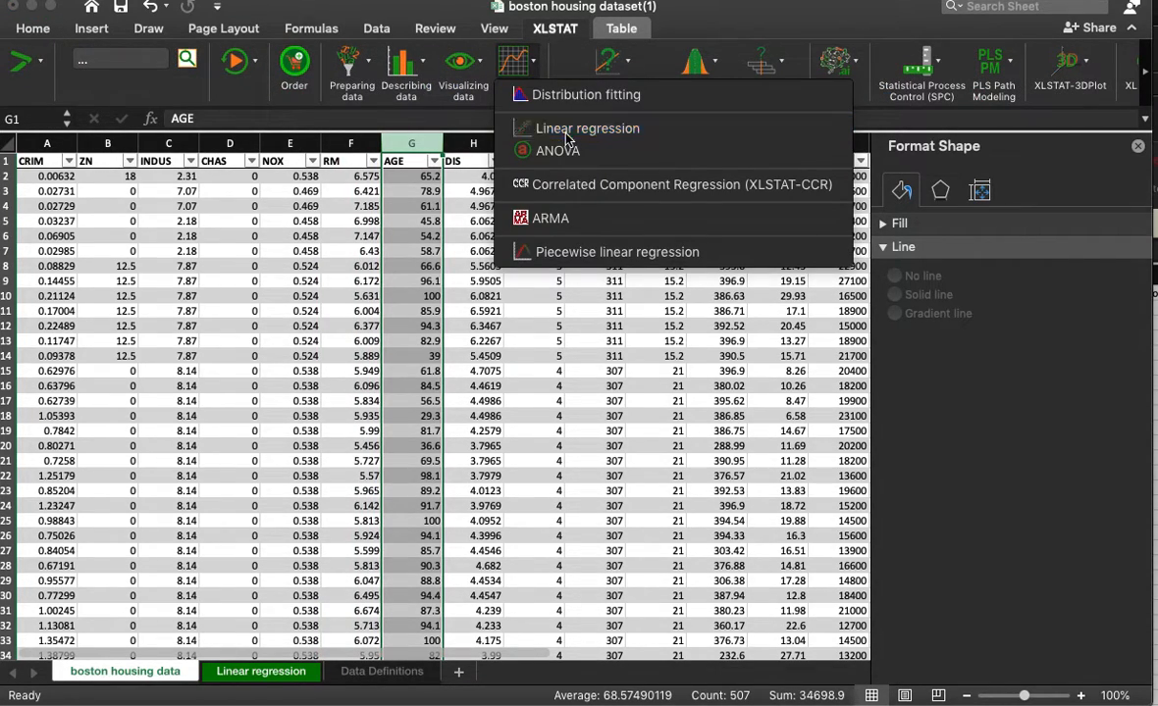
pyautogui.click(586, 128)
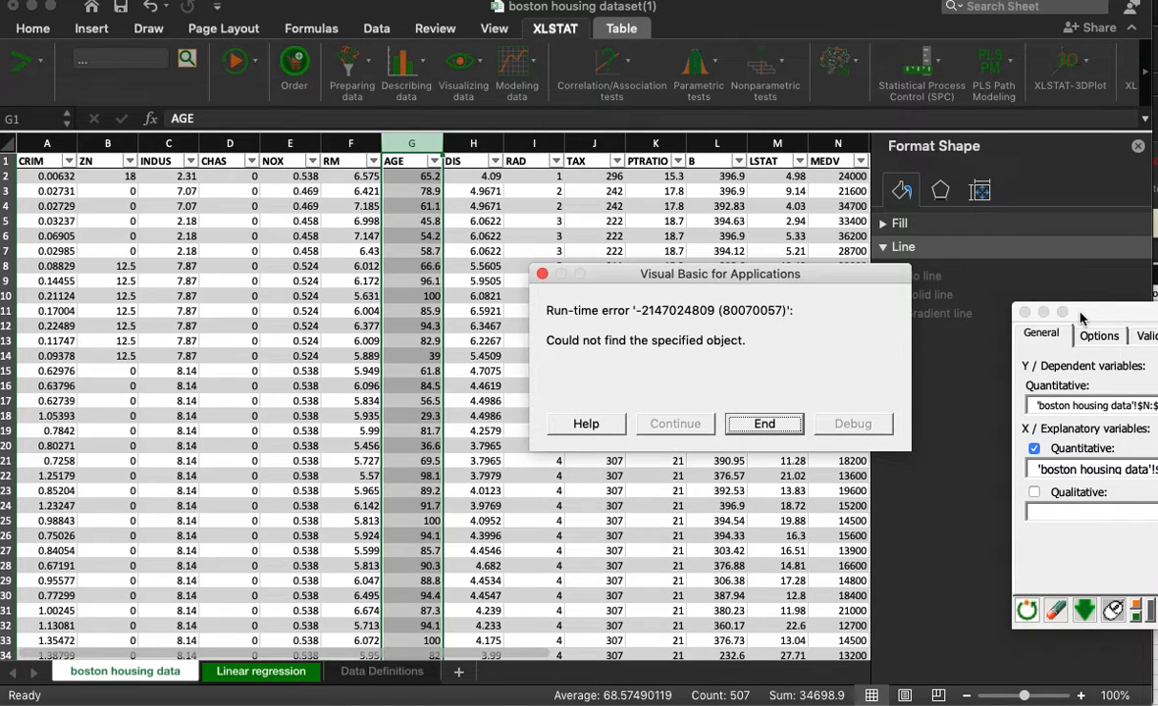
pyautogui.click(763, 424)
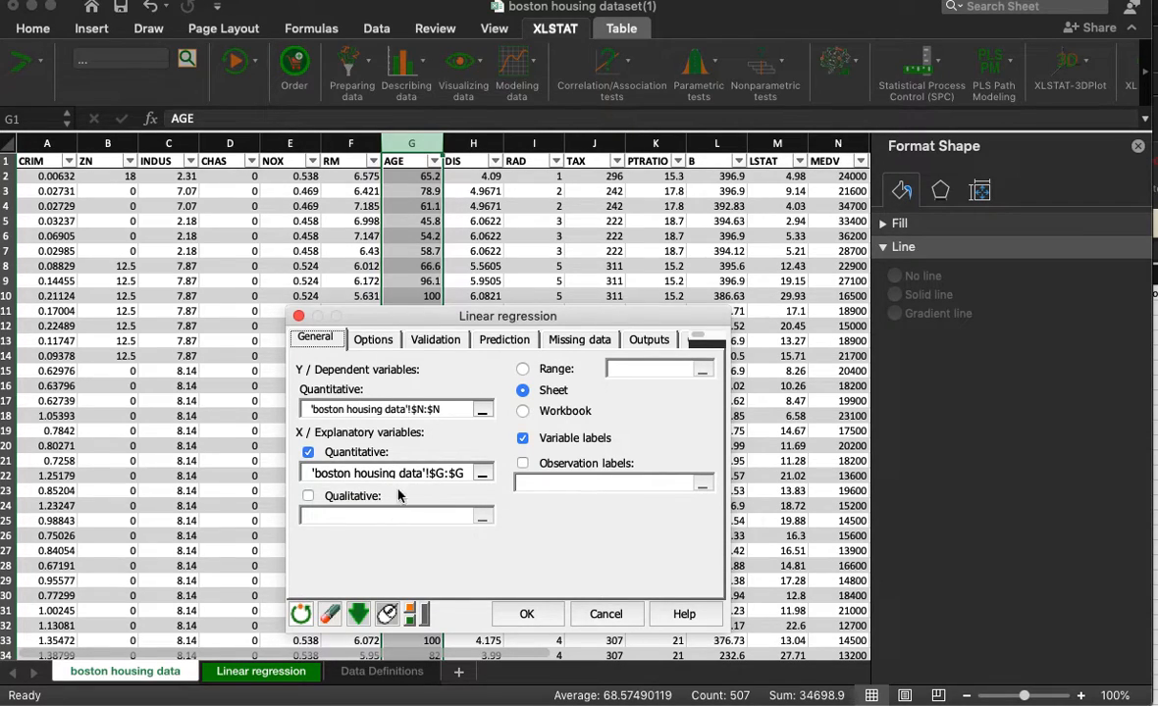
pyautogui.moveTo(417, 520)
pyautogui.write('F')
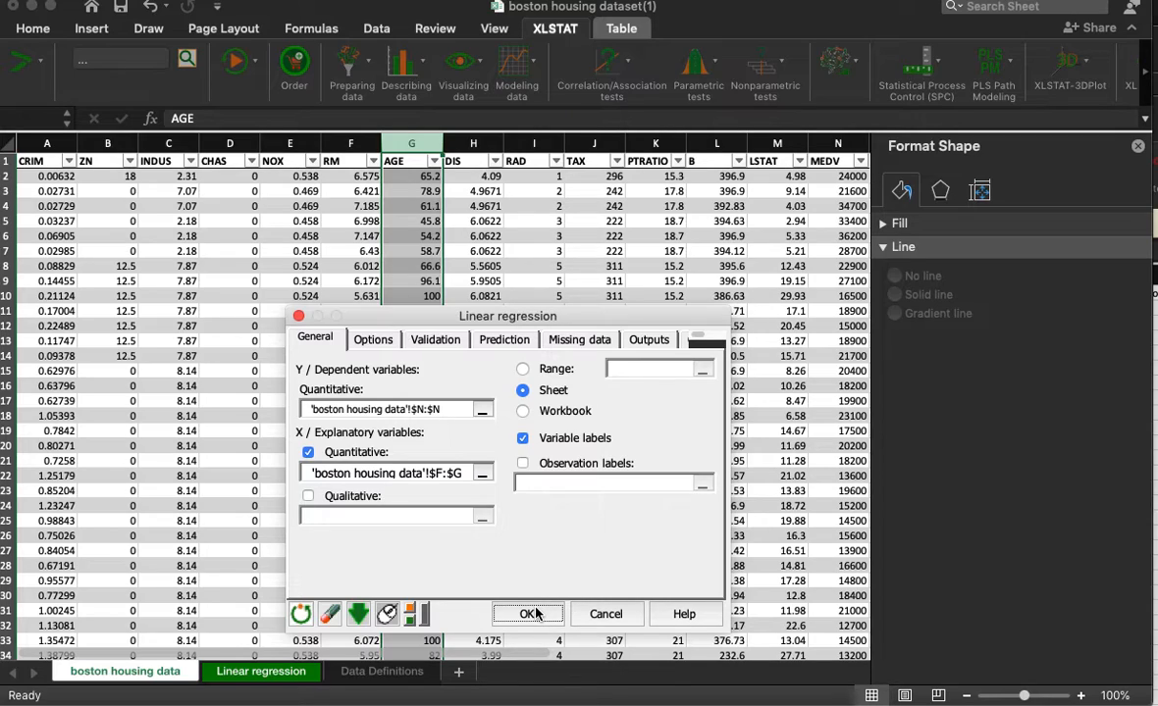
pyautogui.moveTo(582, 380)
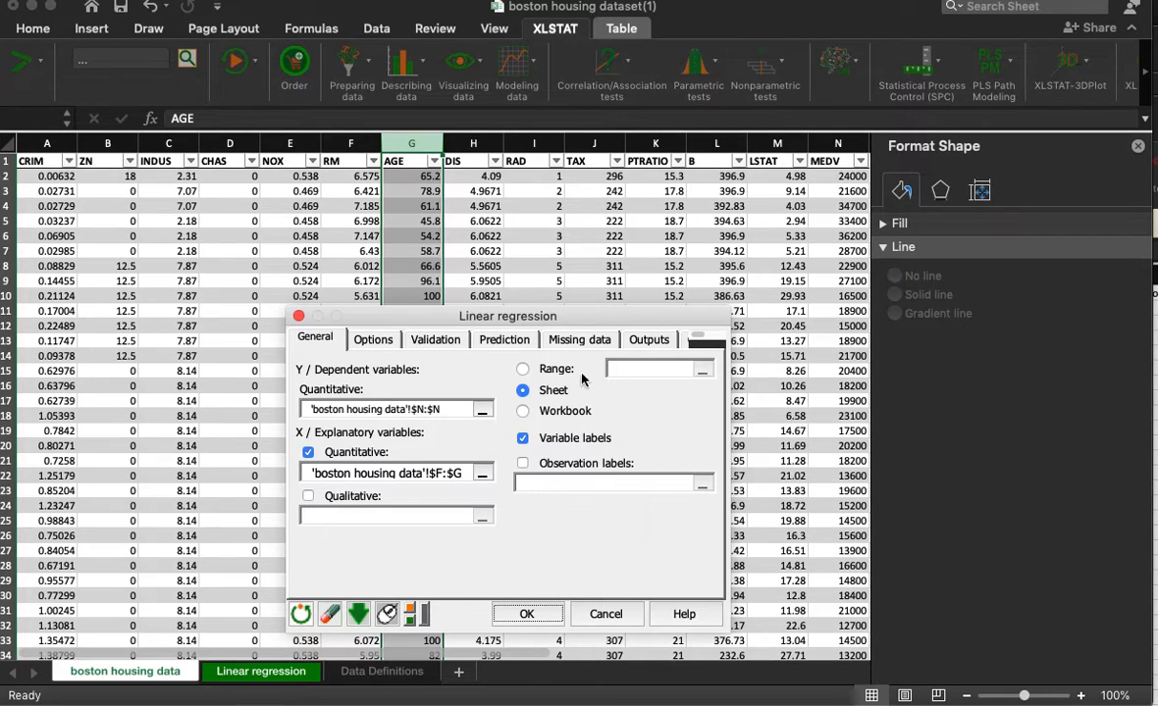
# Step: Regress MEDV on columns F and G (RM and AGE)
pyautogui.moveTo(507, 316); pyautogui.dragTo(449, 283)
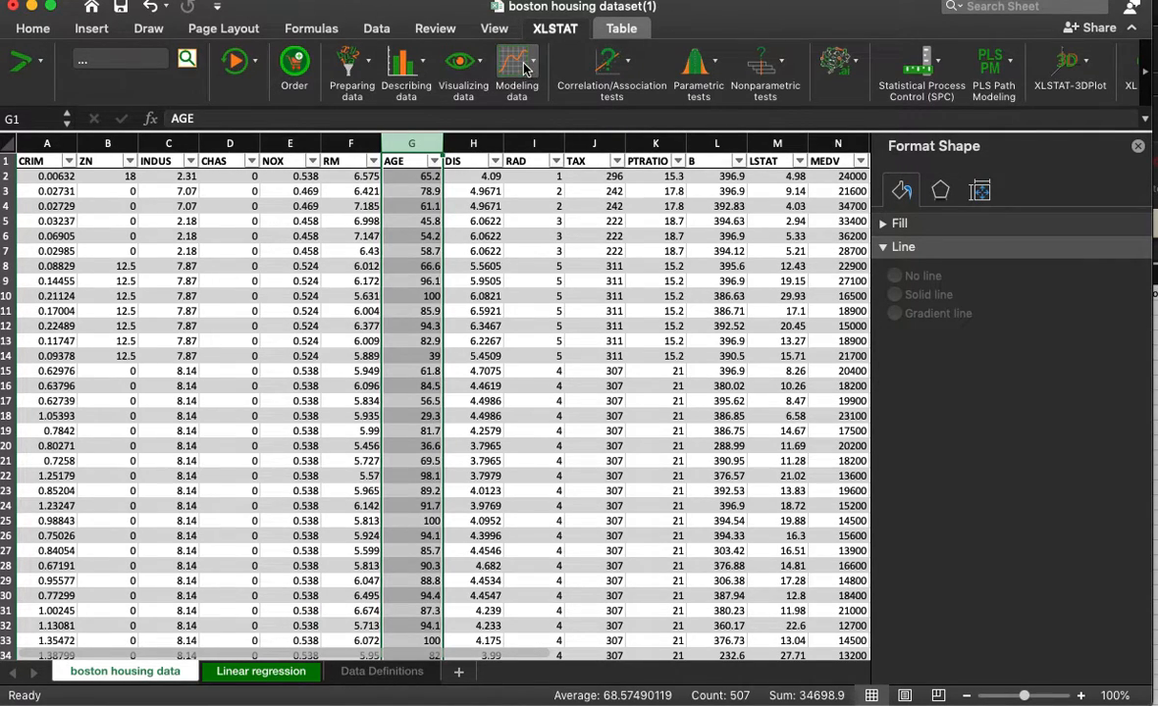
pyautogui.click(516, 69)
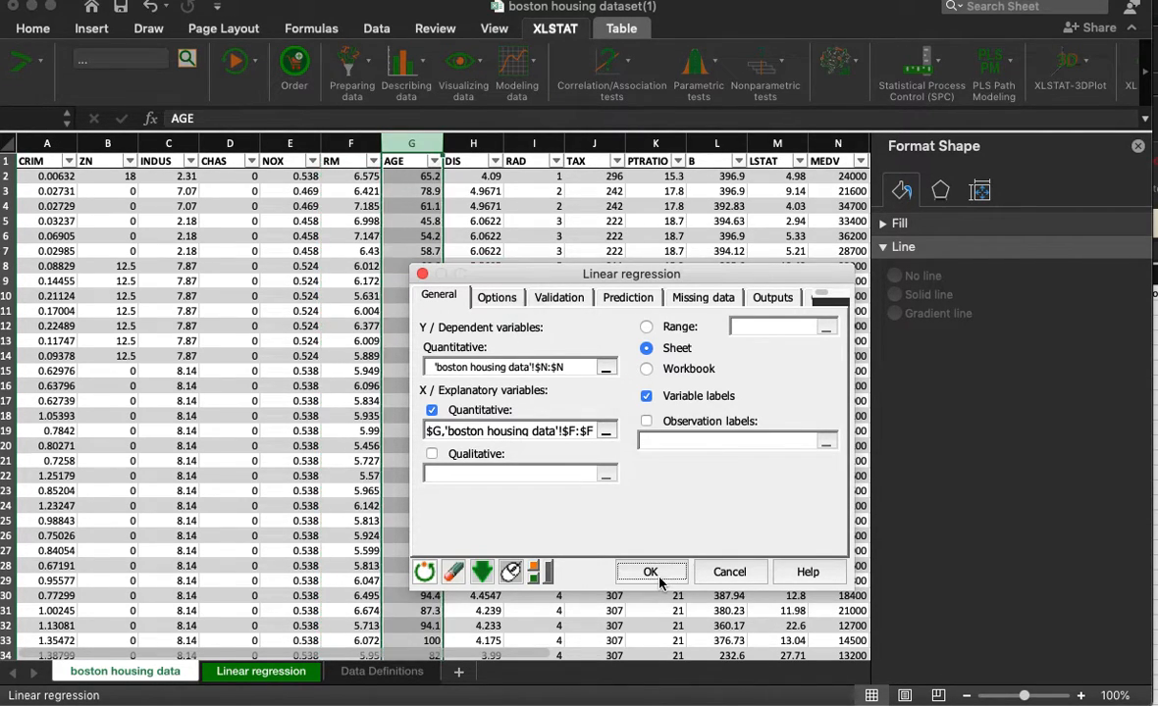
pyautogui.click(649, 572)
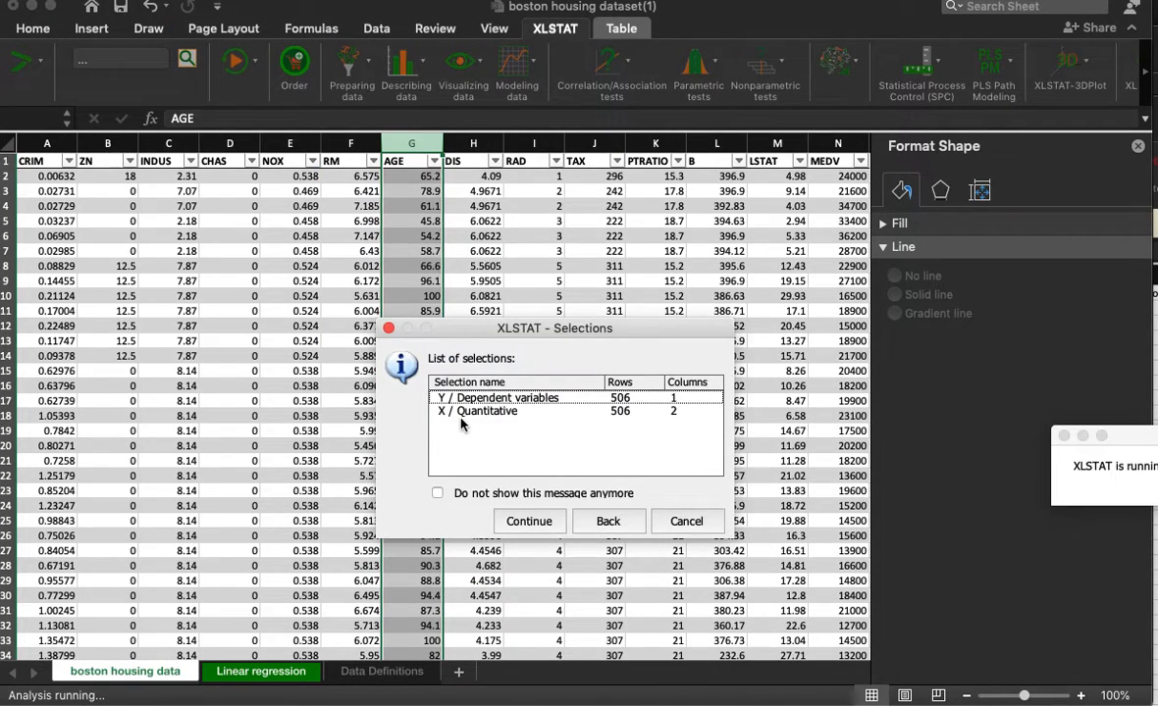
pyautogui.moveTo(677, 424)
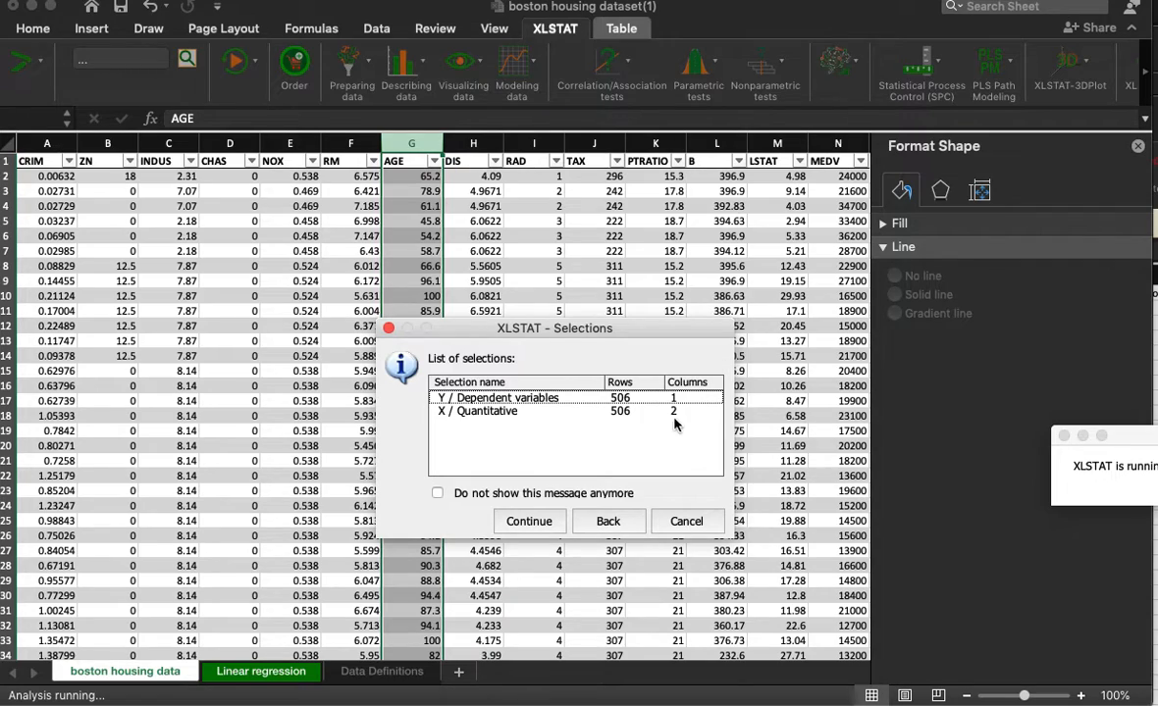
pyautogui.click(529, 521)
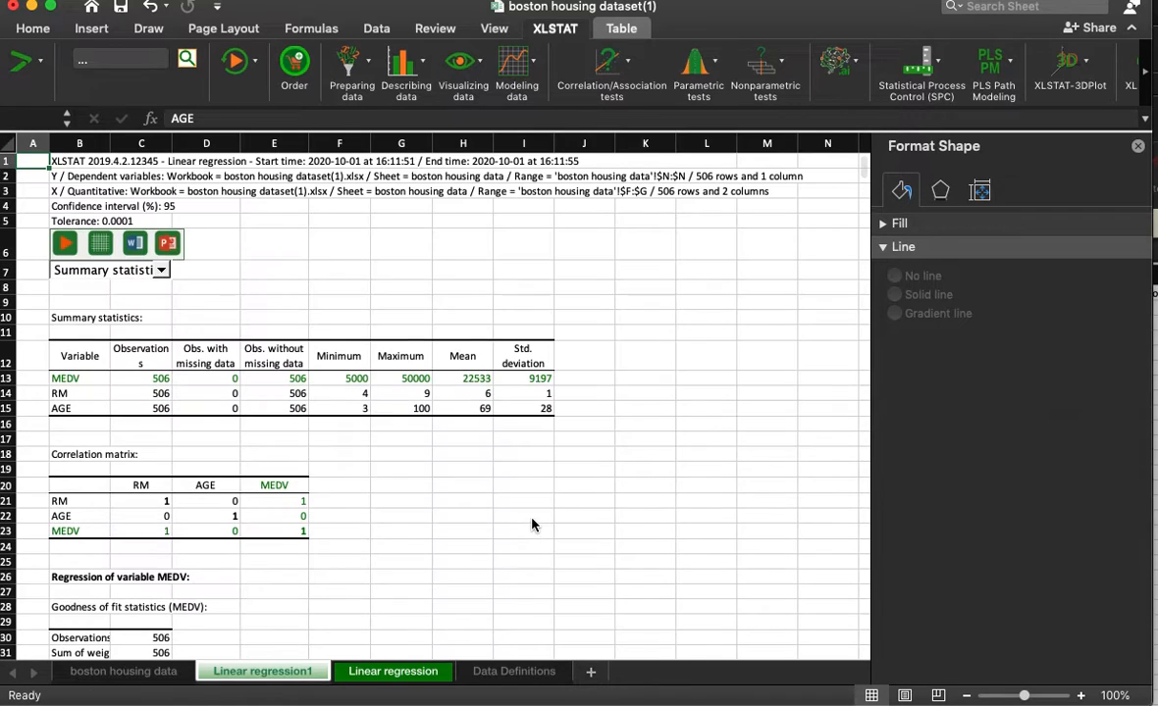
pyautogui.scroll(-3)
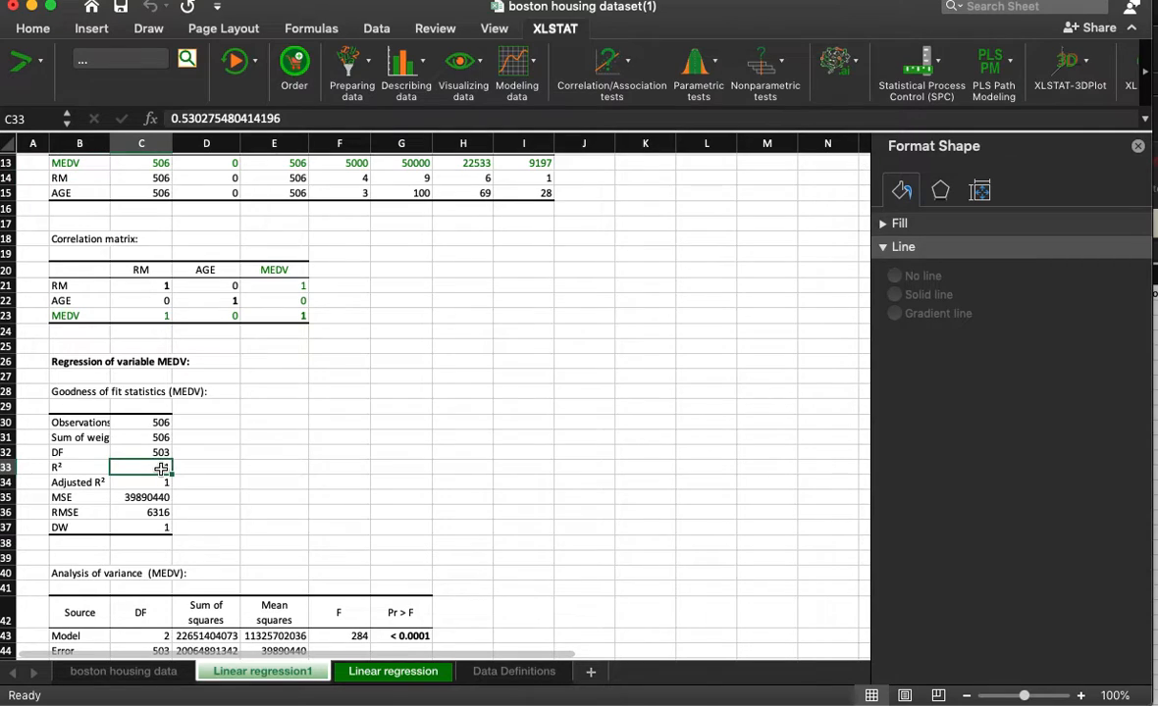
pyautogui.moveTo(262, 405)
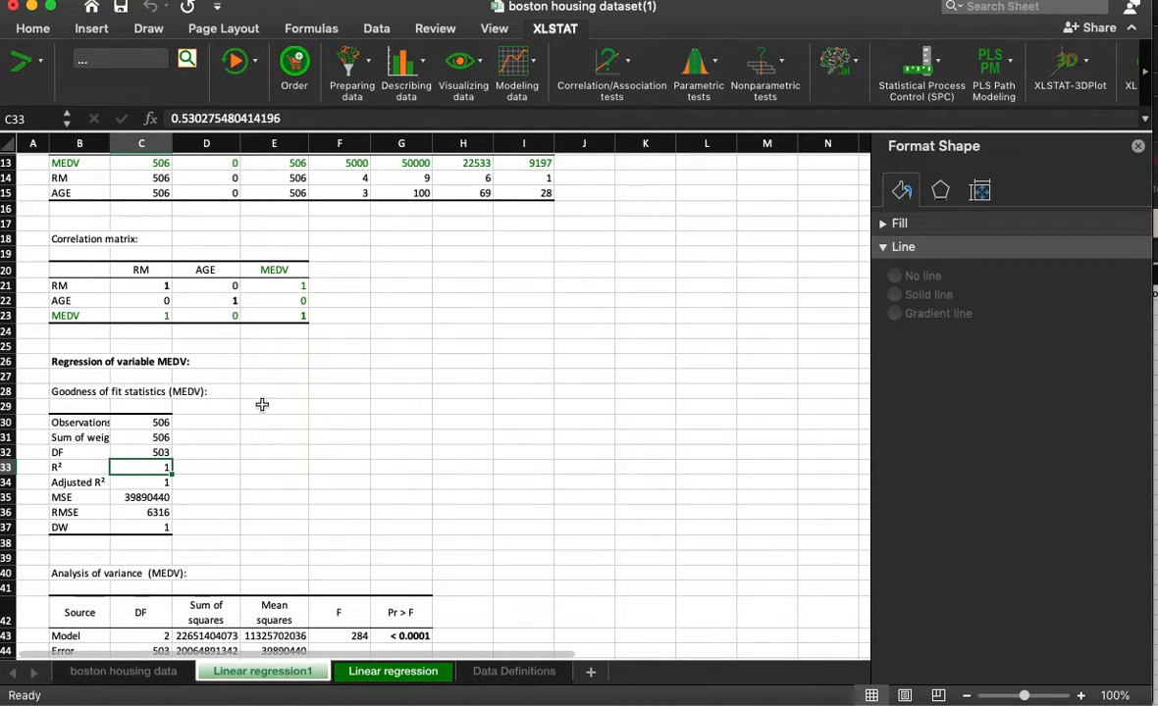
pyautogui.scroll(-3)
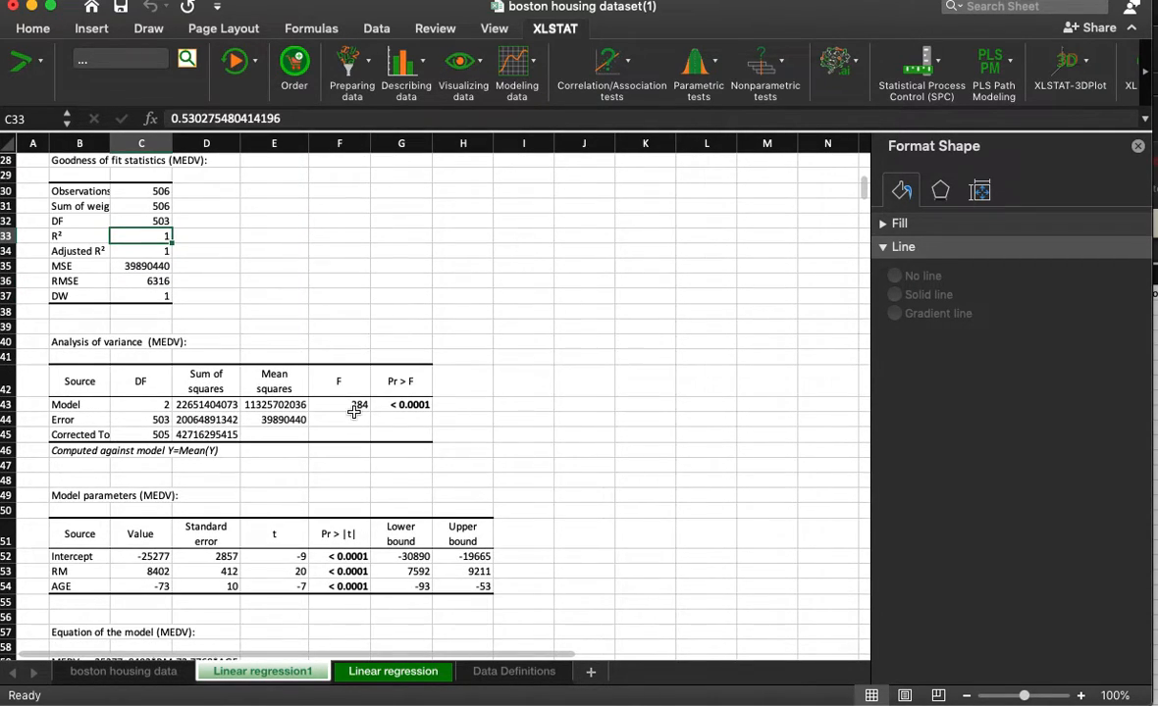
pyautogui.moveTo(221, 593)
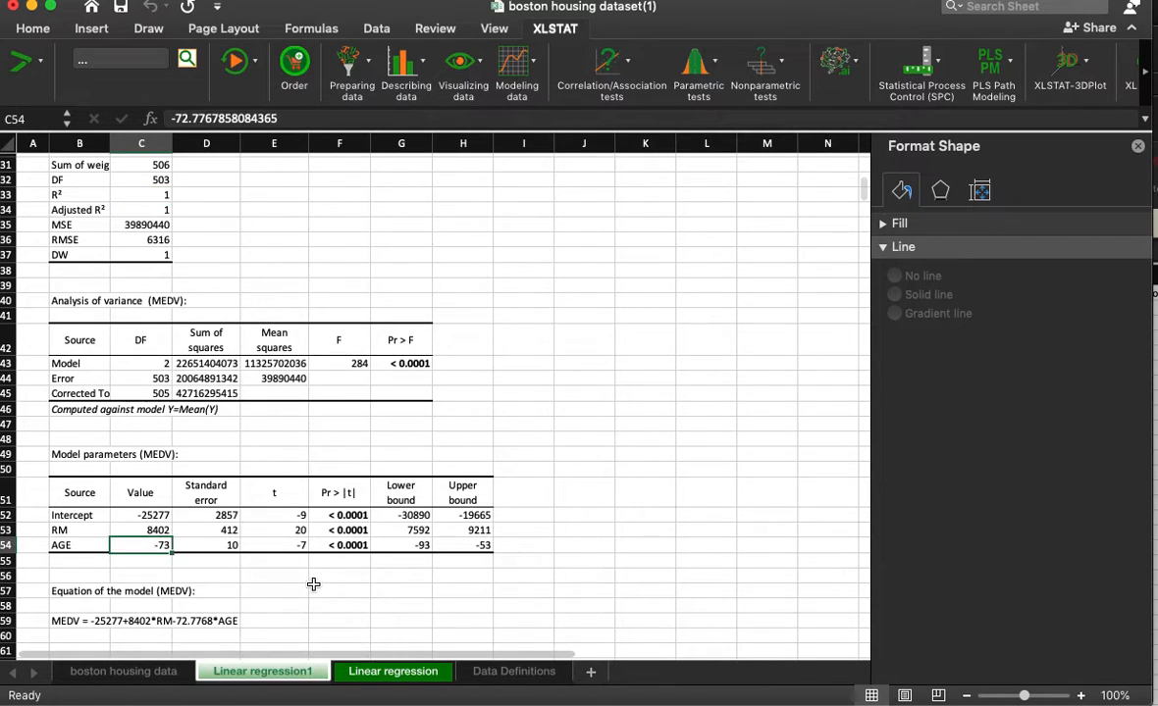
pyautogui.moveTo(312, 590)
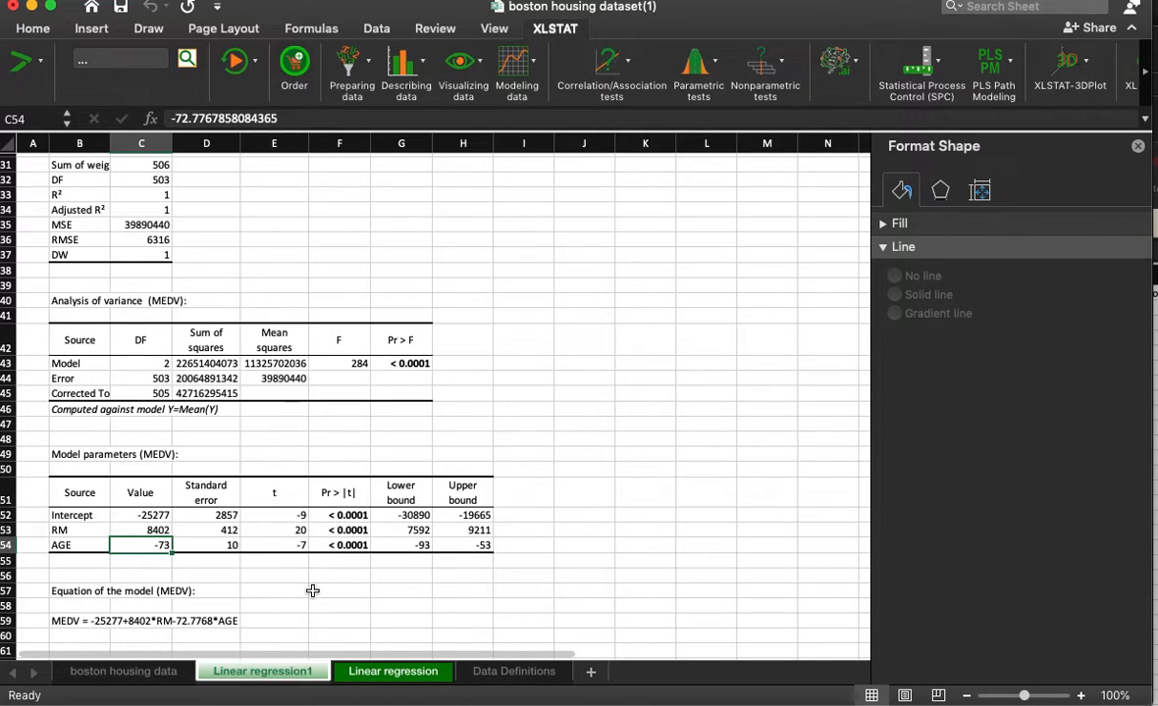
pyautogui.moveTo(156, 569)
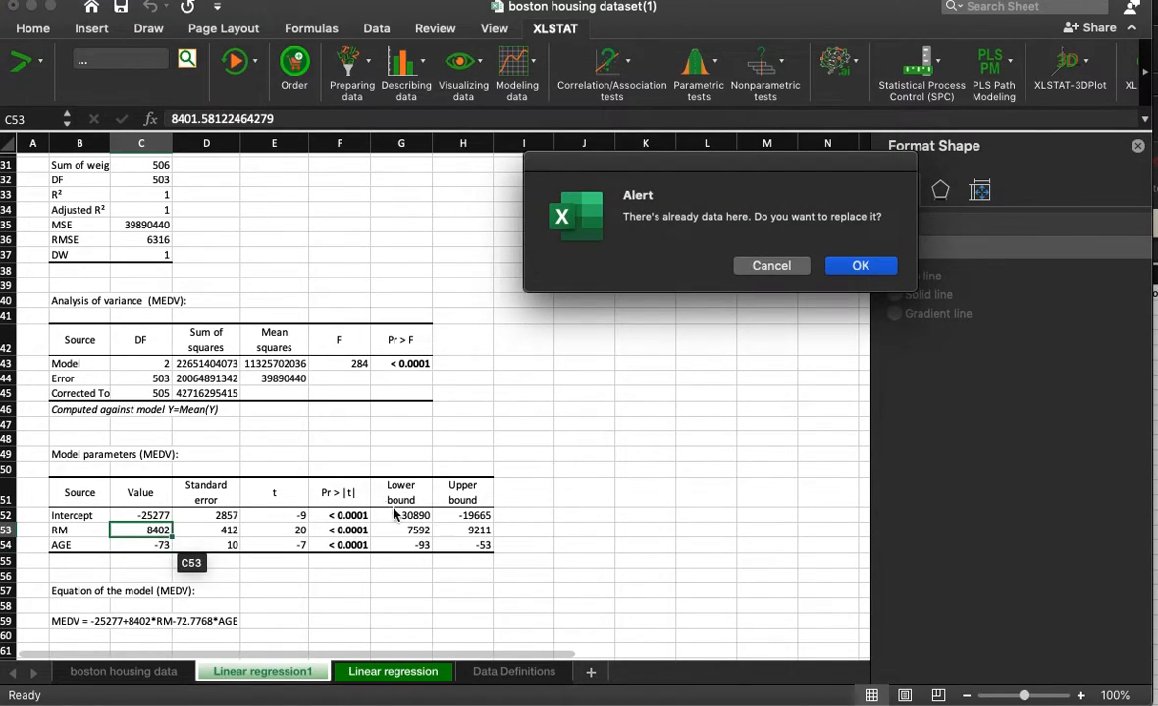
pyautogui.click(860, 265)
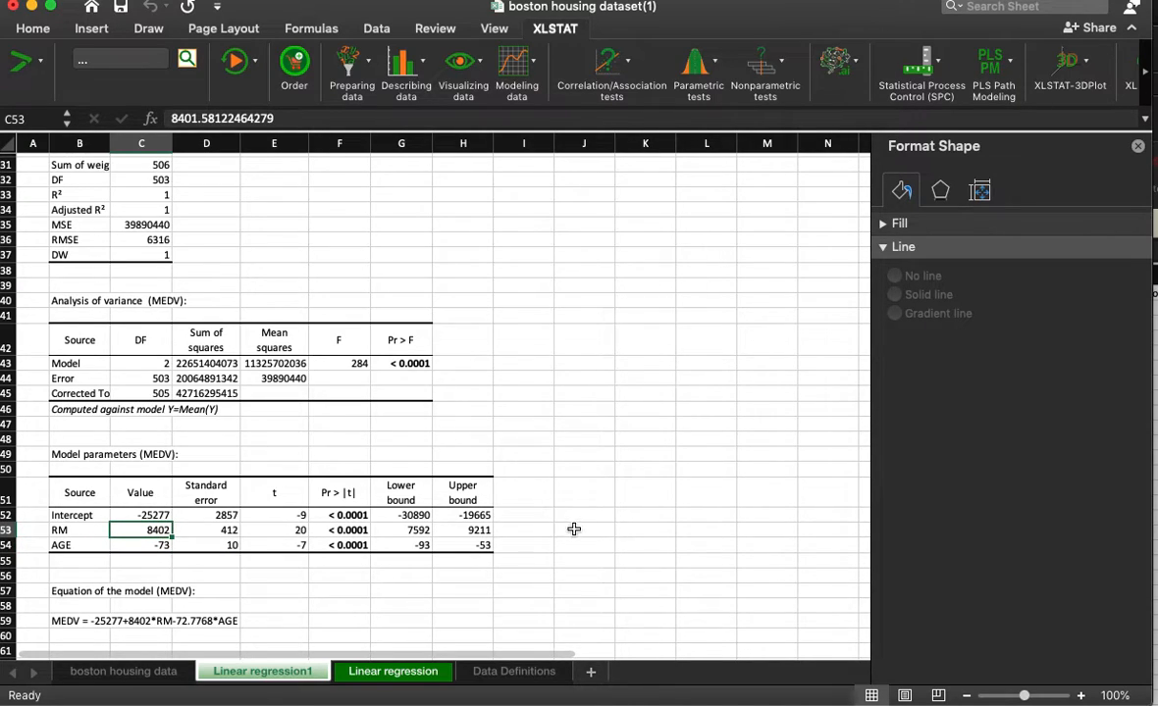
pyautogui.click(142, 515)
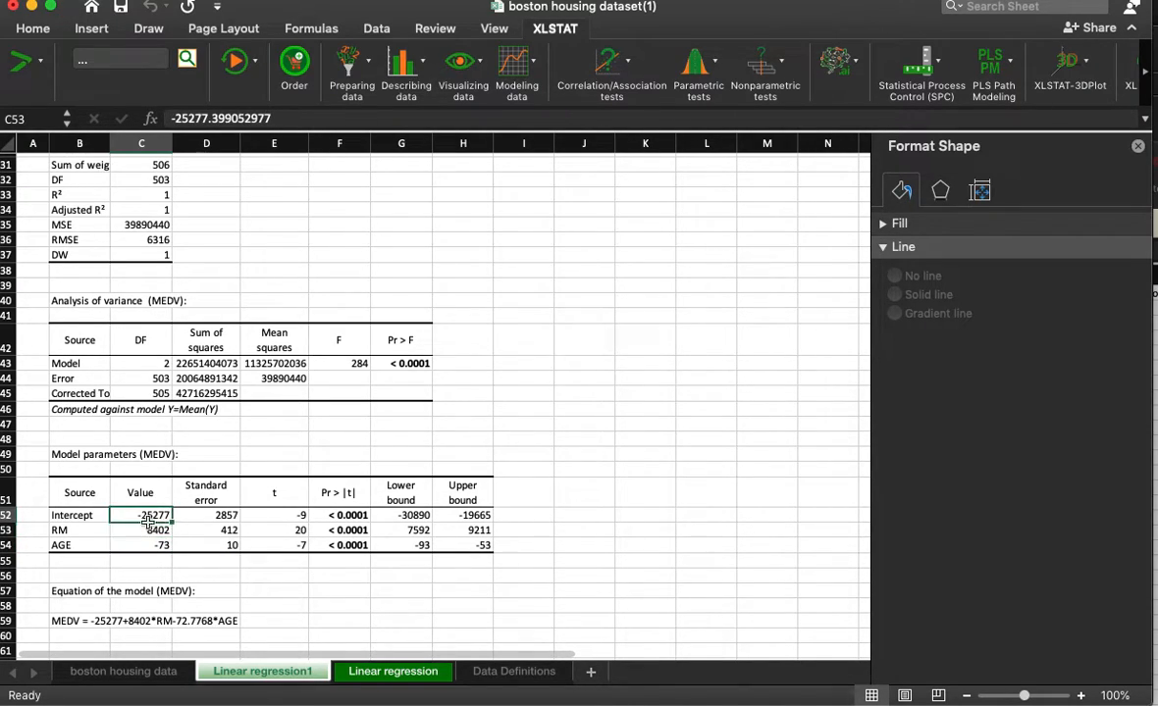
# Step: Enter =C52+C53*6+C54*10 in J52, predicting 24404.3204 for RM 6 and AGE 10
pyautogui.click(584, 515)
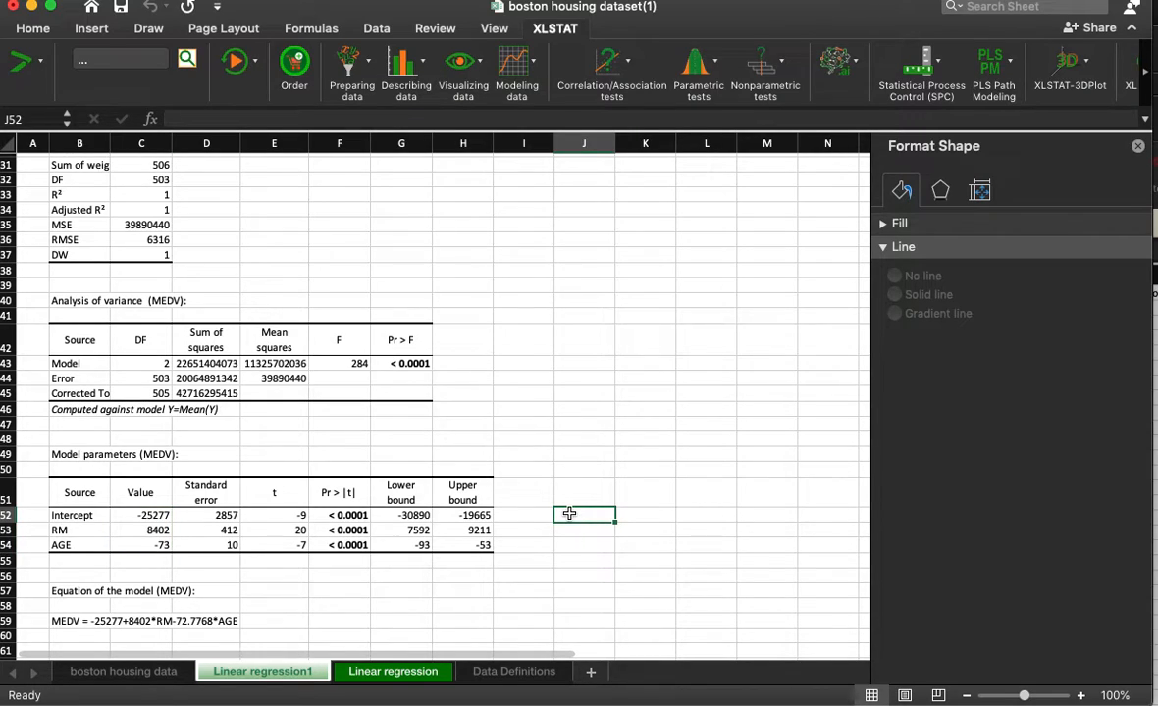
pyautogui.write('=C52+')
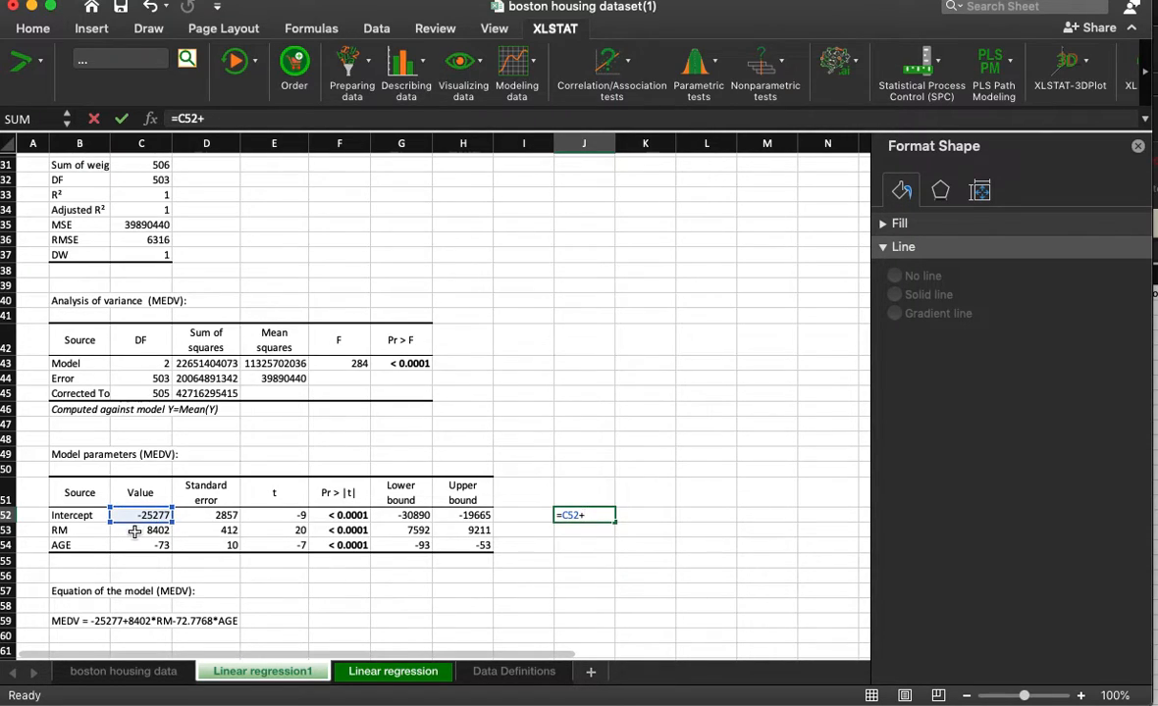
pyautogui.click(140, 529)
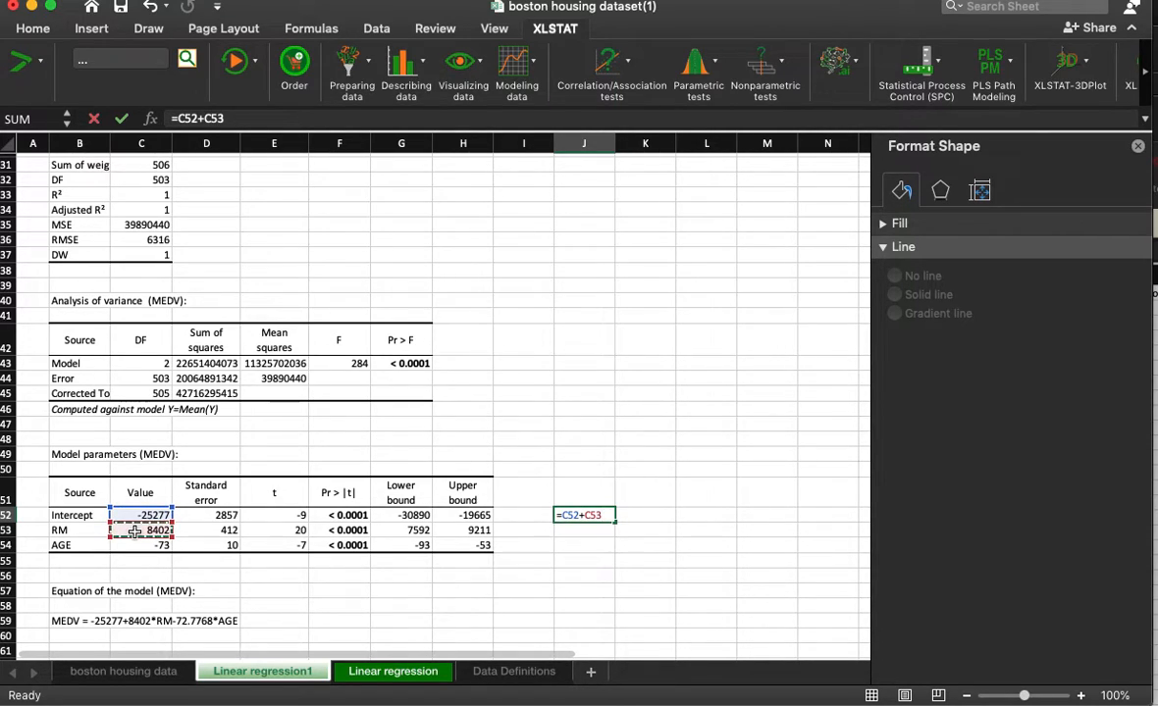
pyautogui.write('*')
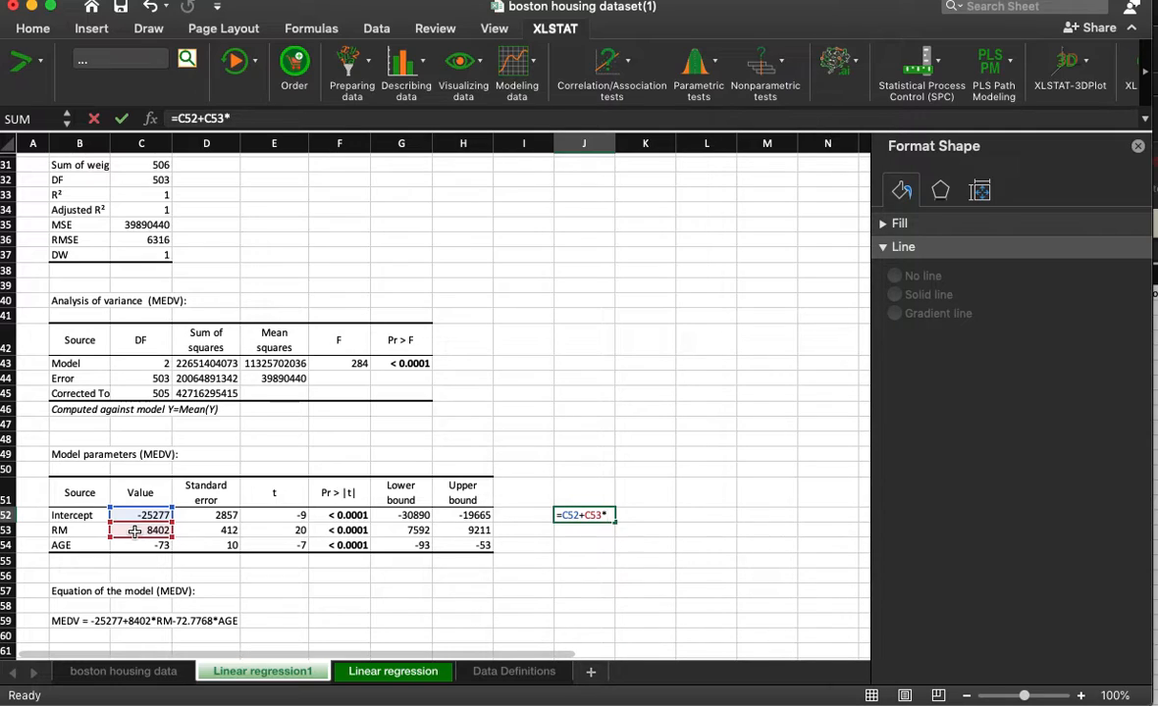
pyautogui.write('6+')
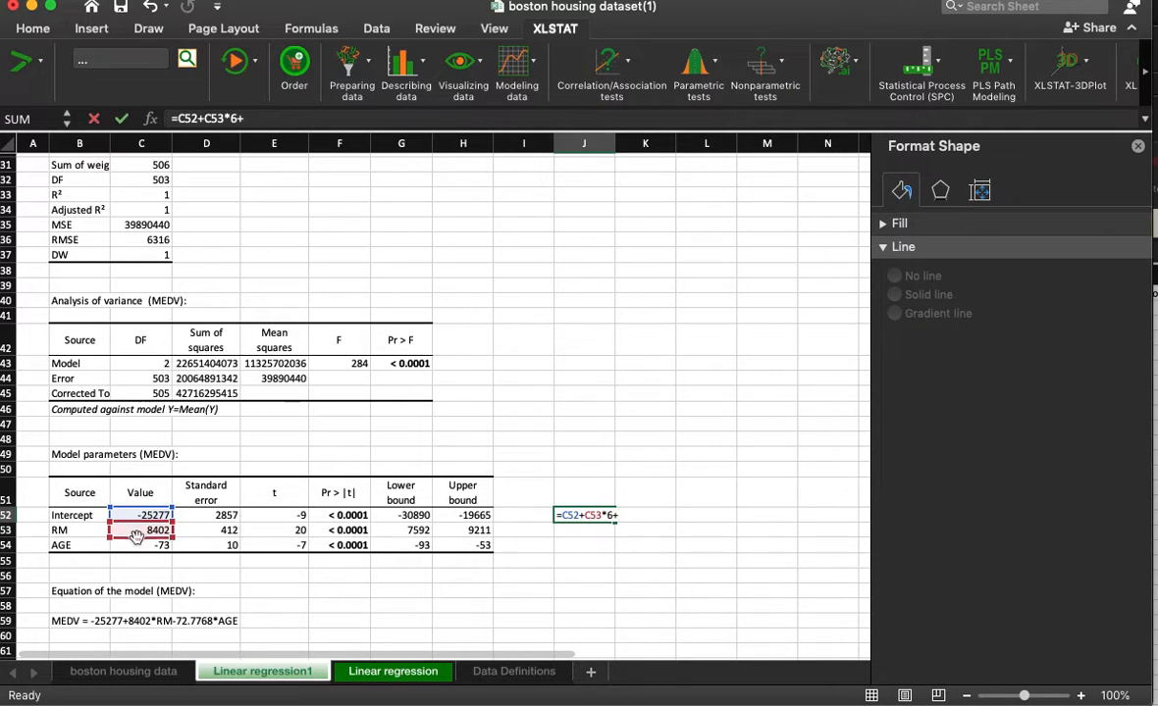
pyautogui.click(140, 544)
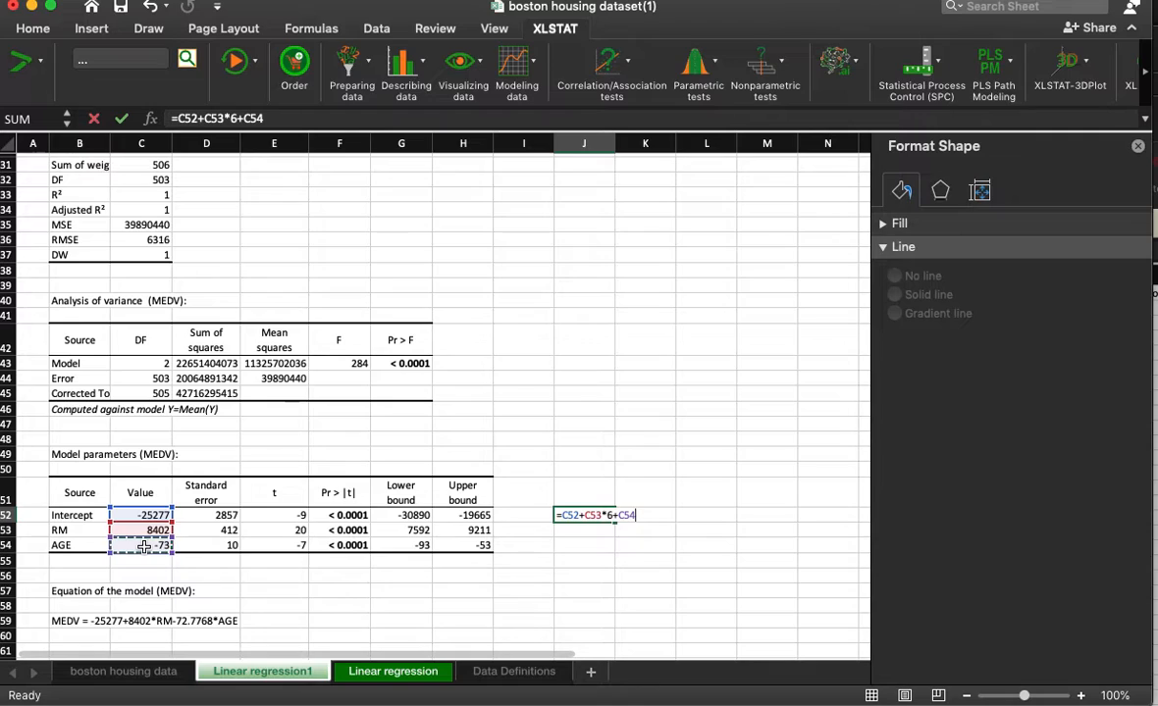
pyautogui.write('*10')
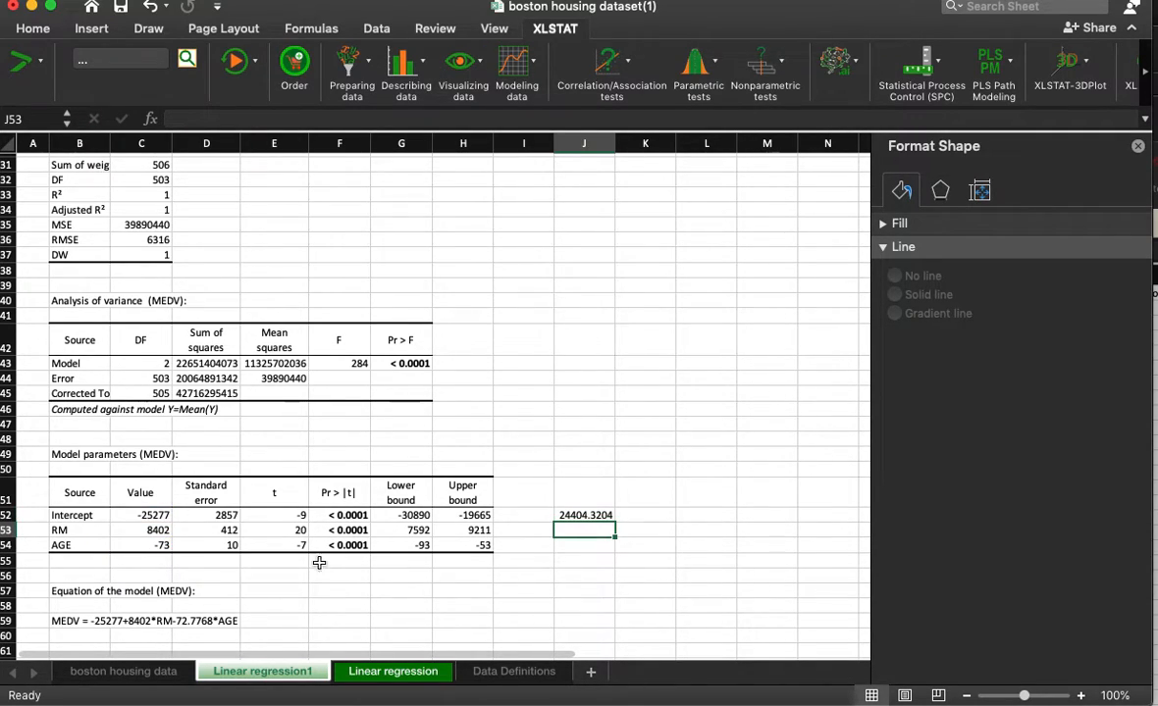
pyautogui.click(583, 516)
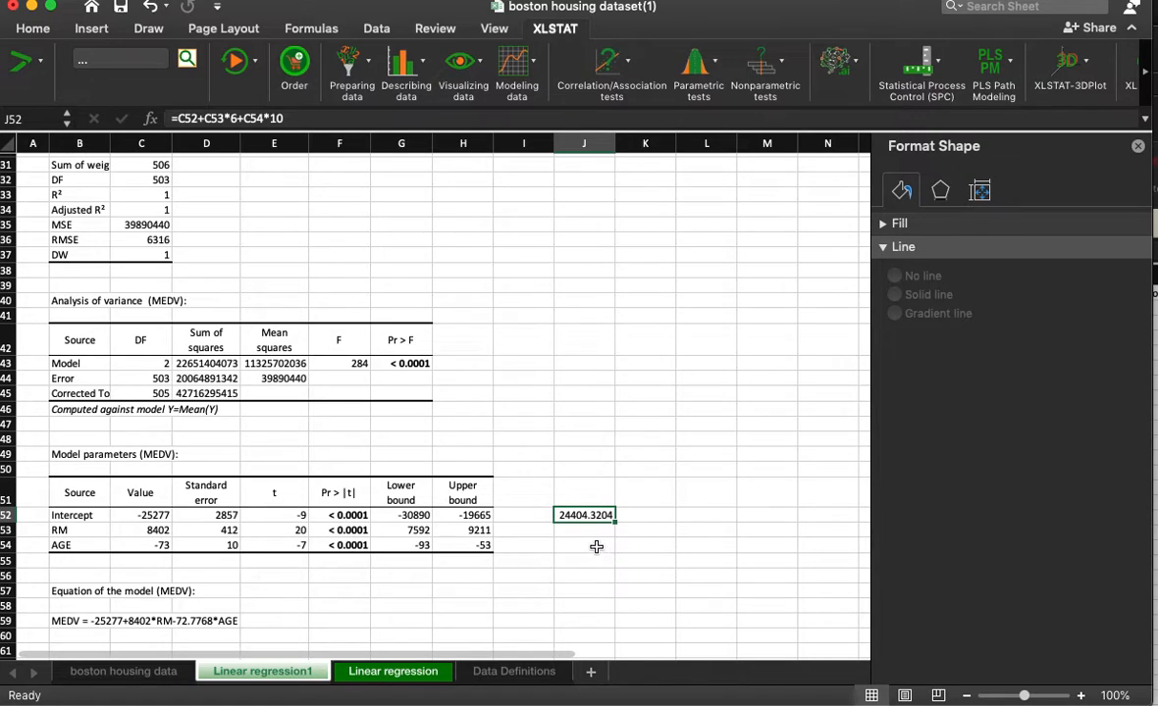
pyautogui.moveTo(631, 555)
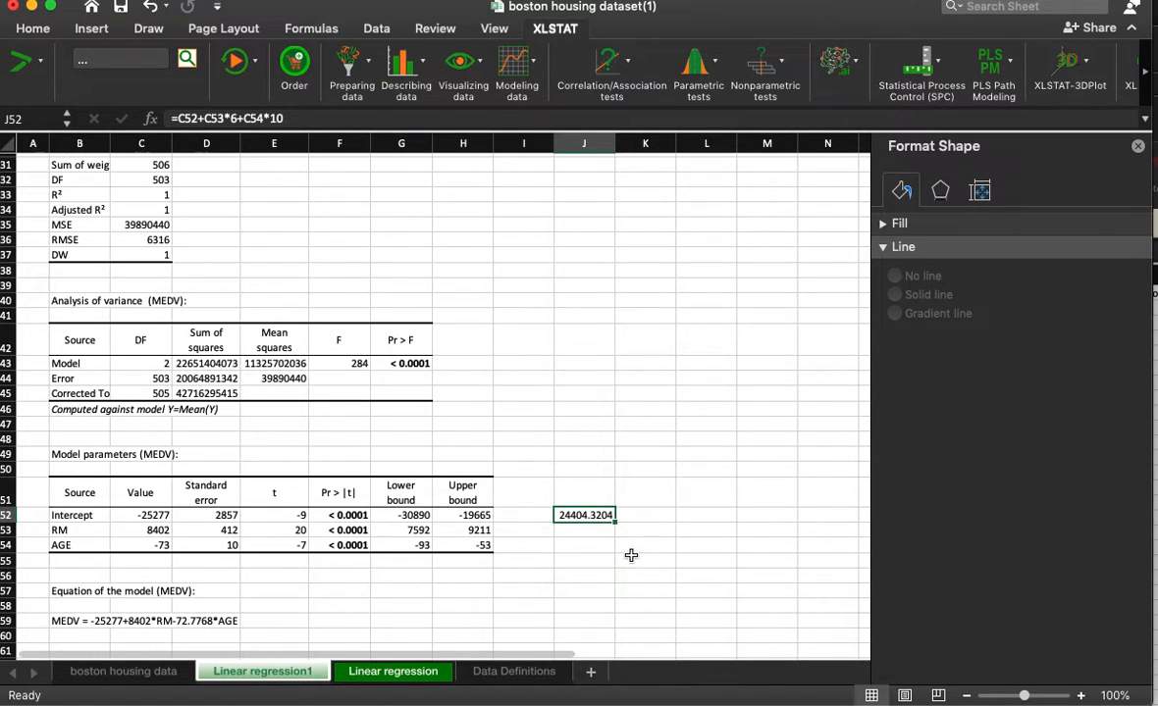
# Step: Scroll to the Predictions and residuals table and check Obs1's predicted MEDV of 25217.95
pyautogui.scroll(-3)
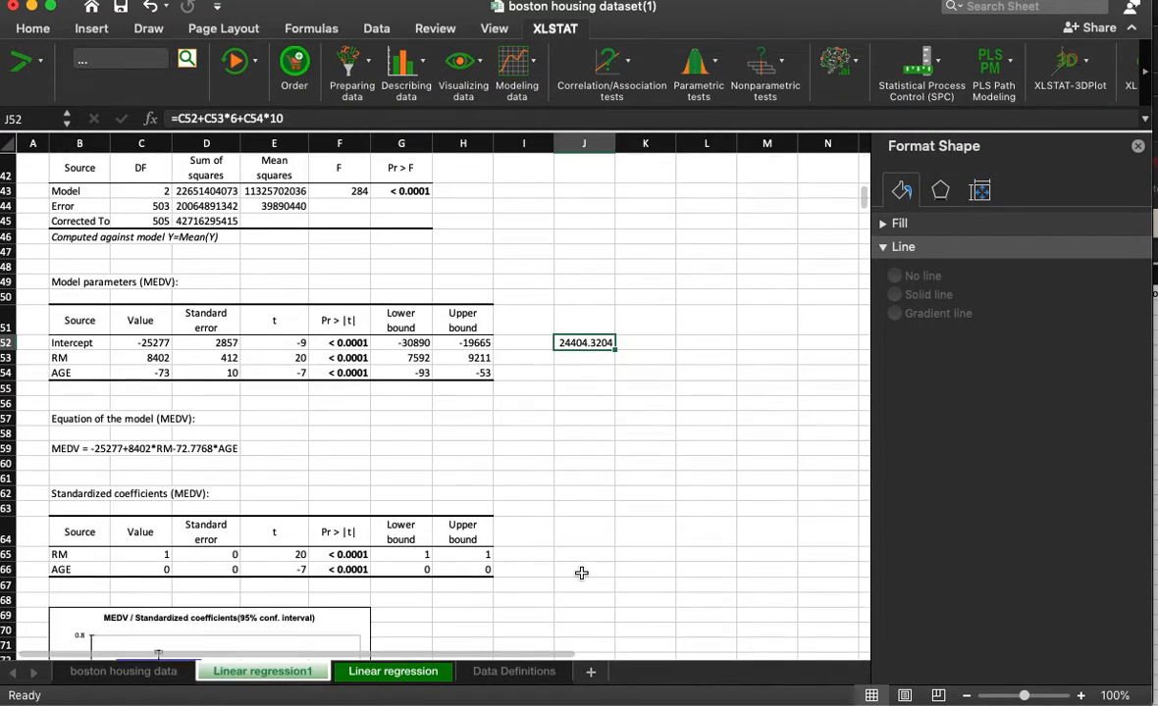
pyautogui.scroll(-3)
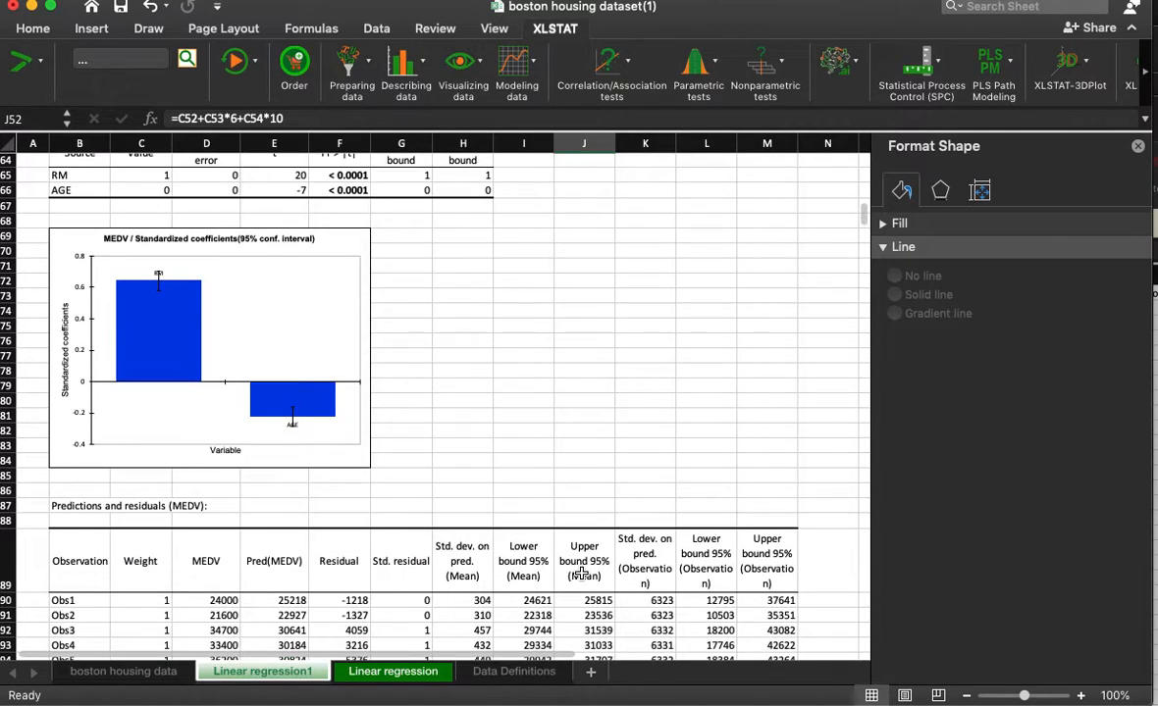
pyautogui.scroll(-3)
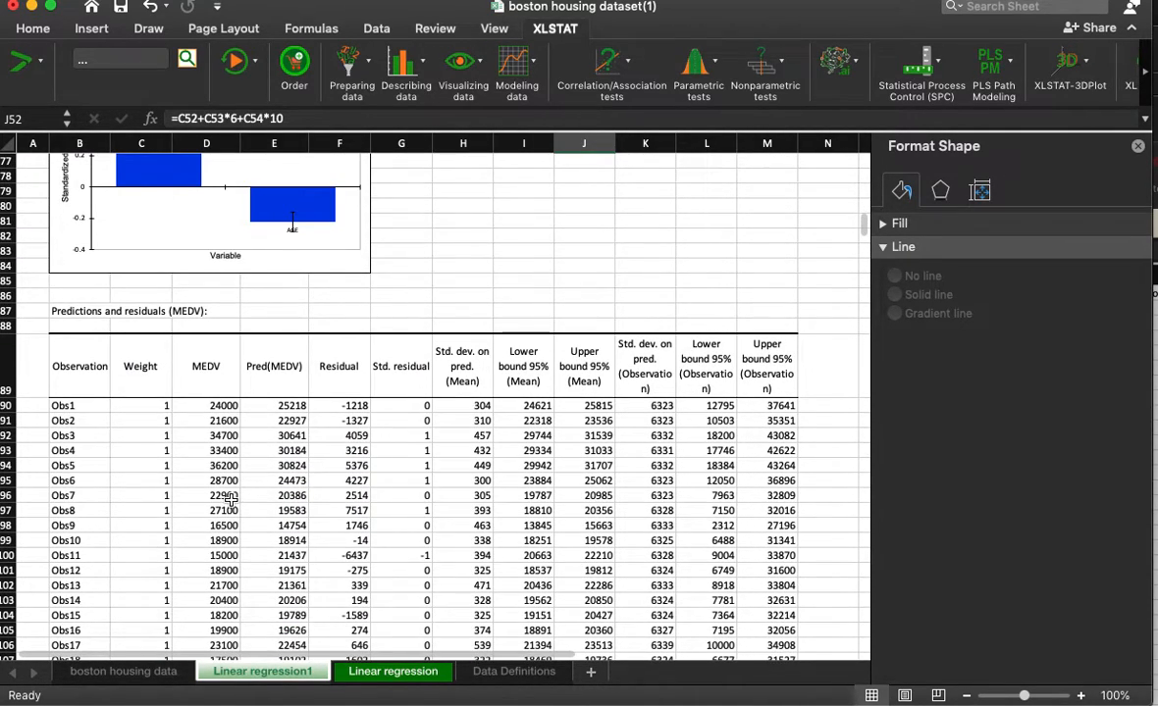
pyautogui.moveTo(282, 420)
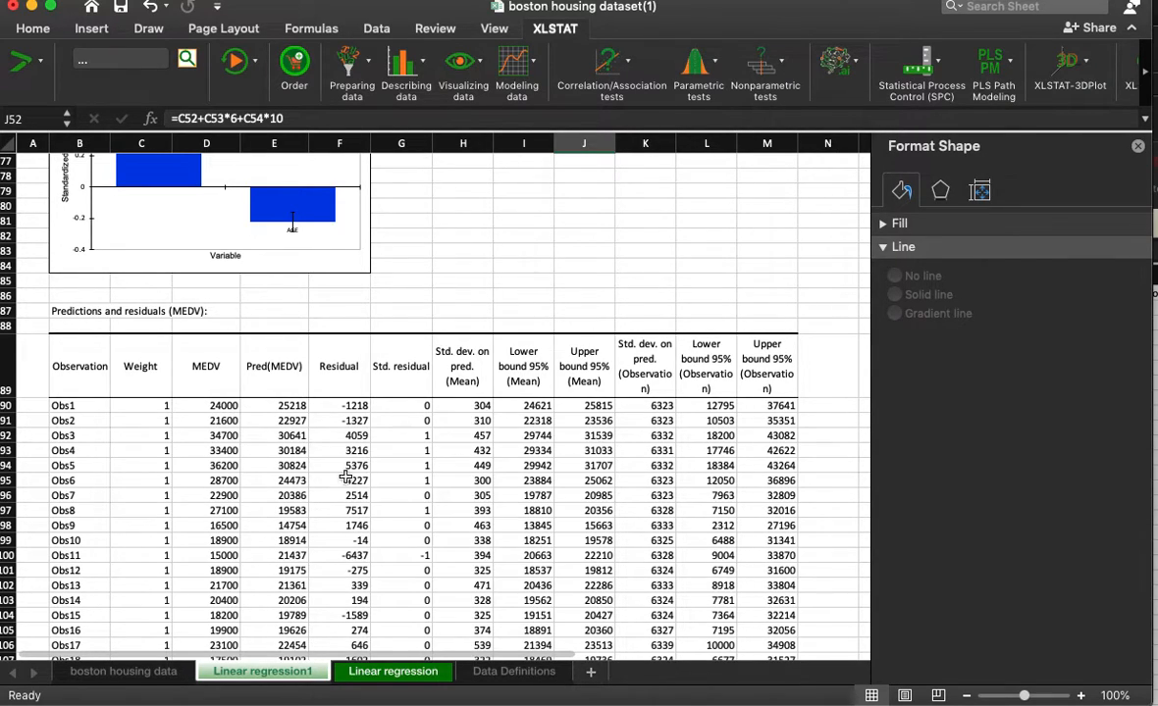
pyautogui.scroll(-3)
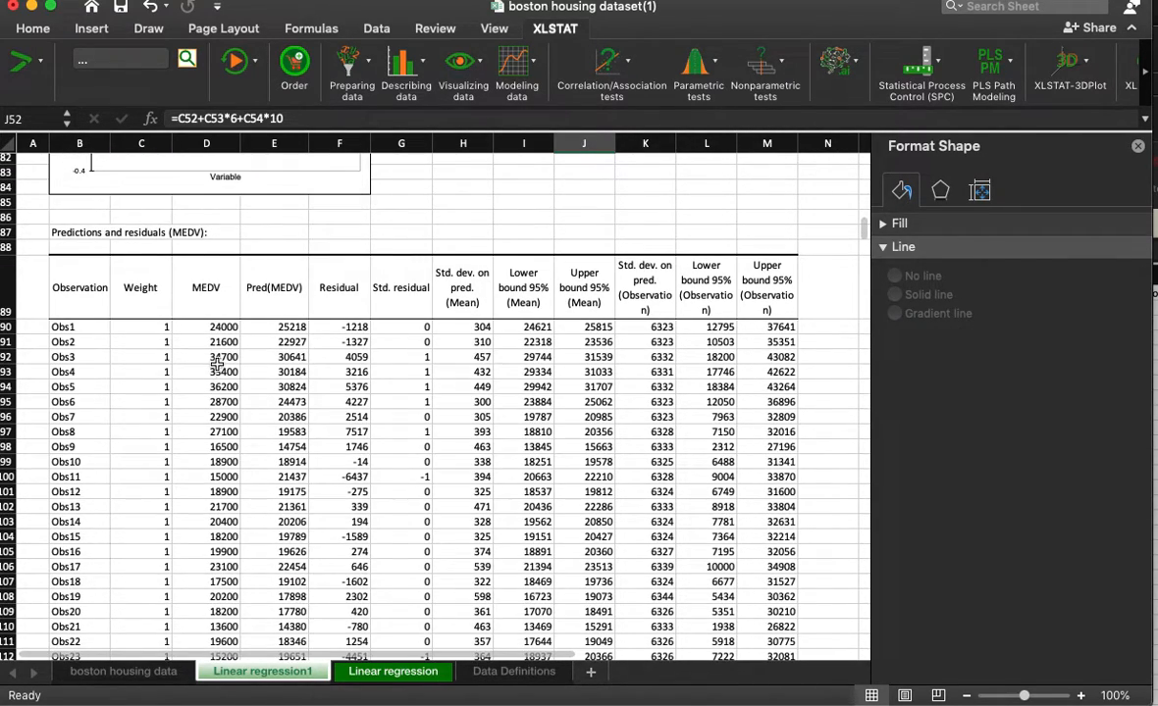
pyautogui.moveTo(206, 326); pyautogui.dragTo(206, 401)
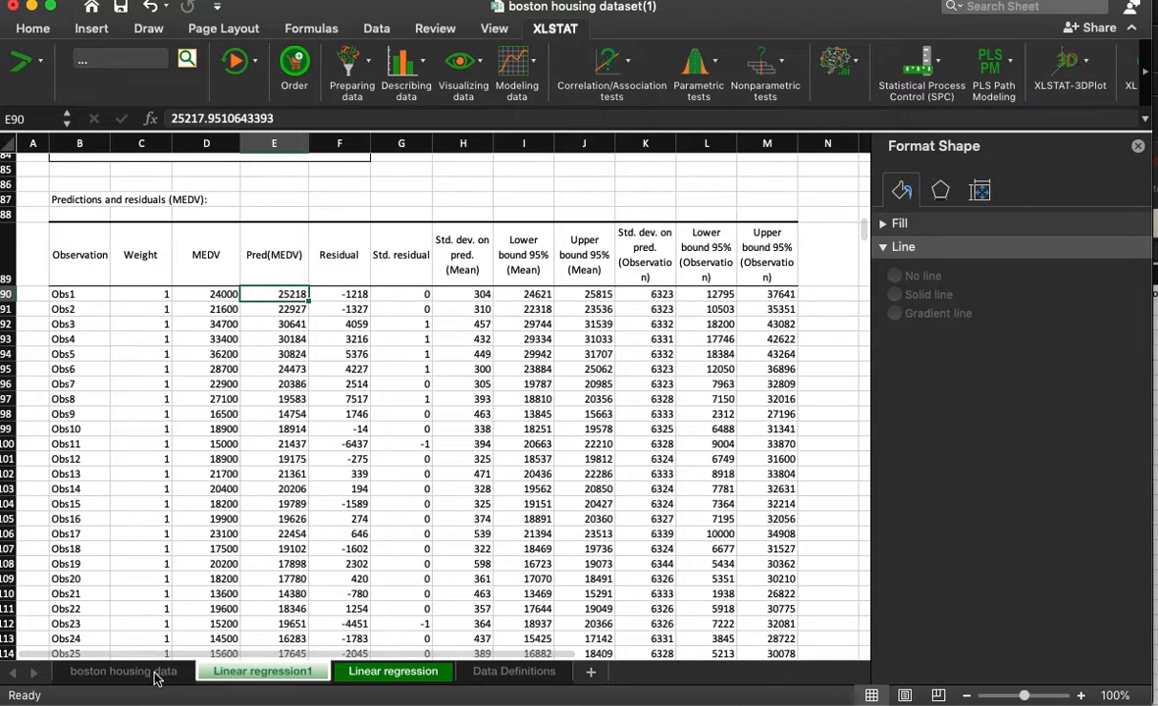
# Step: Return to the 'boston housing data' sheet showing the raw CRIM through MEDV columns
pyautogui.click(124, 671)
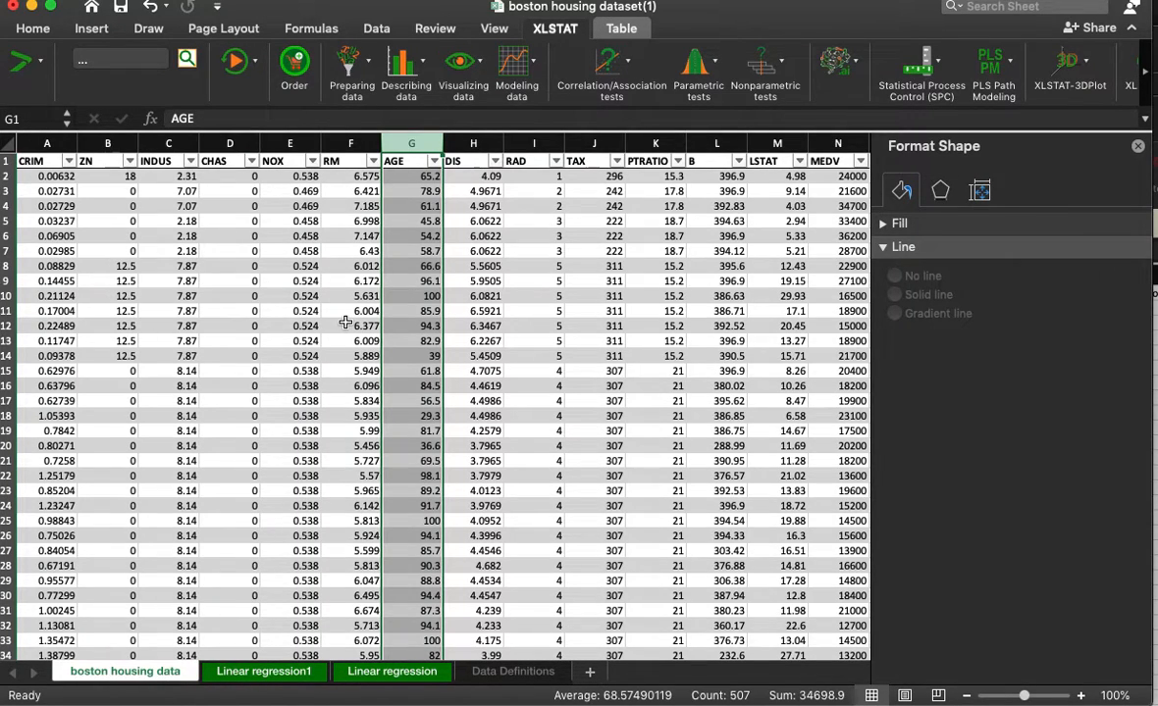
pyautogui.moveTo(569, 185)
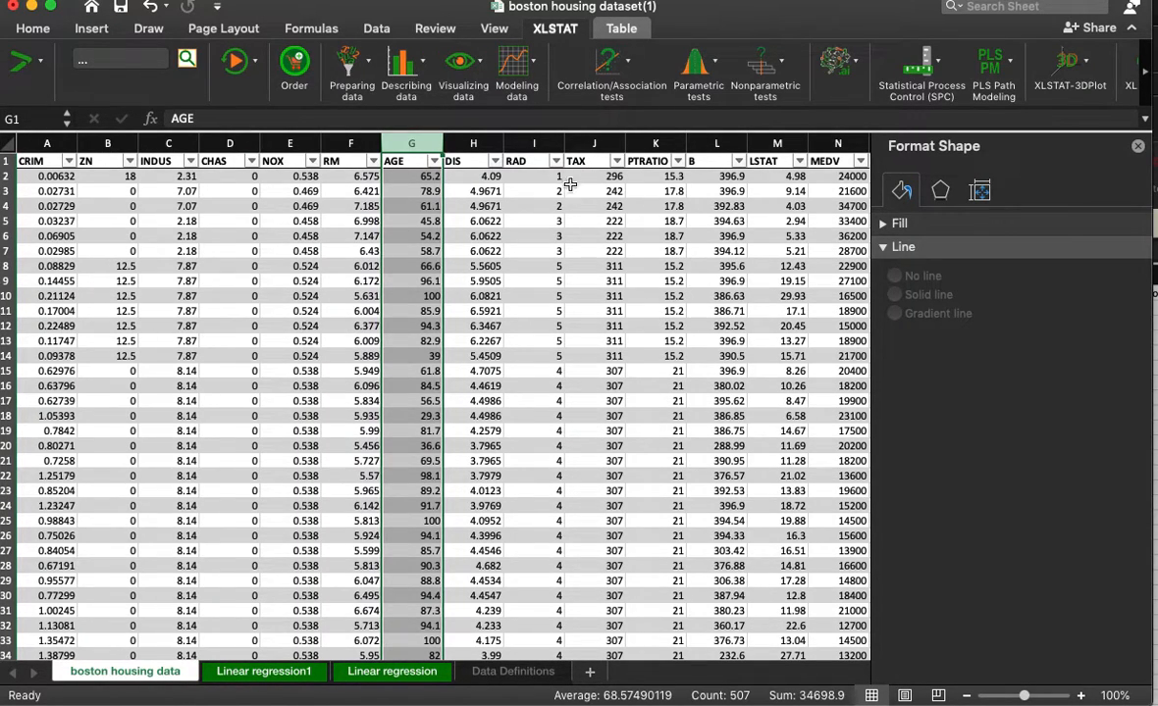
pyautogui.moveTo(382, 304)
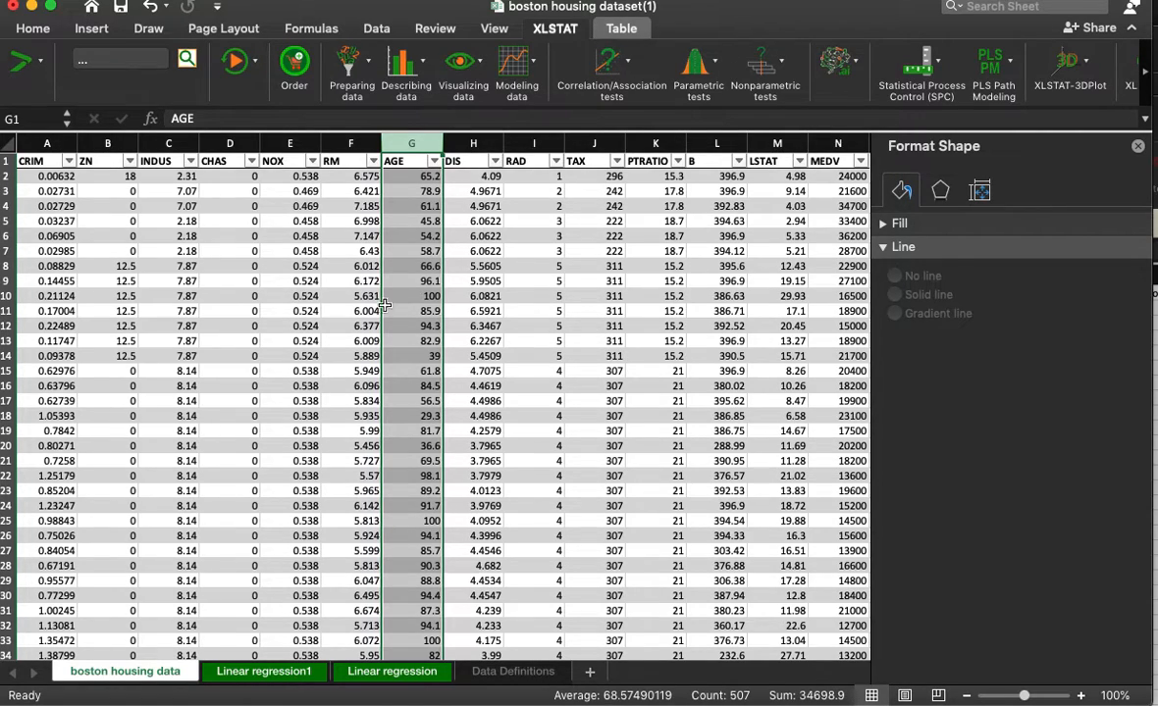
pyautogui.moveTo(549, 415)
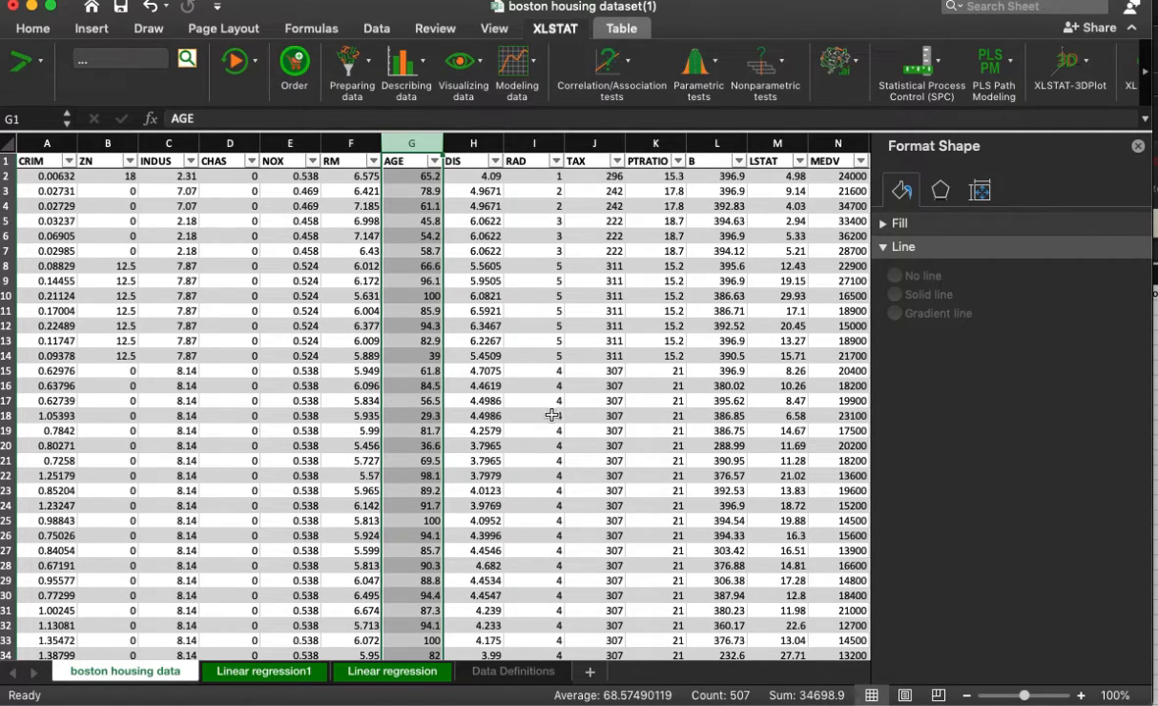